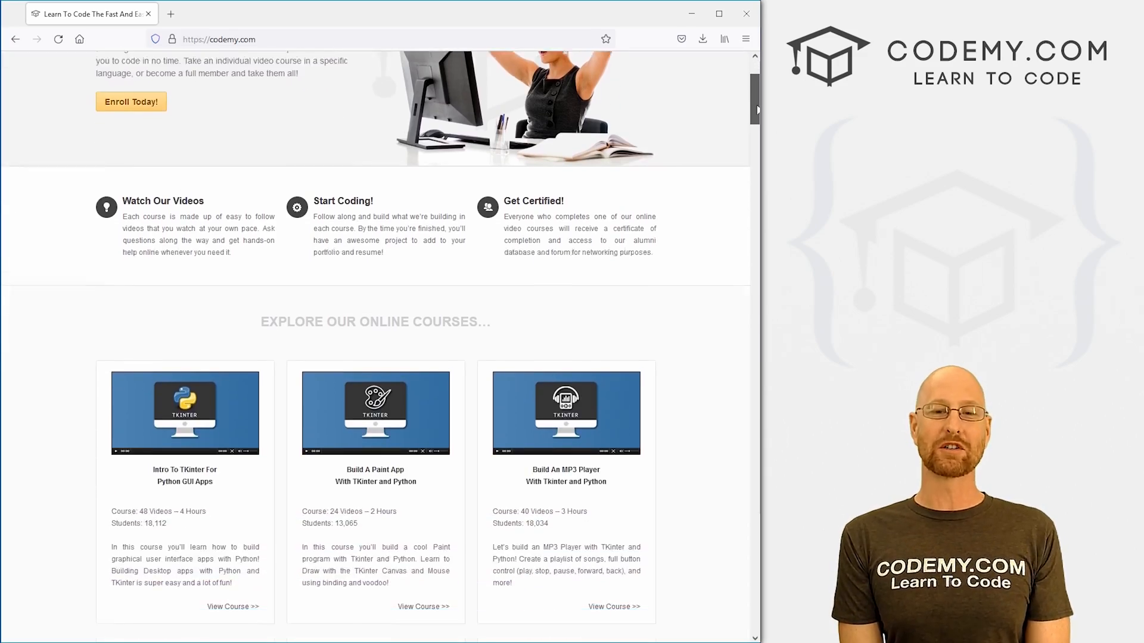
Step: Scroll through John Elder's Flasker dashboard at localhost:5000/dashboard
scroll(down, 3)
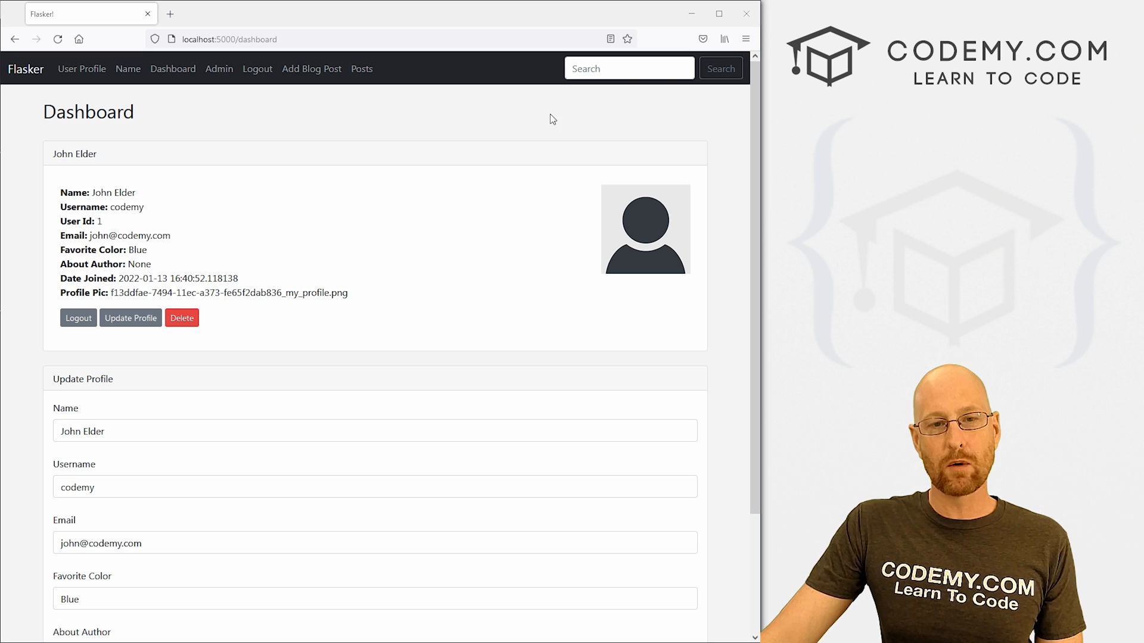
mouse_move(379, 108)
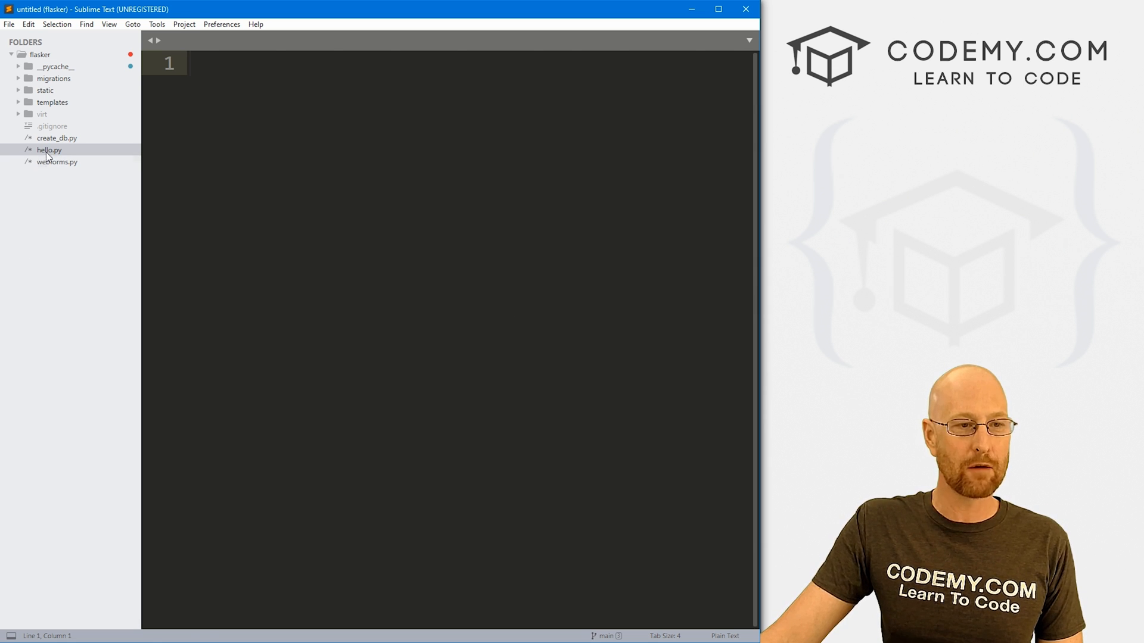
Step: Open hello.py and rename it to app.py from the Sublime Text sidebar
double_click(54, 149)
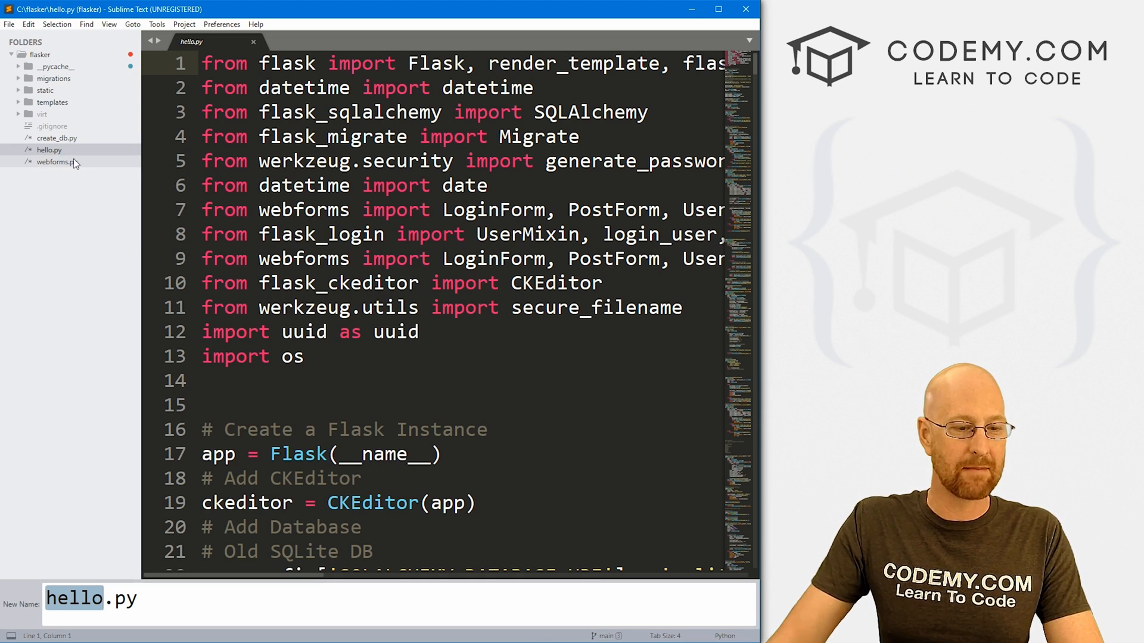
text(app)
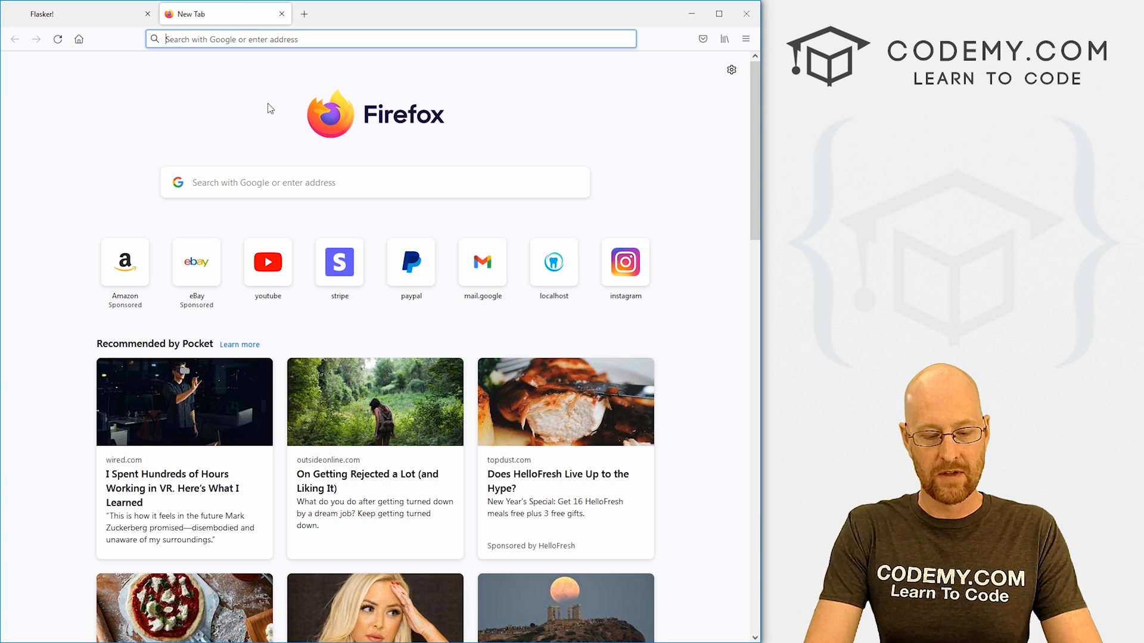
Step: Search 'heroku cli' and open The Heroku CLI page's Download and install section
text(heroku)
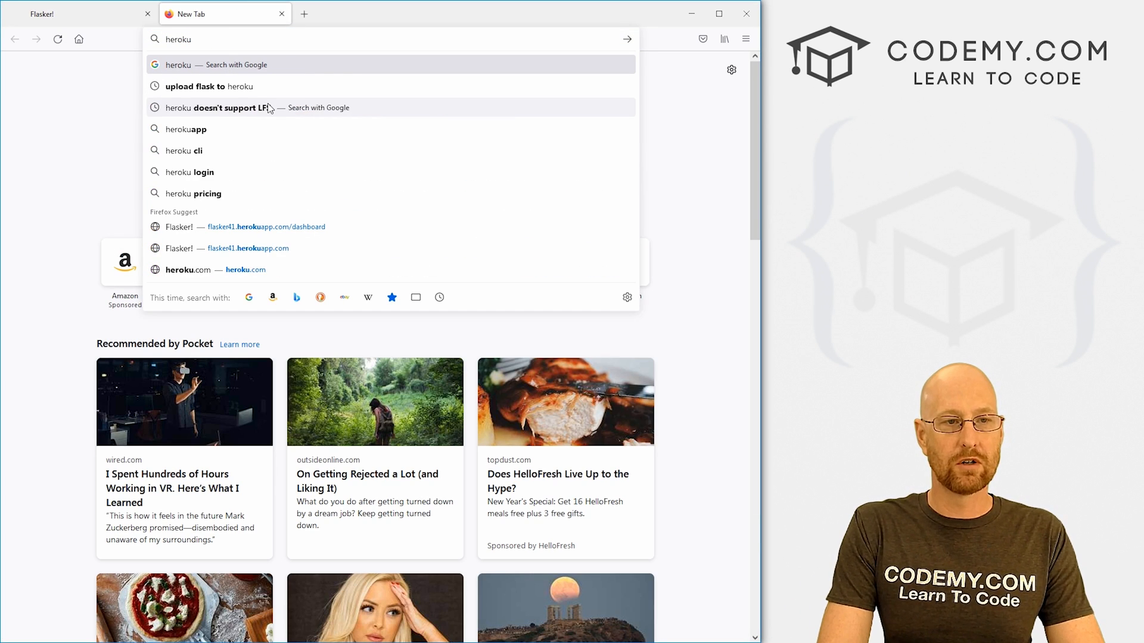
click(186, 151)
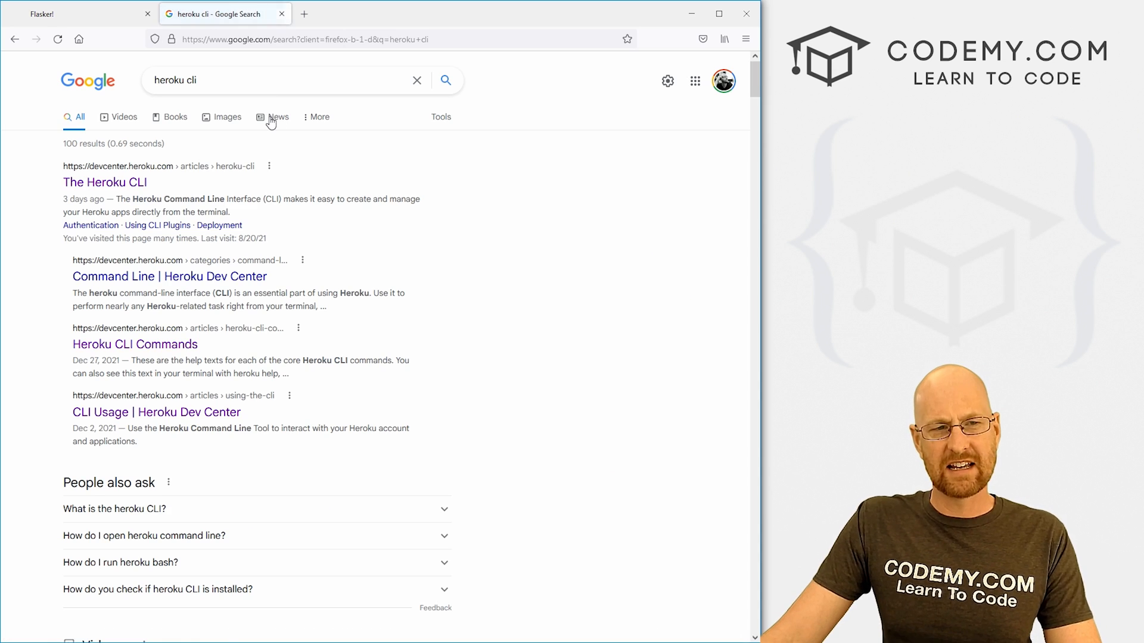
click(119, 183)
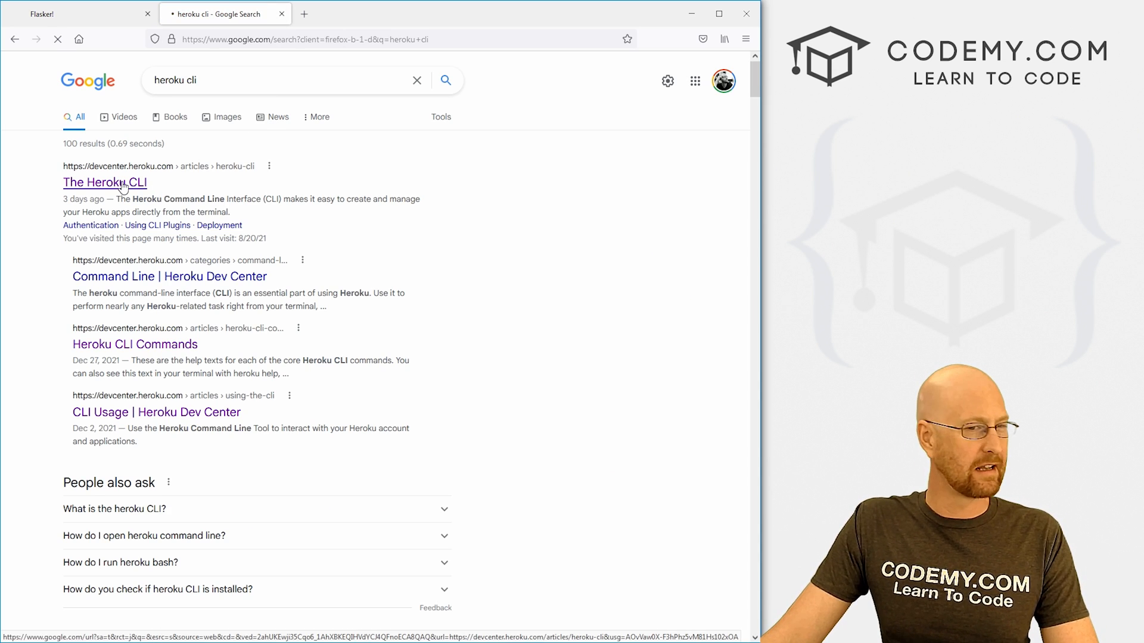
click(104, 182)
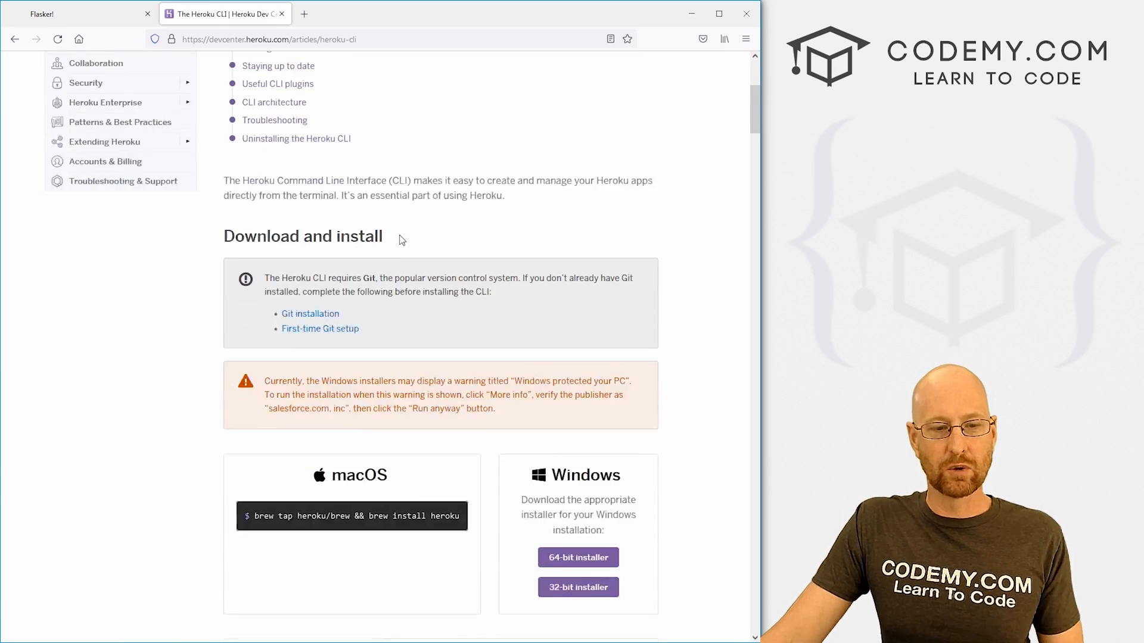
scroll(down, 3)
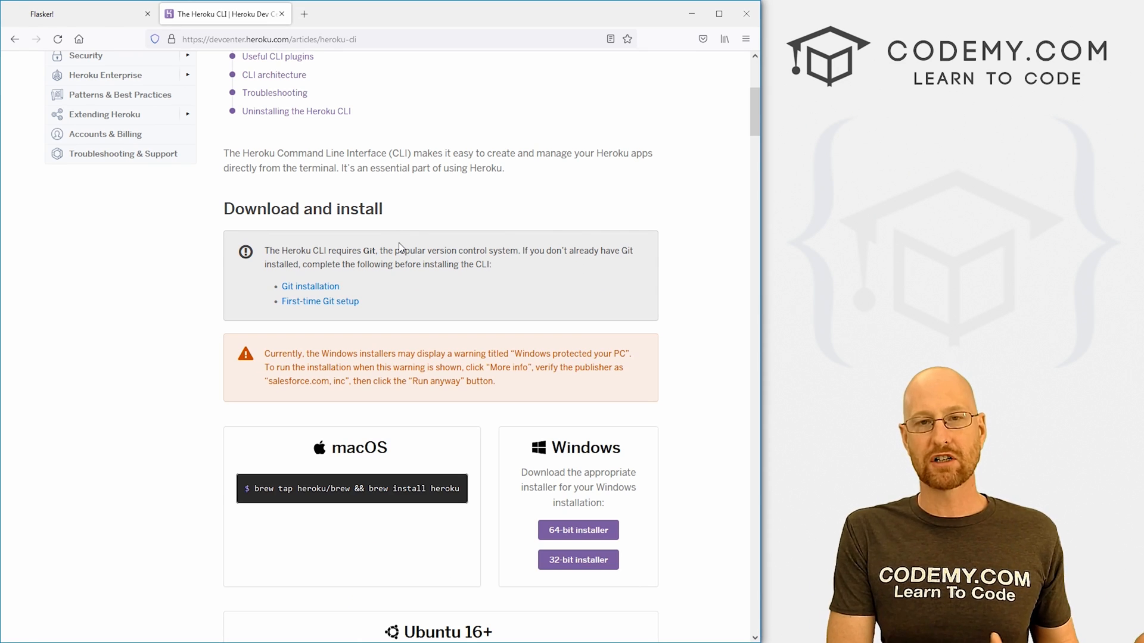
scroll(down, 3)
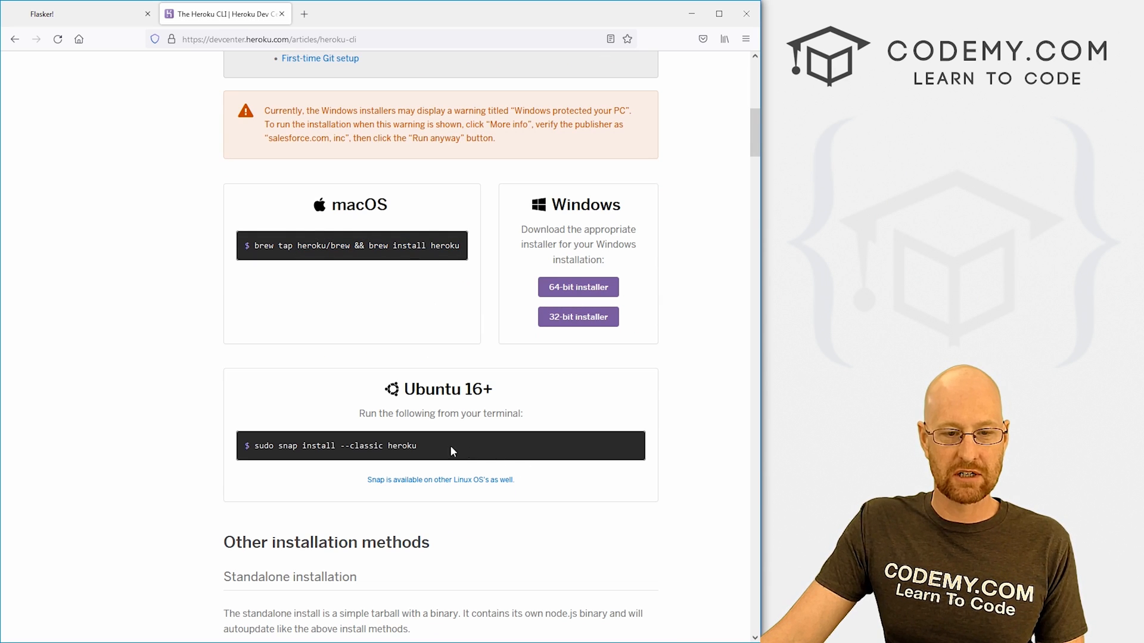
drag(301, 446, 416, 446)
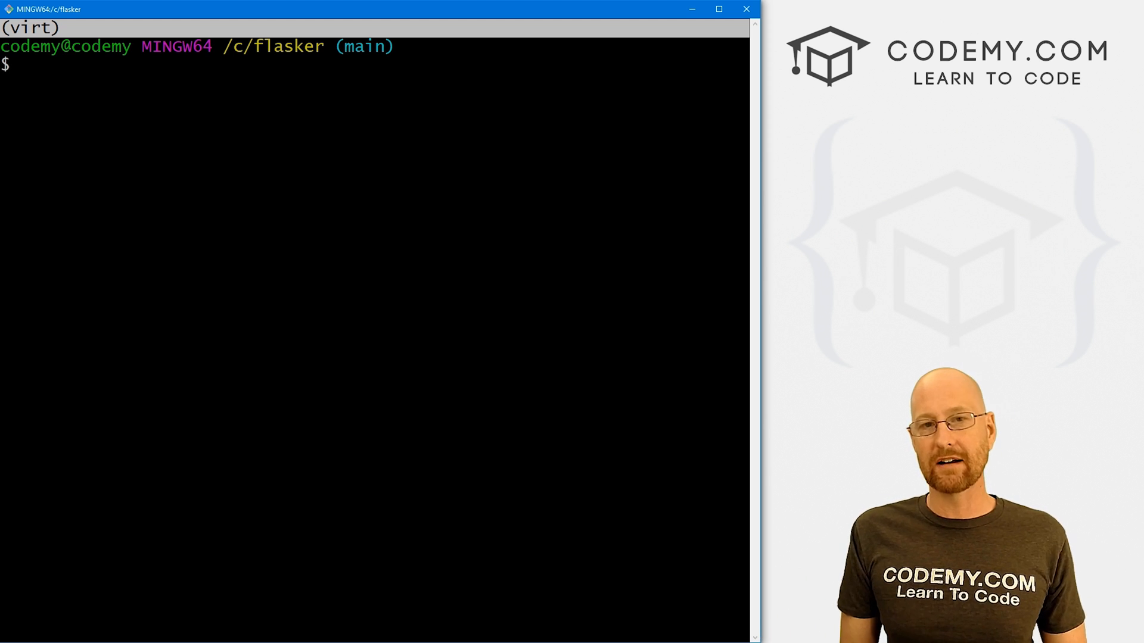
text(heroku -v)
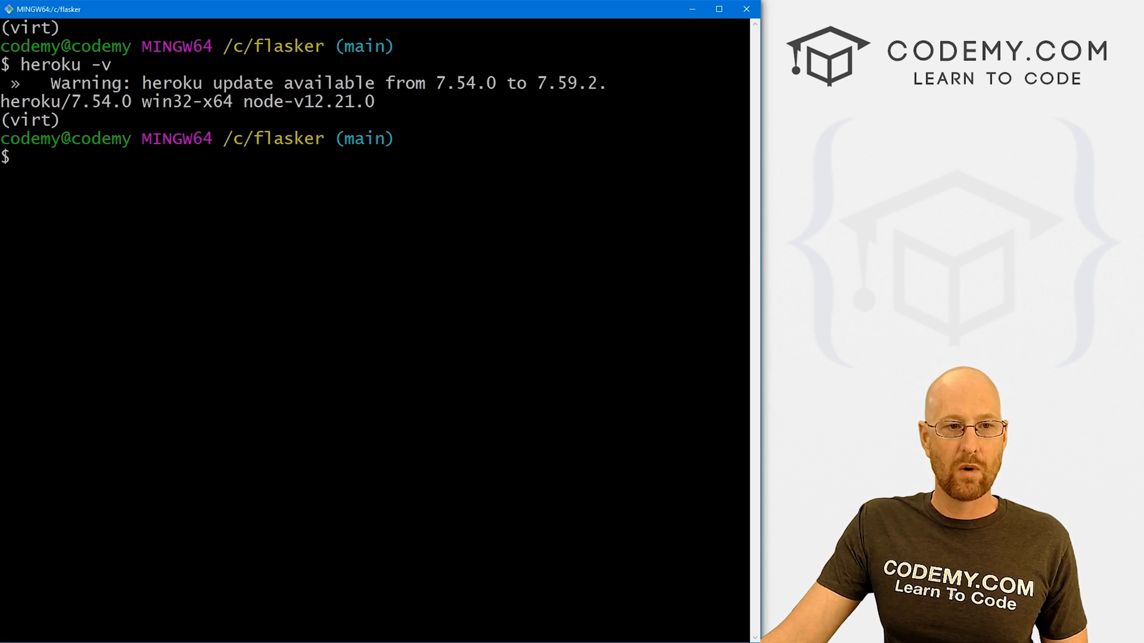
text(flask run)
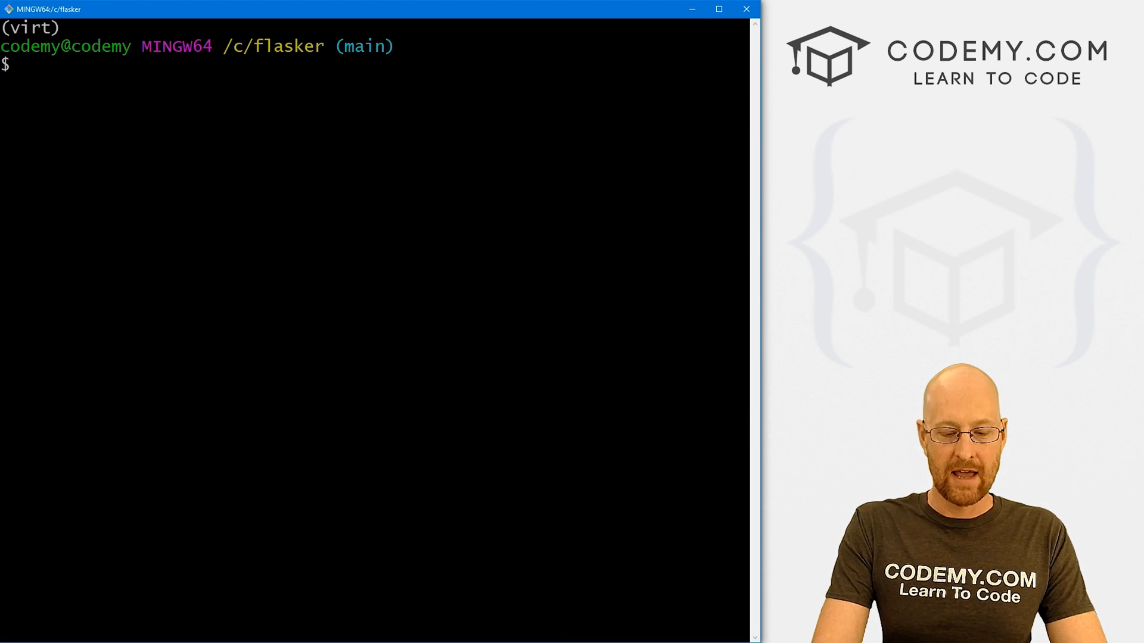
Step: Install gunicorn and psycopg2 with pip
text(pip install g)
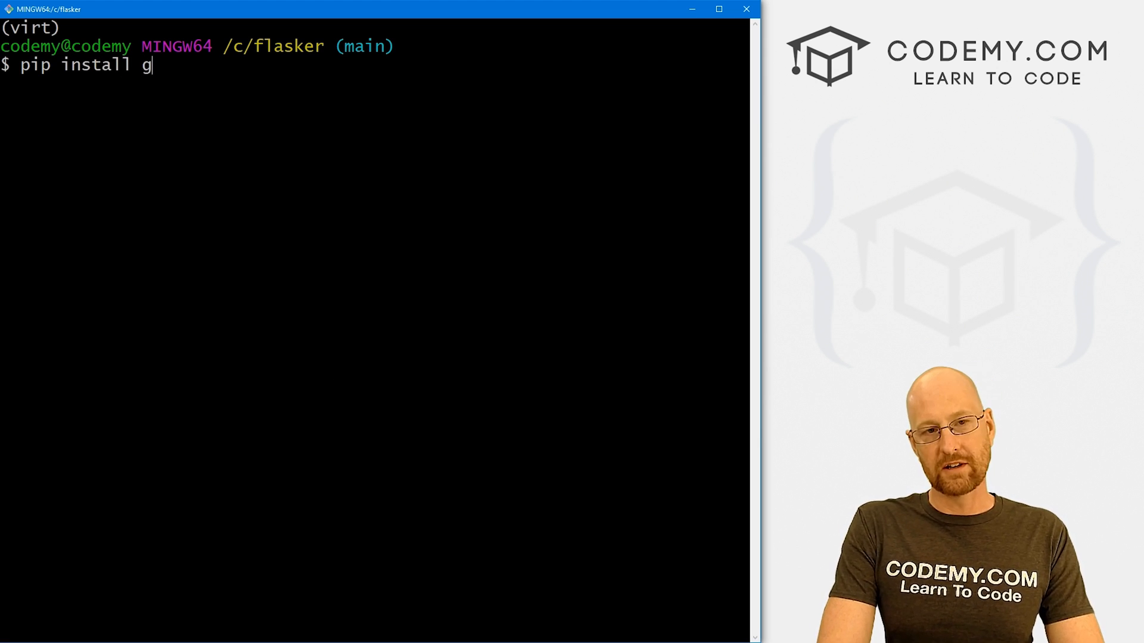
text(unicorn)
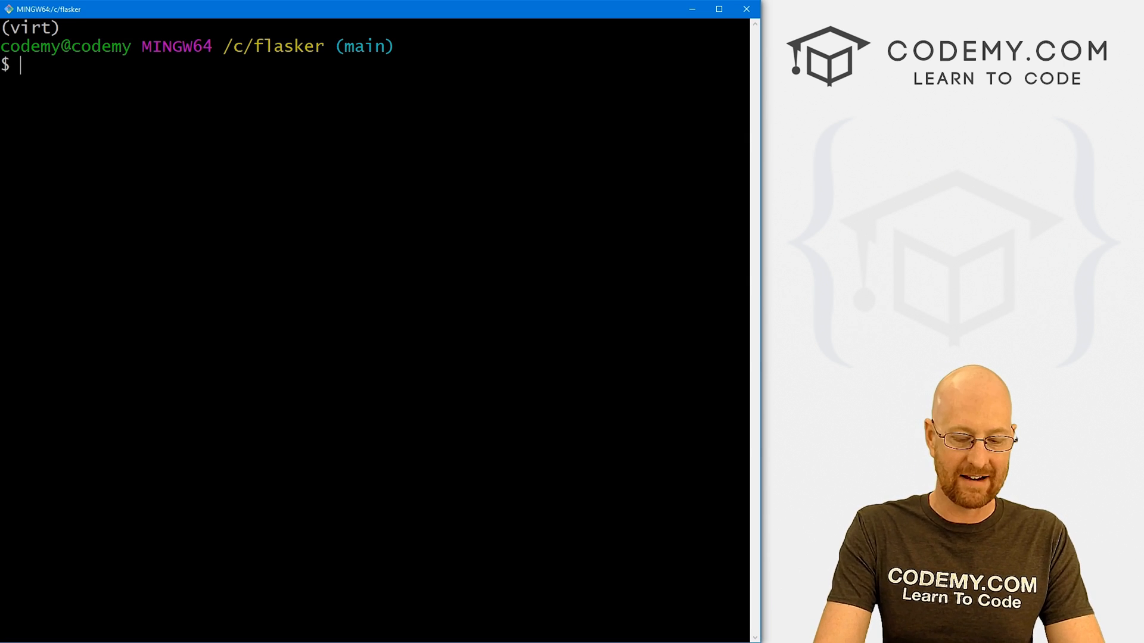
text(pip install)
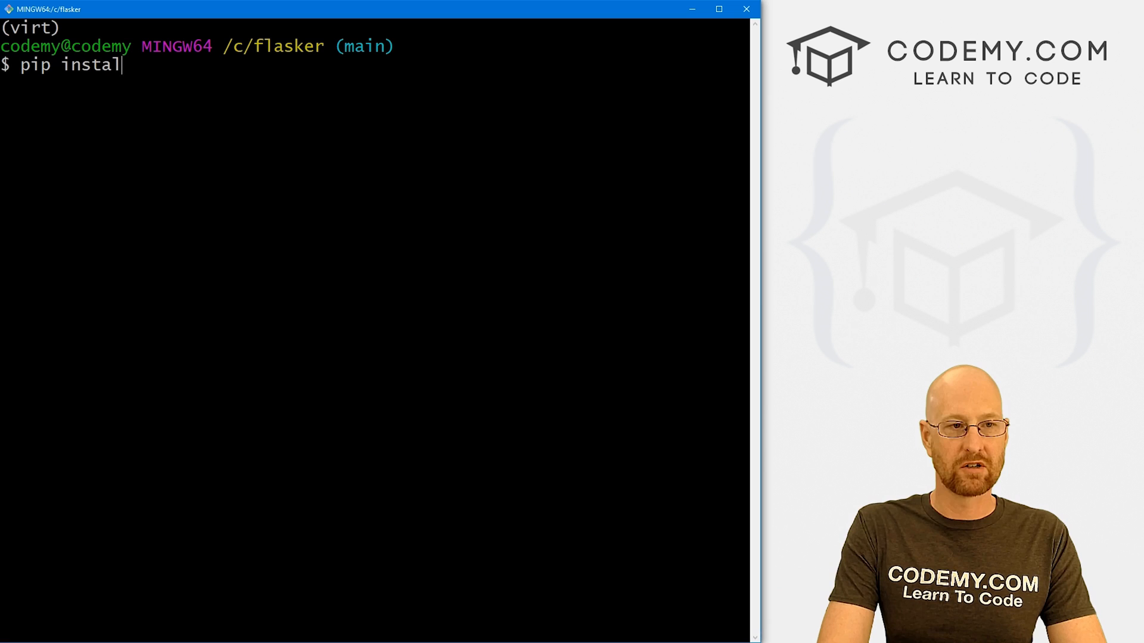
text(psy)
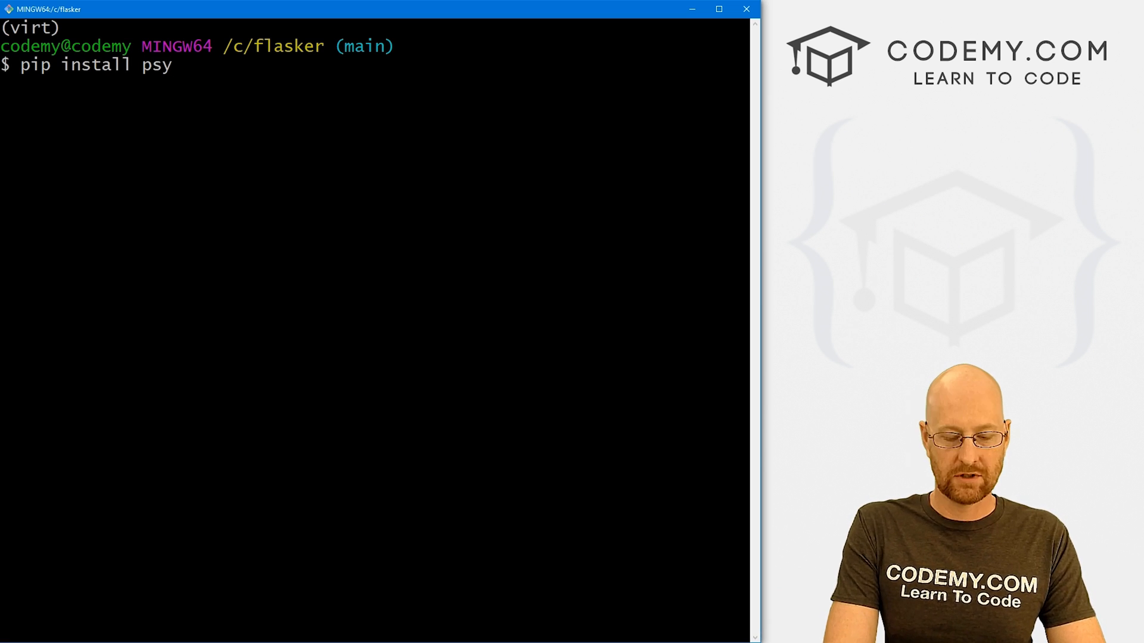
text(copg2)
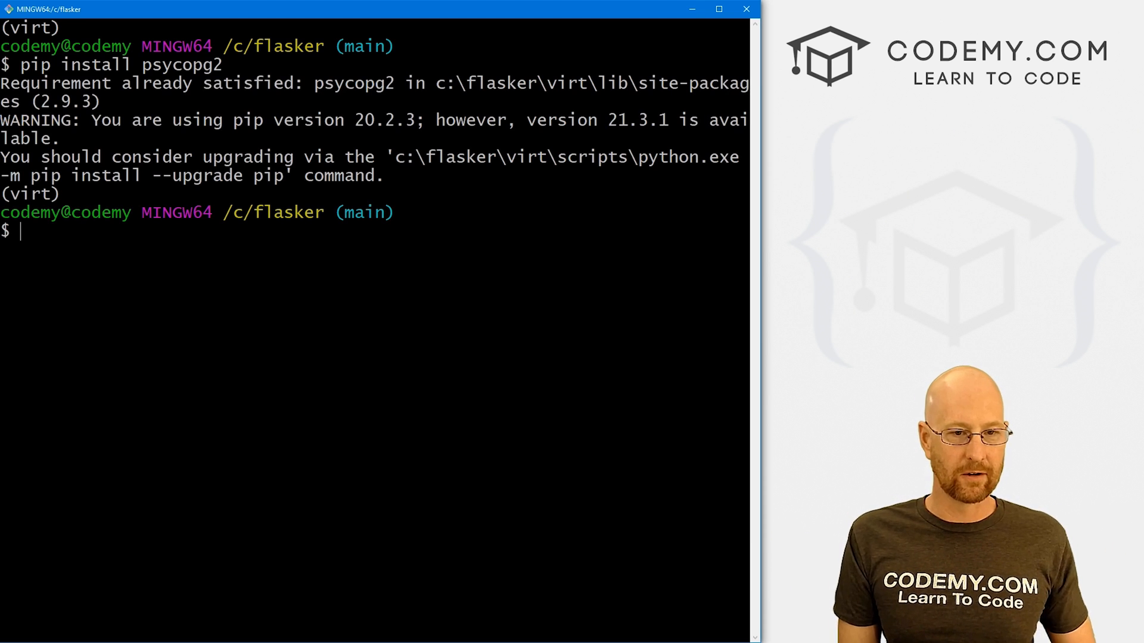
Step: List installed packages, clear the terminal, and write pip freeze output to requirements.txt
text(pip freeze)
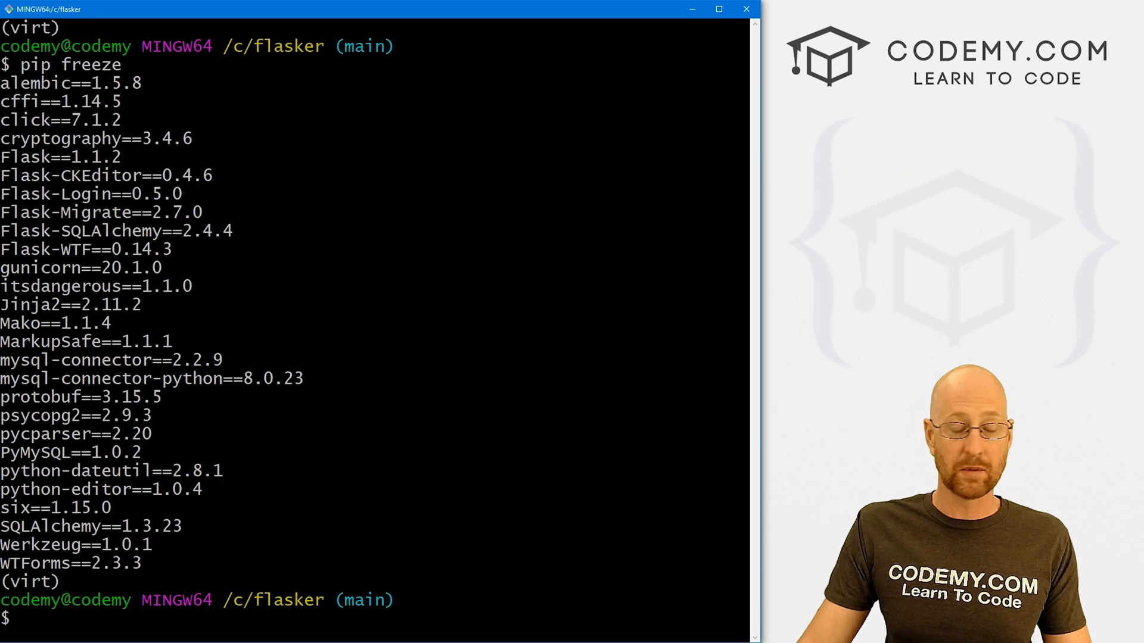
text(clear)
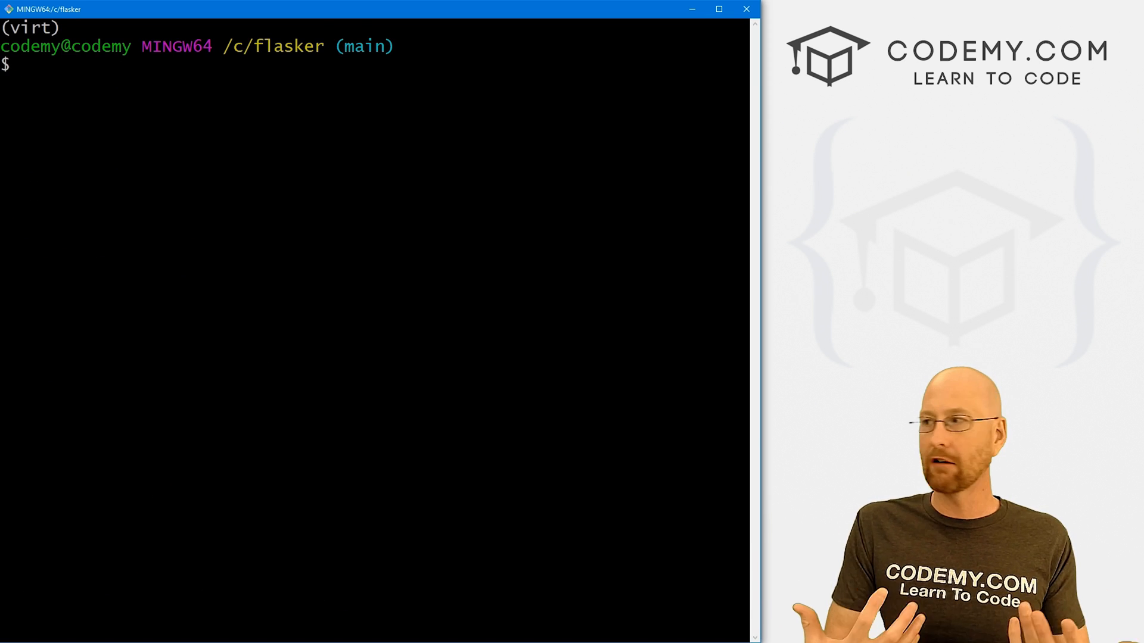
text(pip)
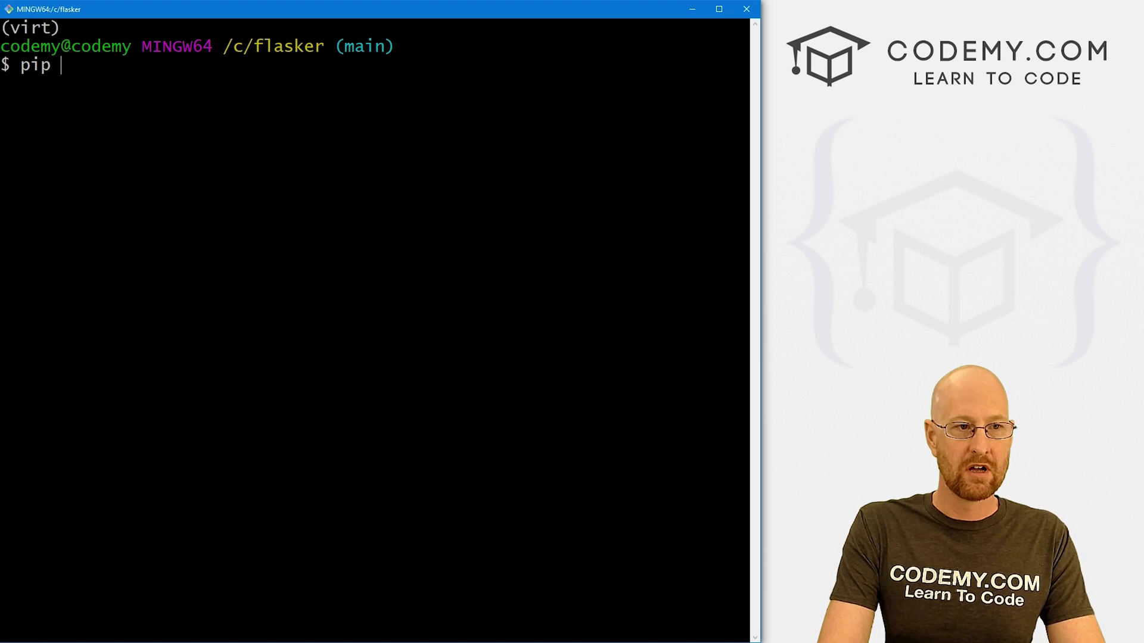
text(freeze >)
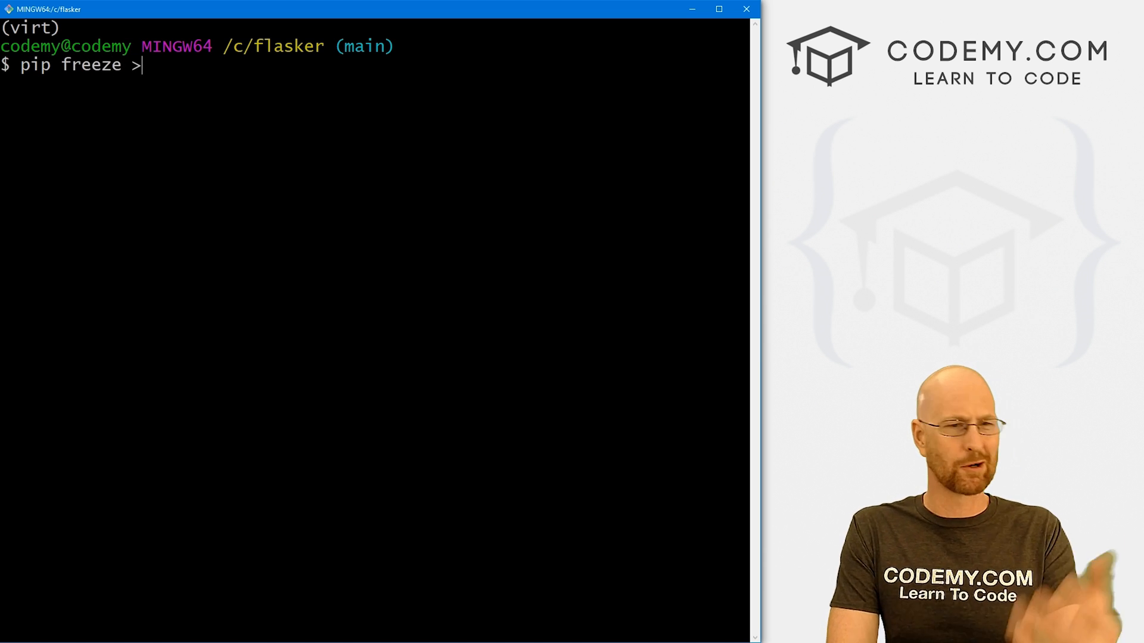
text(re)
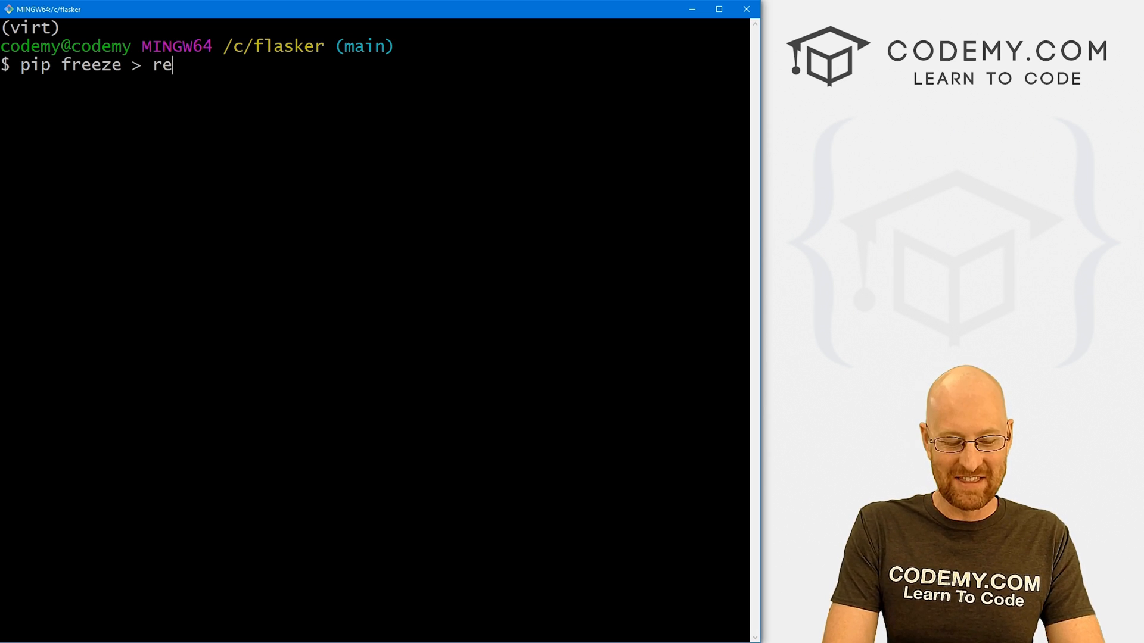
text(quirements.t)
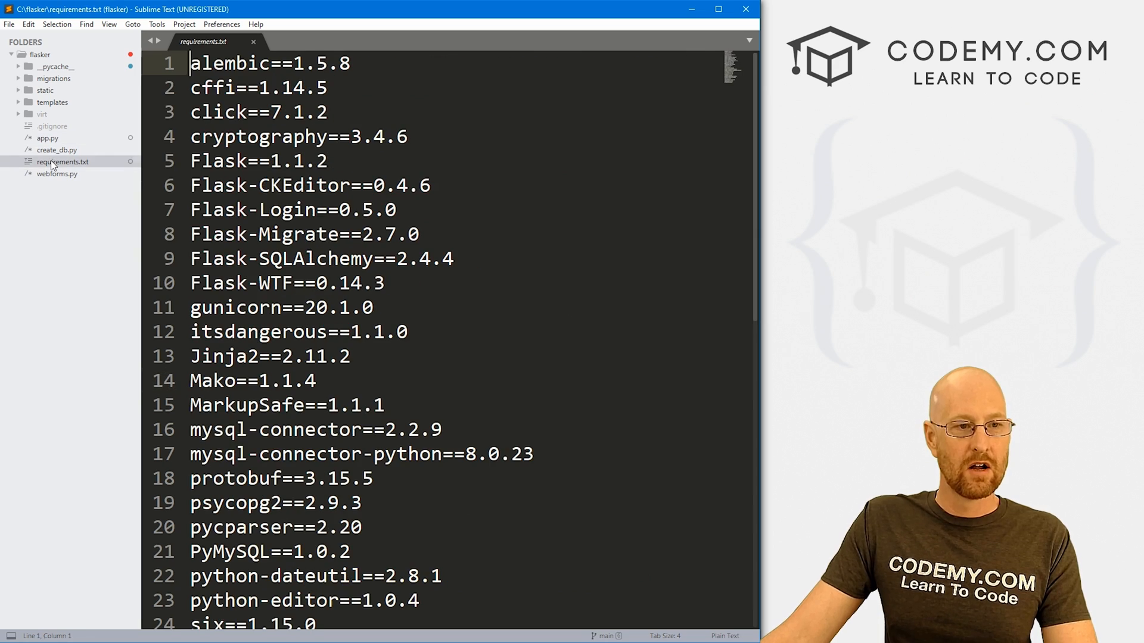
Step: Scroll through requirements.txt to review the listed package versions
scroll(down, 3)
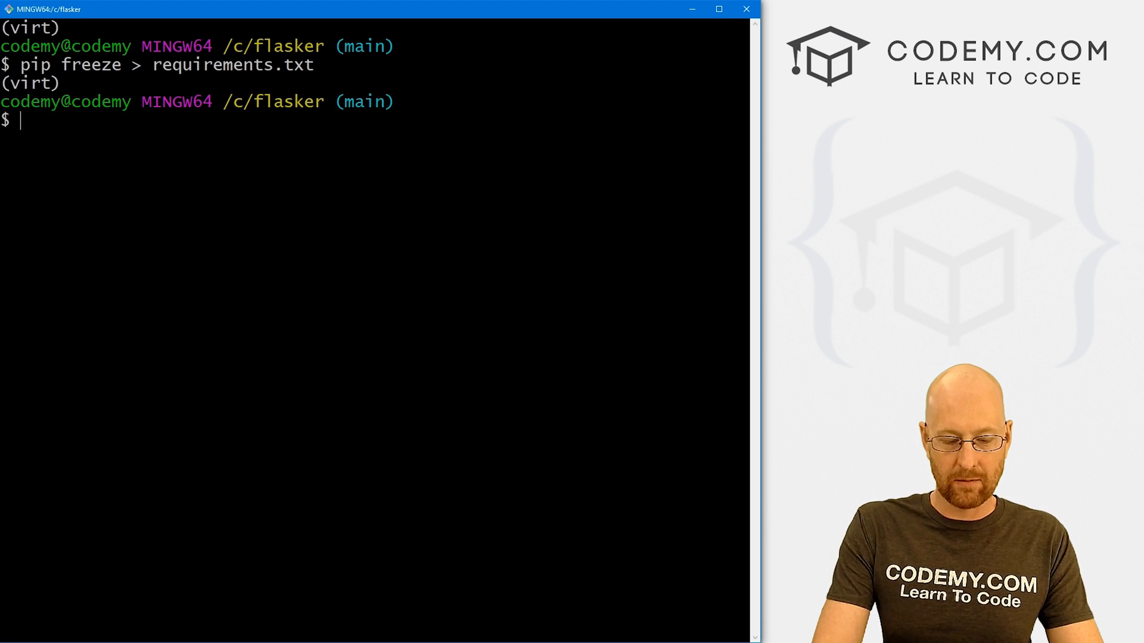
Step: Write 'web: gunicorn app:app' into a new Procfile using echo
text(echo)
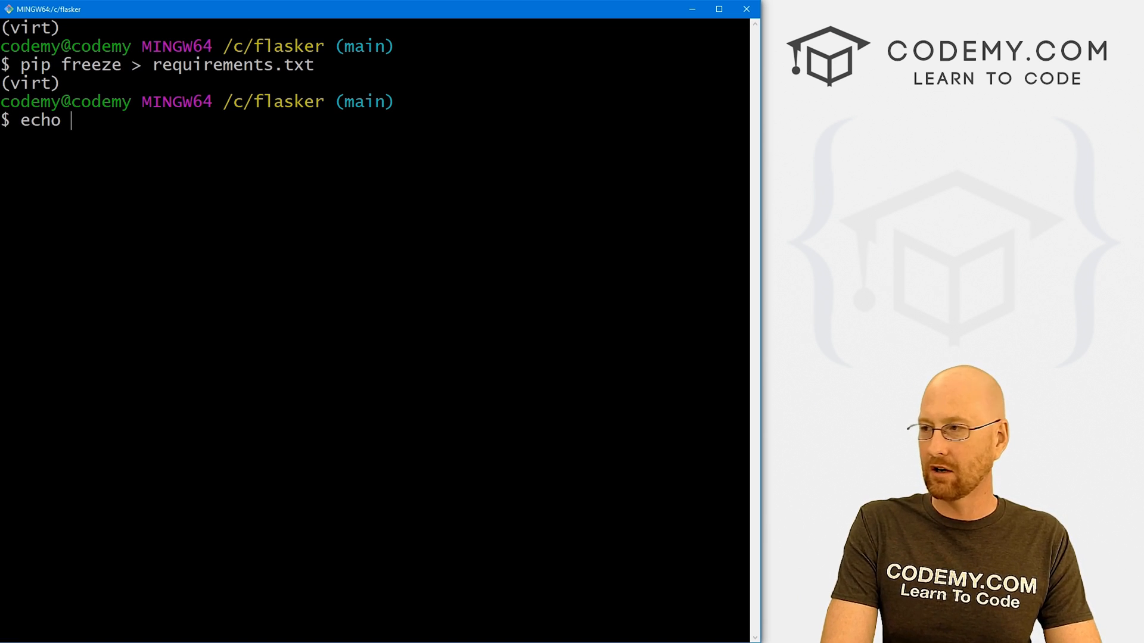
text(web:)
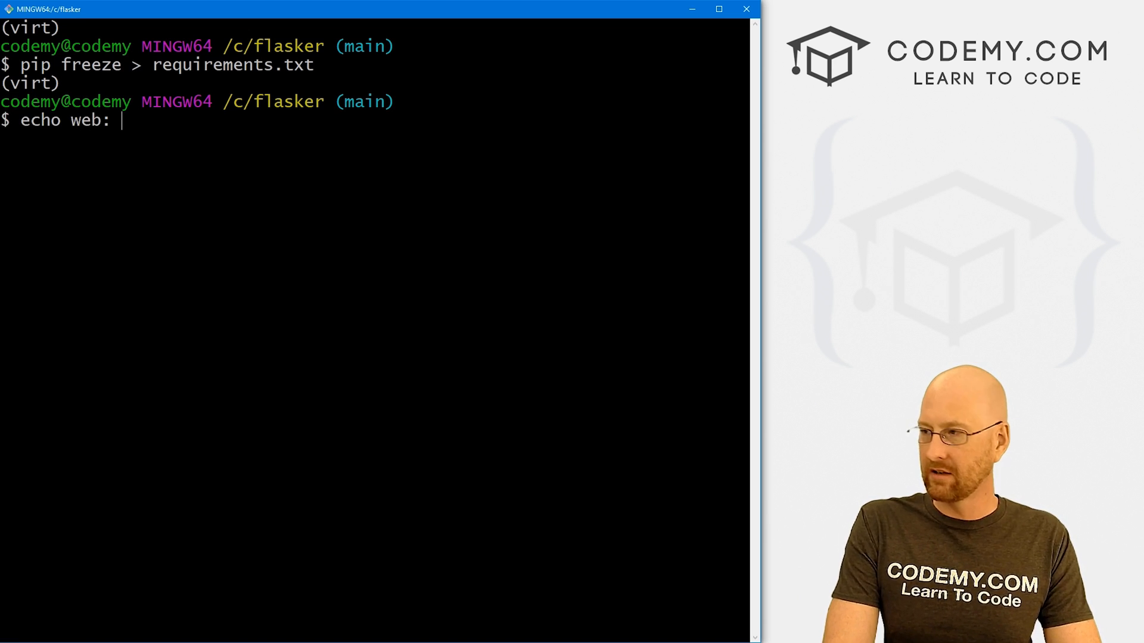
text(gunicorn)
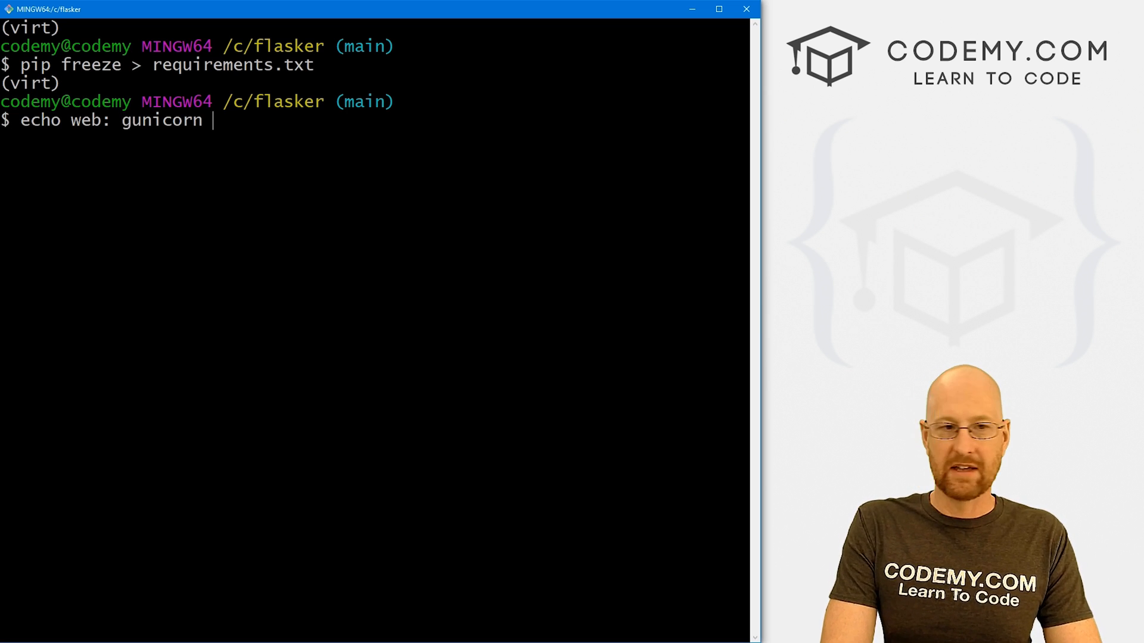
text(app:app > Pro)
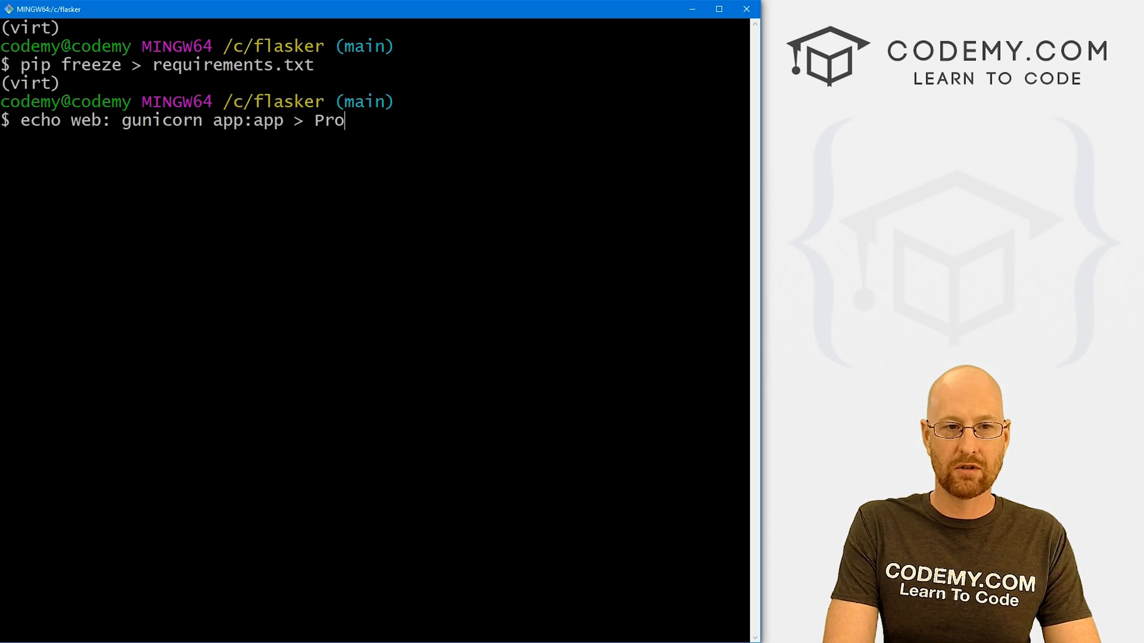
text(cfile)
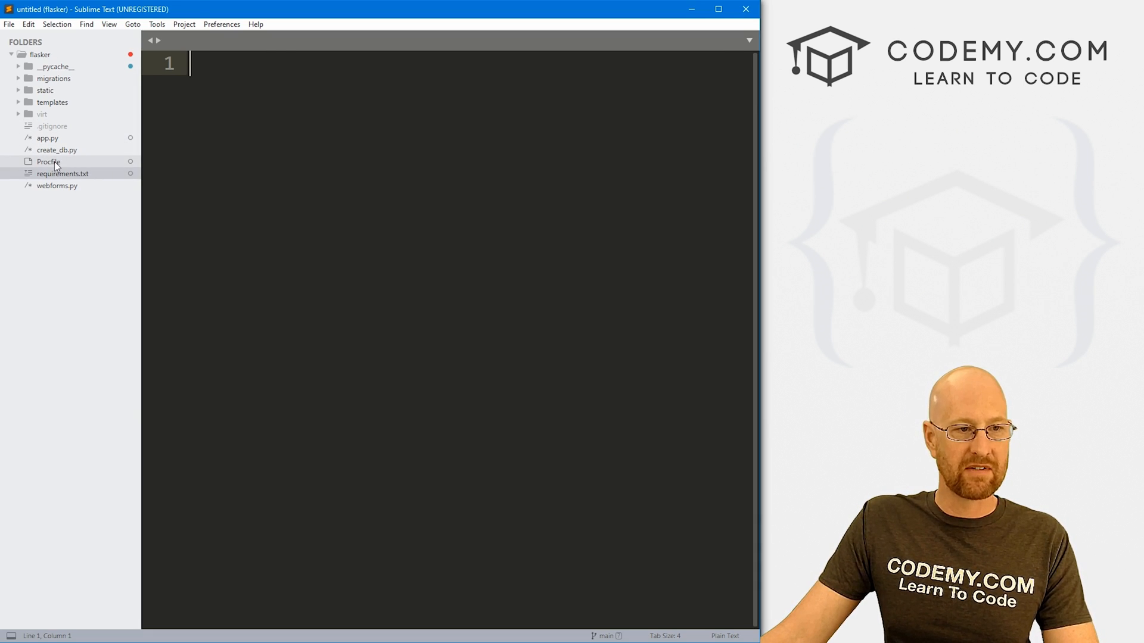
double_click(291, 64)
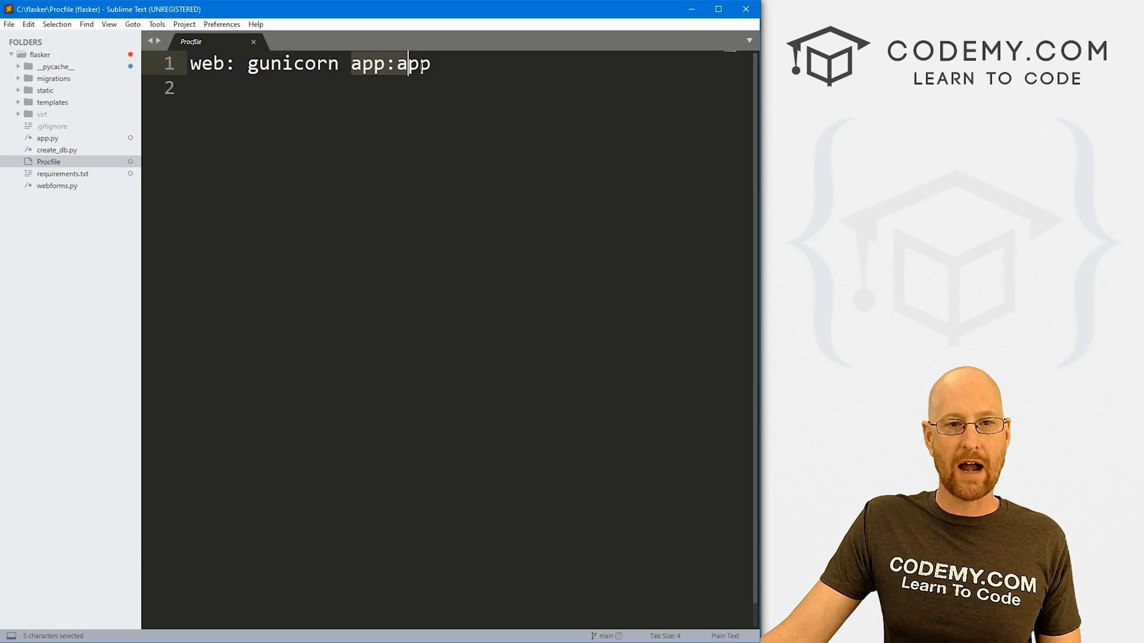
double_click(368, 63)
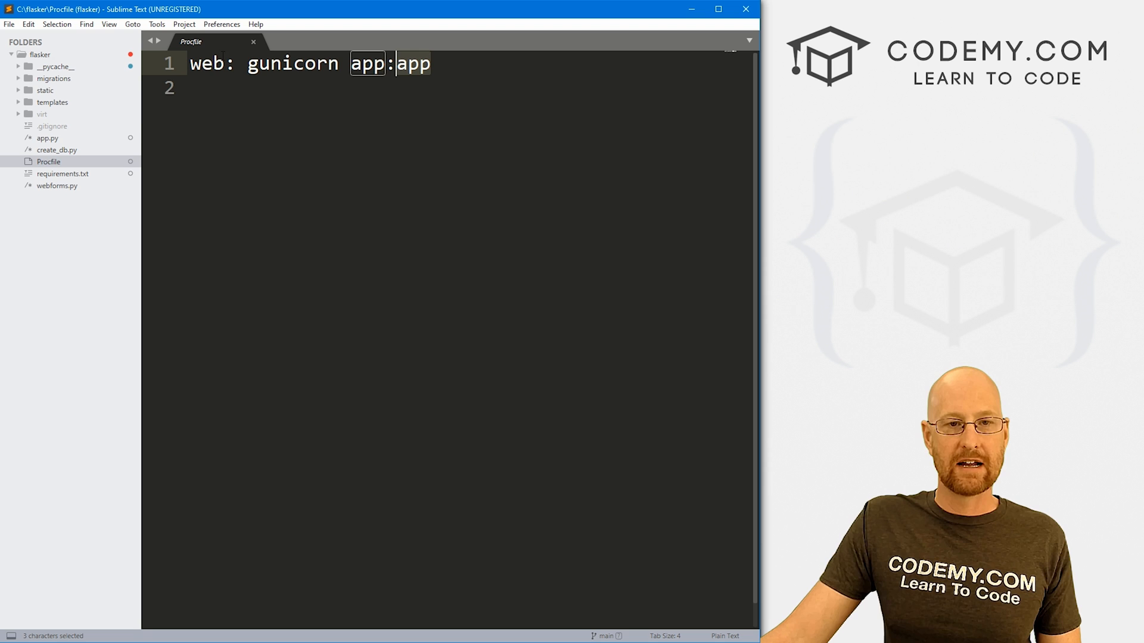
mouse_move(53, 142)
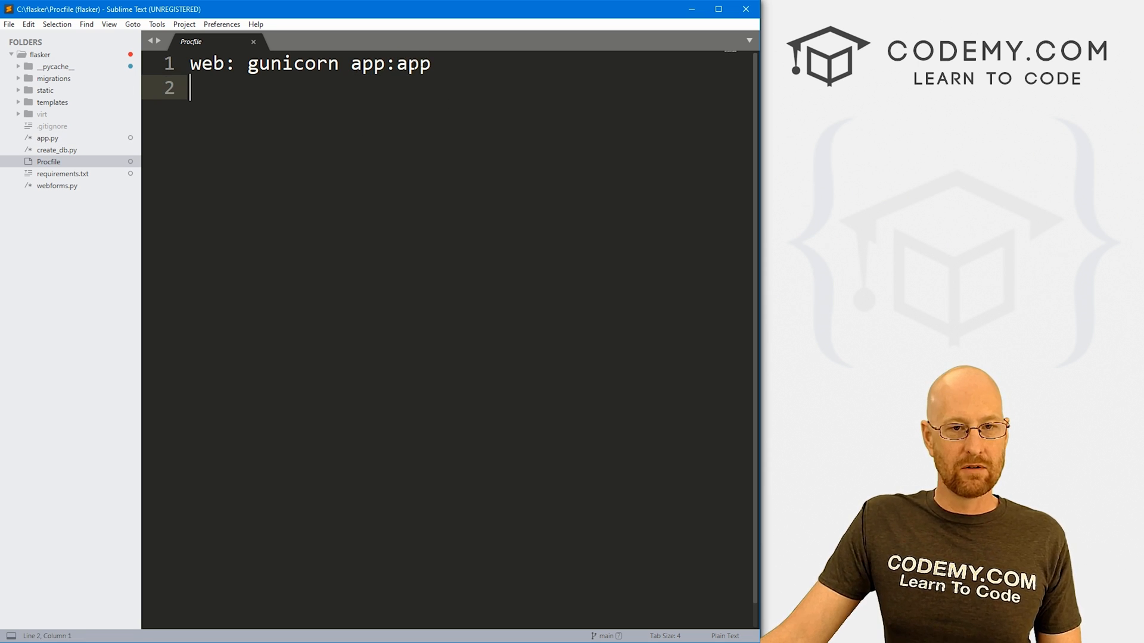
text(hello)
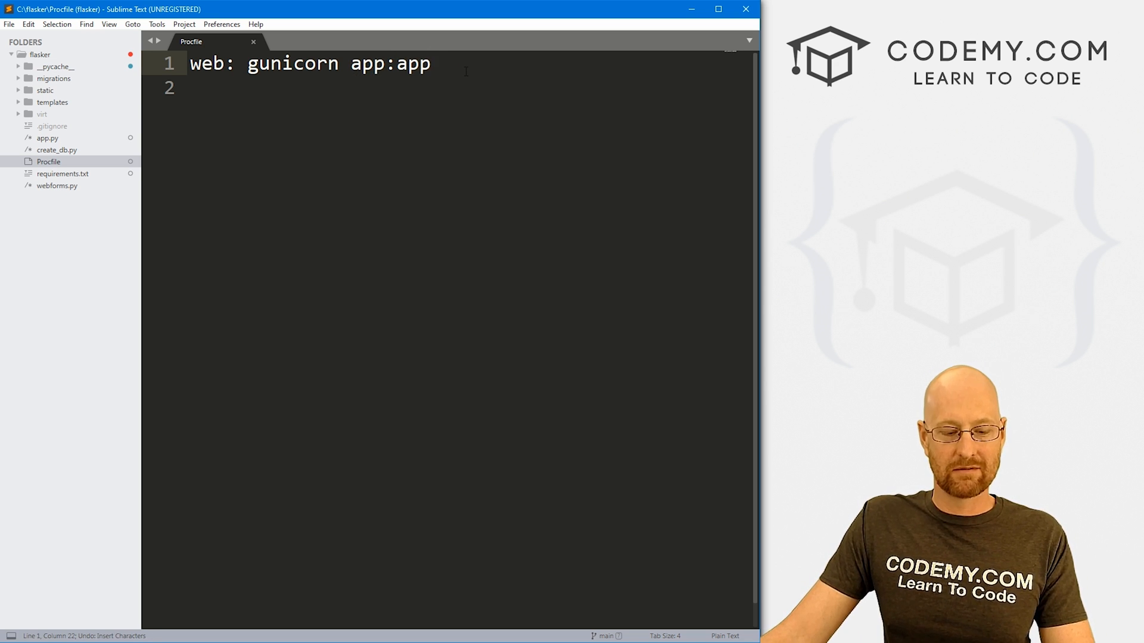
key(ctrl+s)
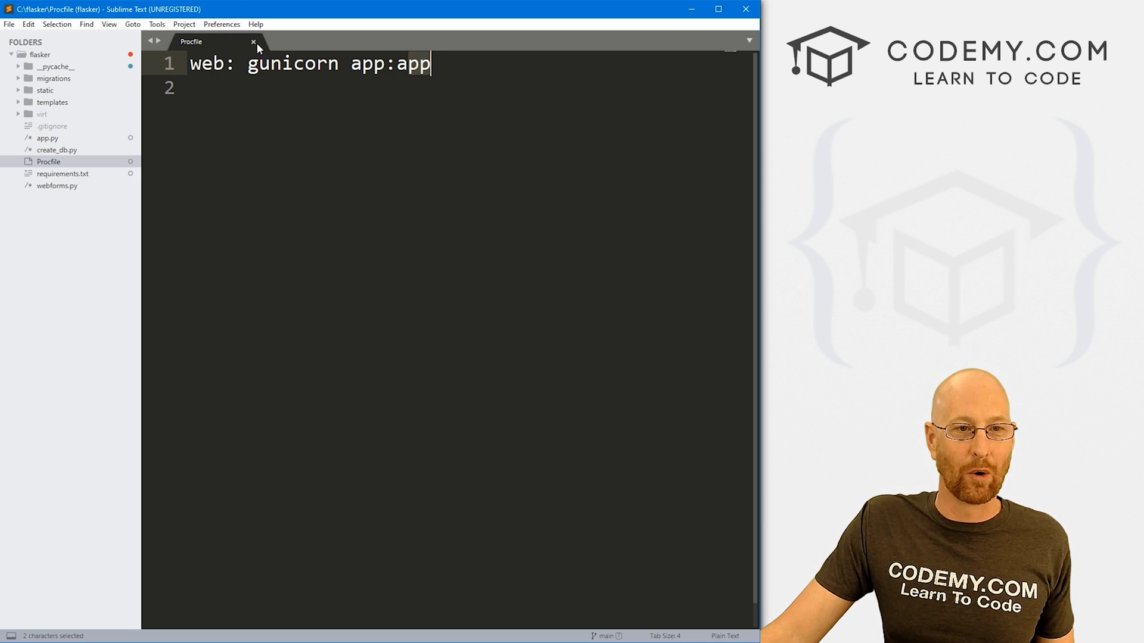
click(252, 42)
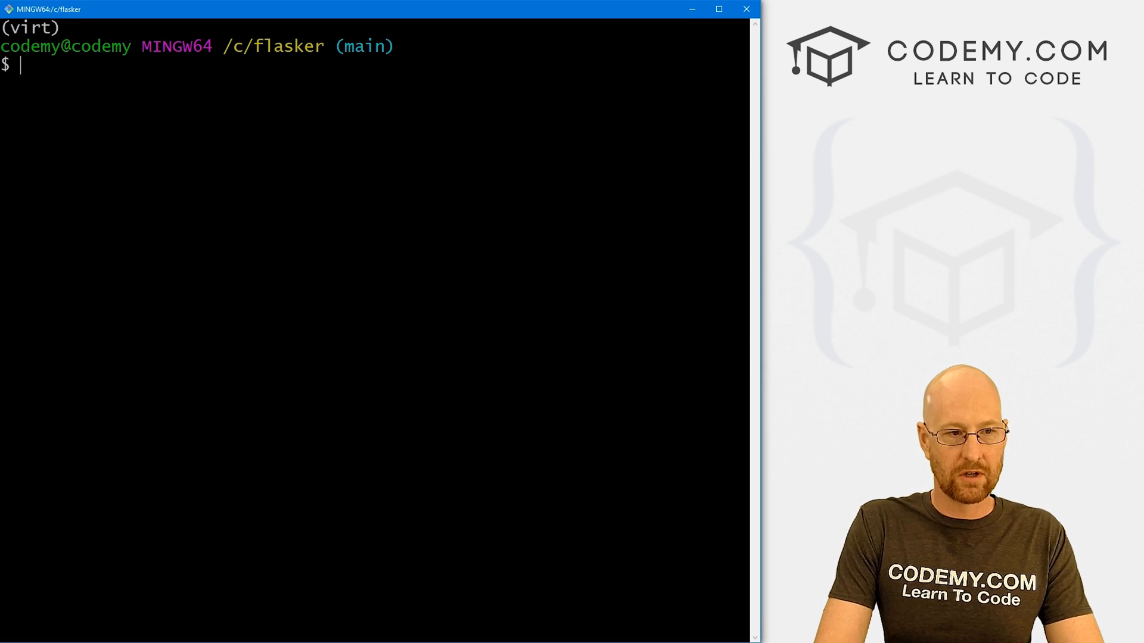
Step: Log in with heroku login through the browser, then stop the command with Ctrl+C
text(heroku logi)
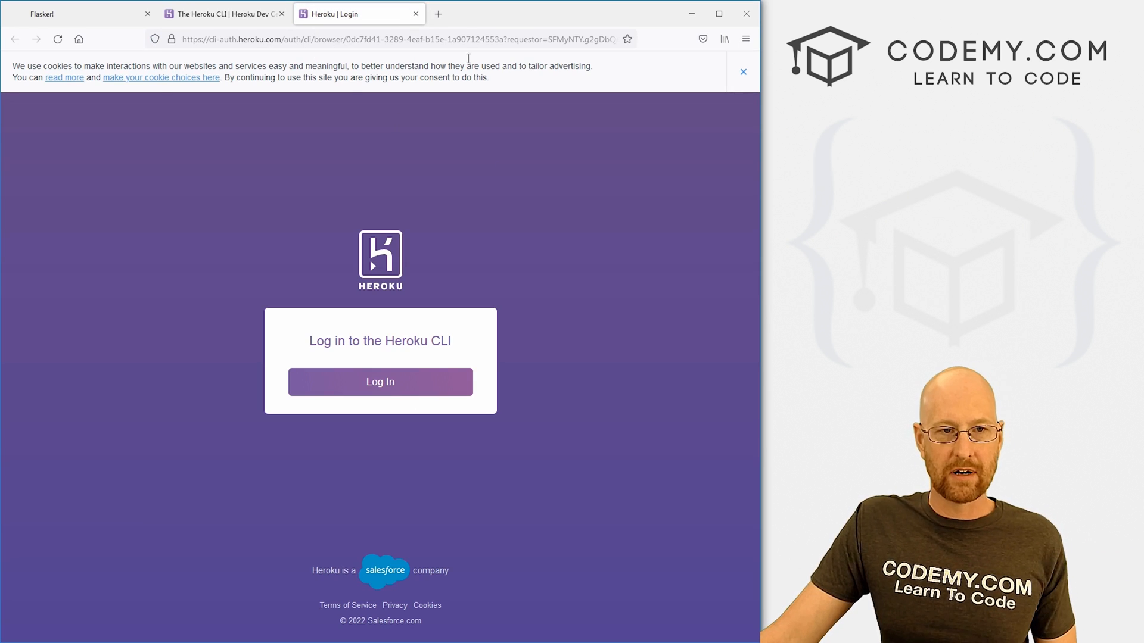
click(391, 384)
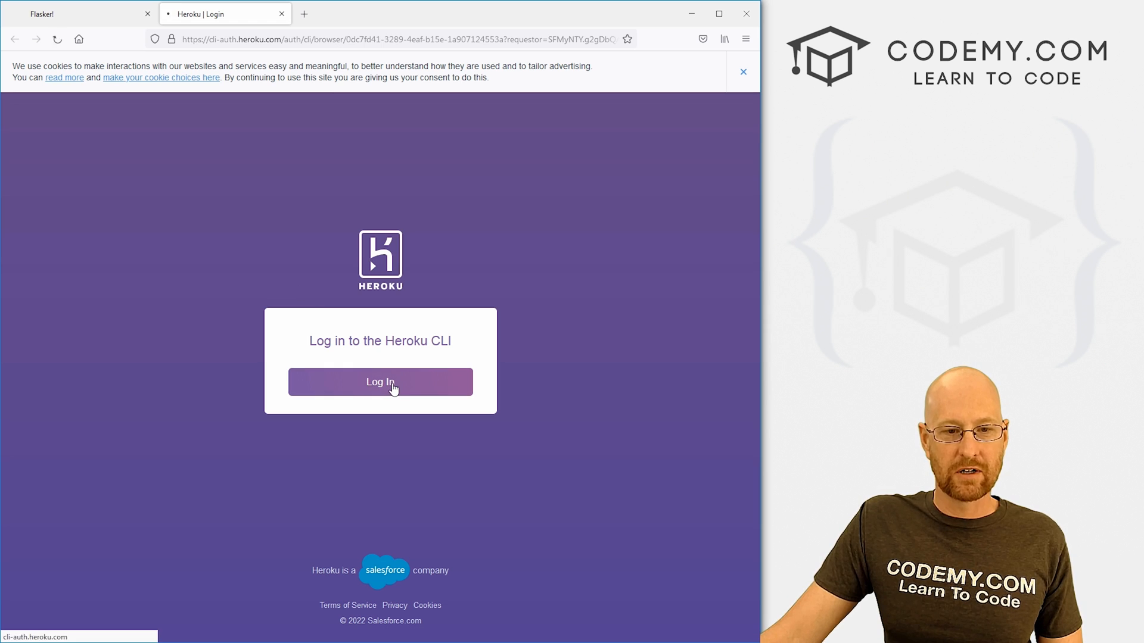
click(380, 382)
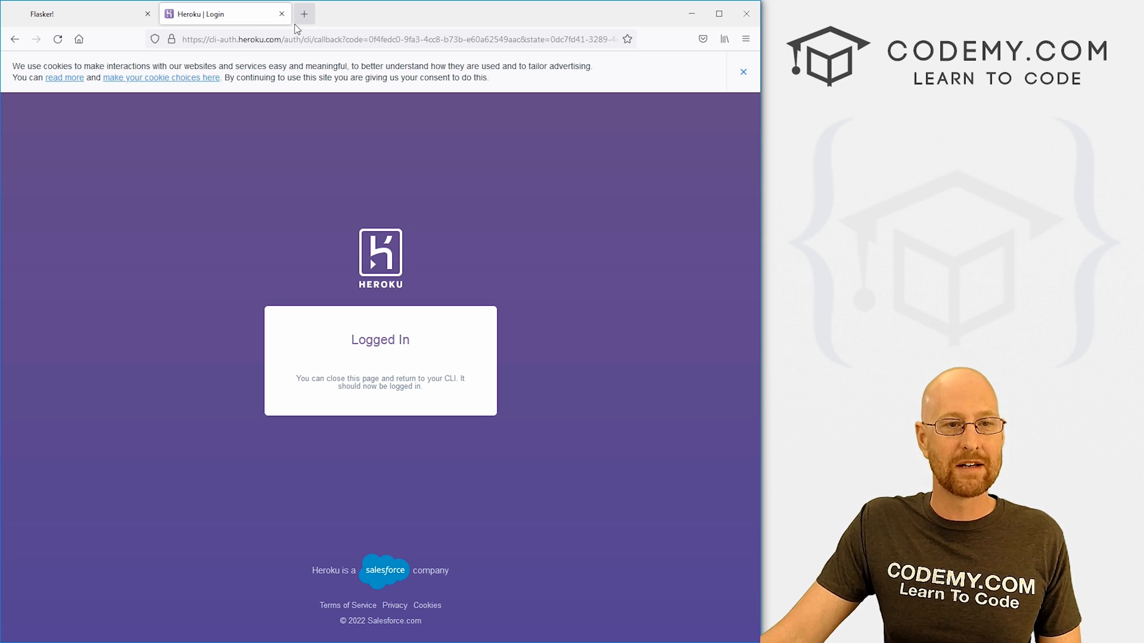
mouse_move(281, 14)
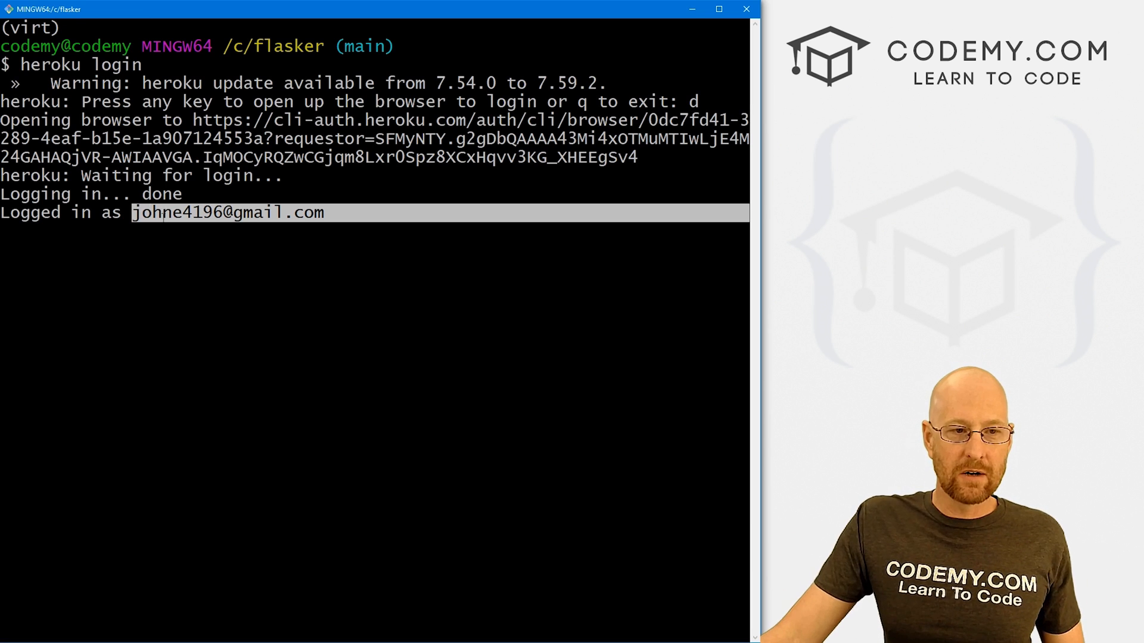
key(ctrl+c)
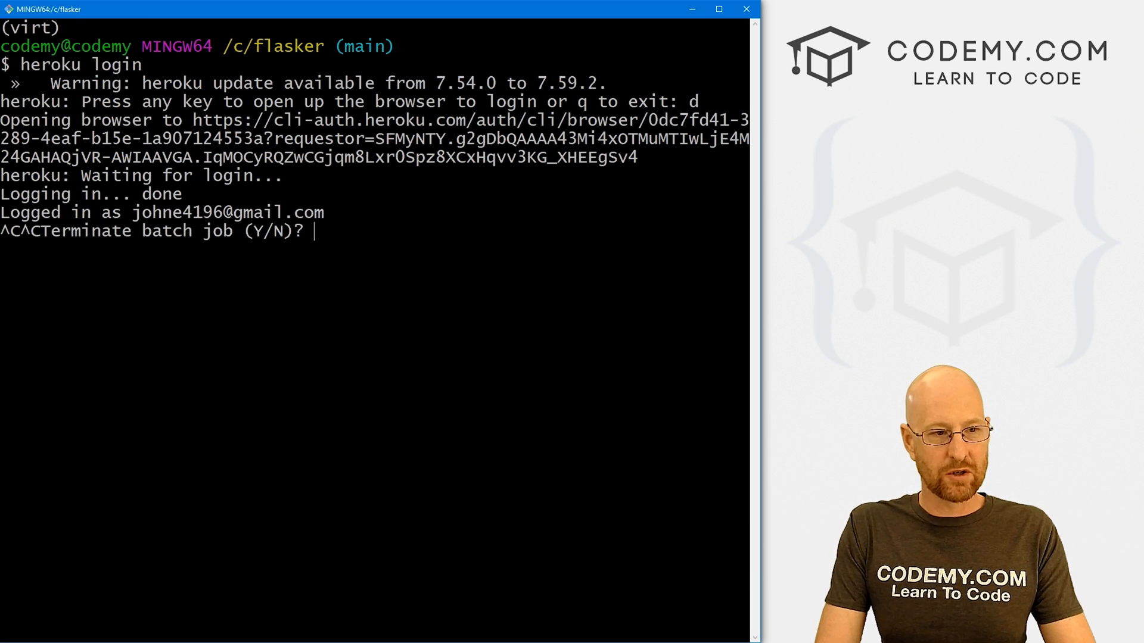
text(y)
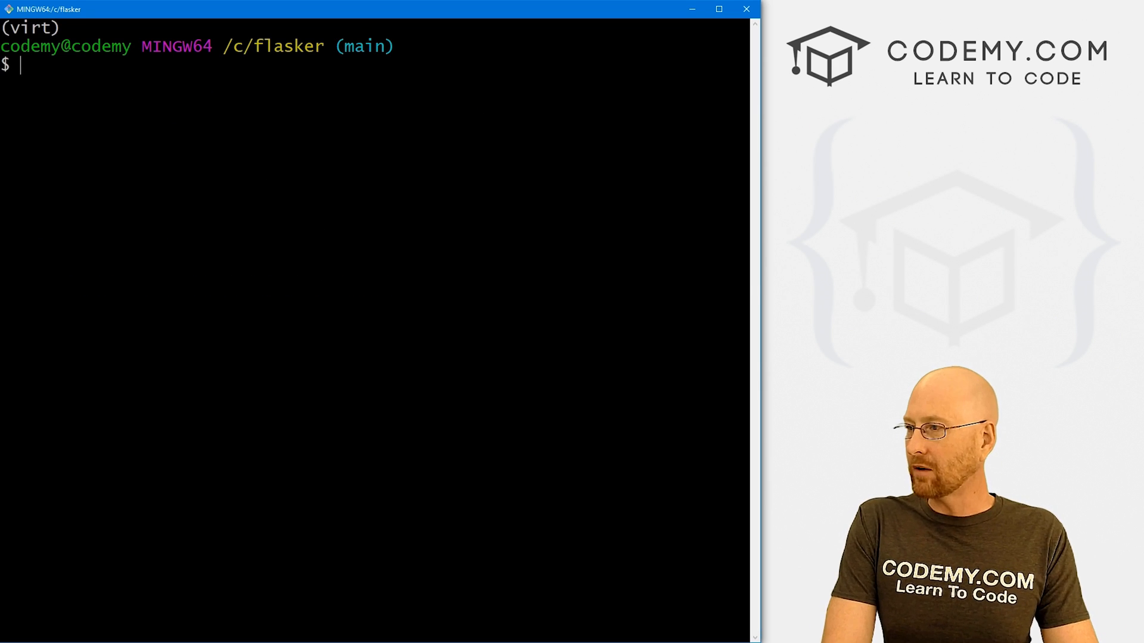
Step: Try heroku create with flasker, flasker1 and flasker2, then succeed with flasker42
text(he)
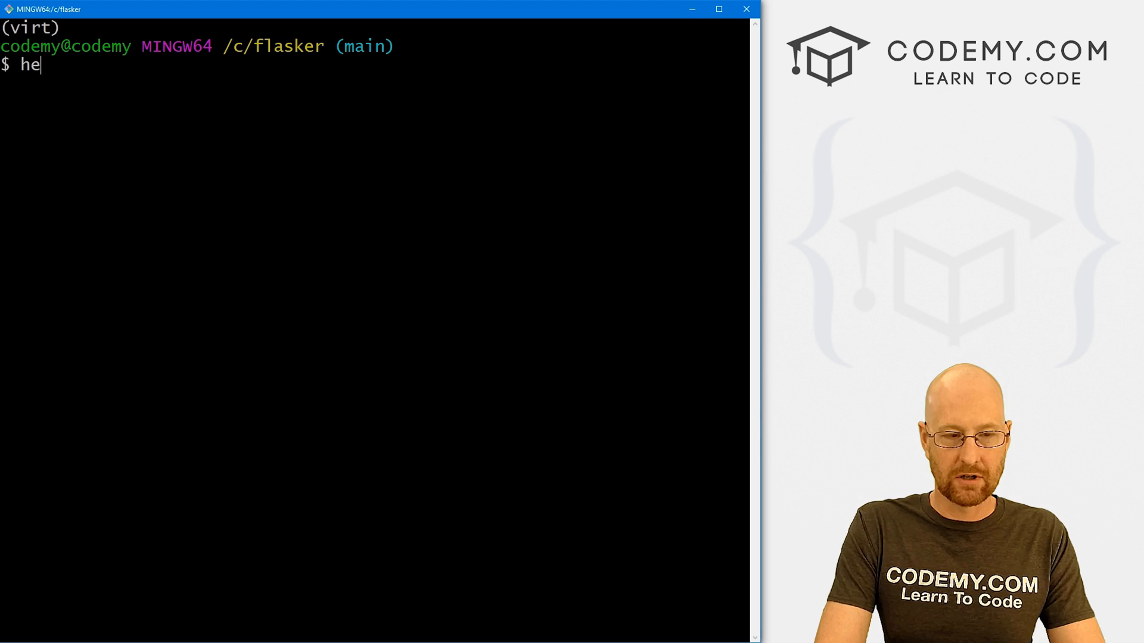
text(roku create)
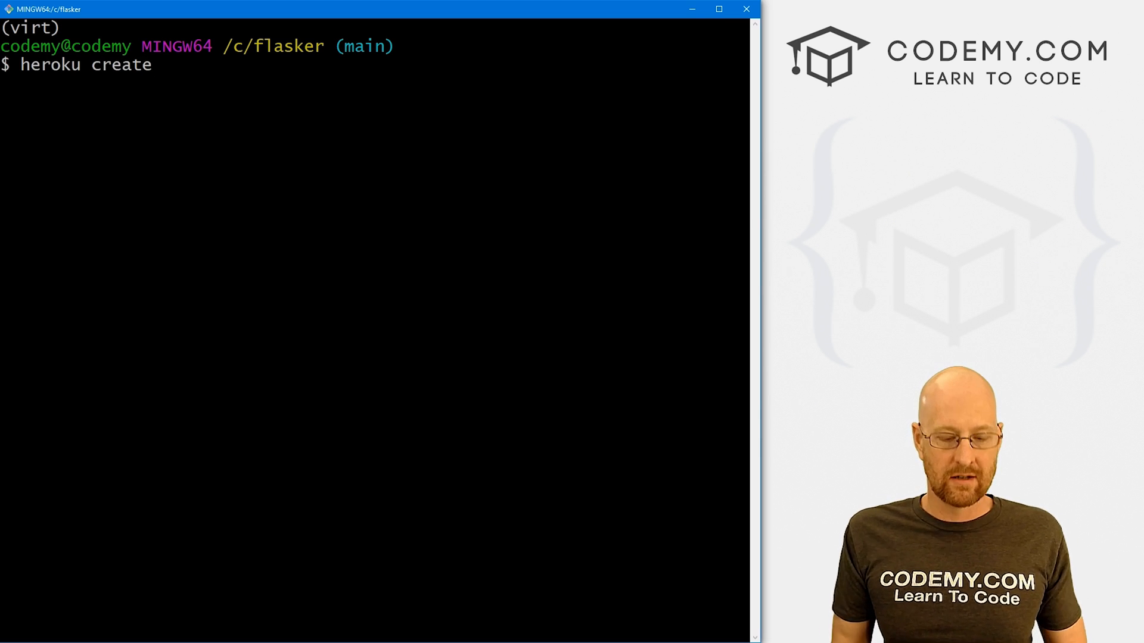
text(flasker)
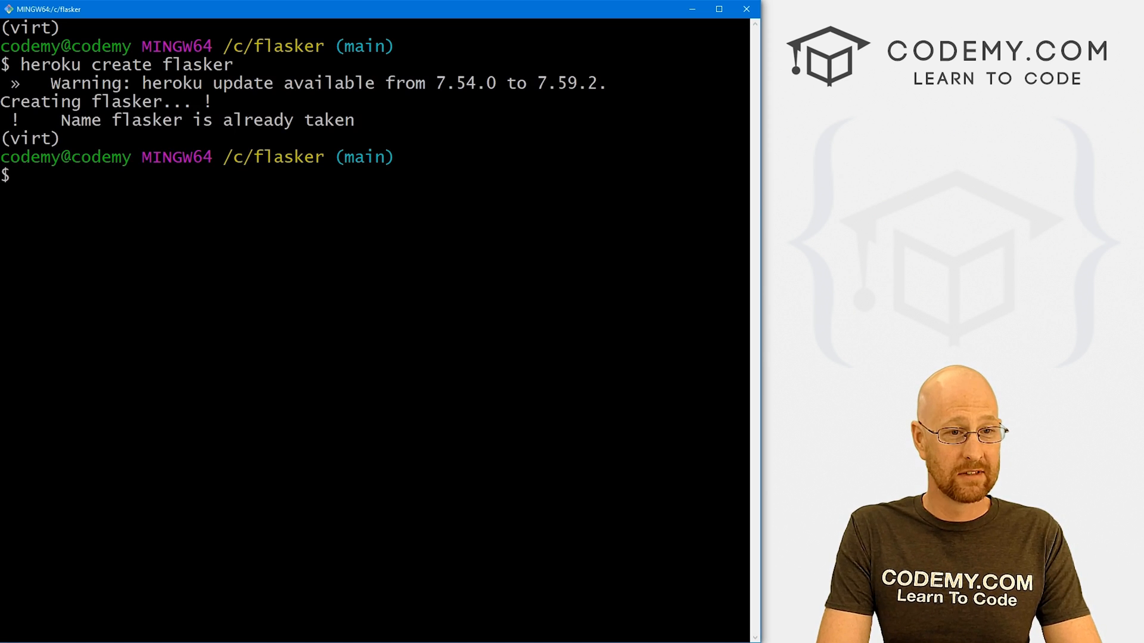
text(heroku create flasker)
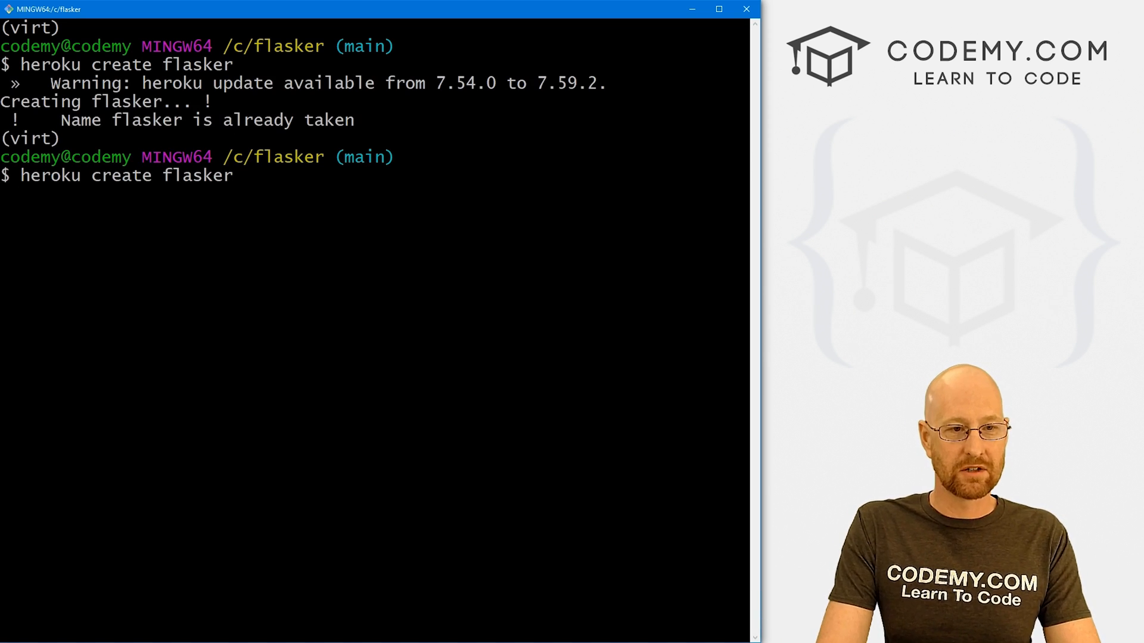
text(1)
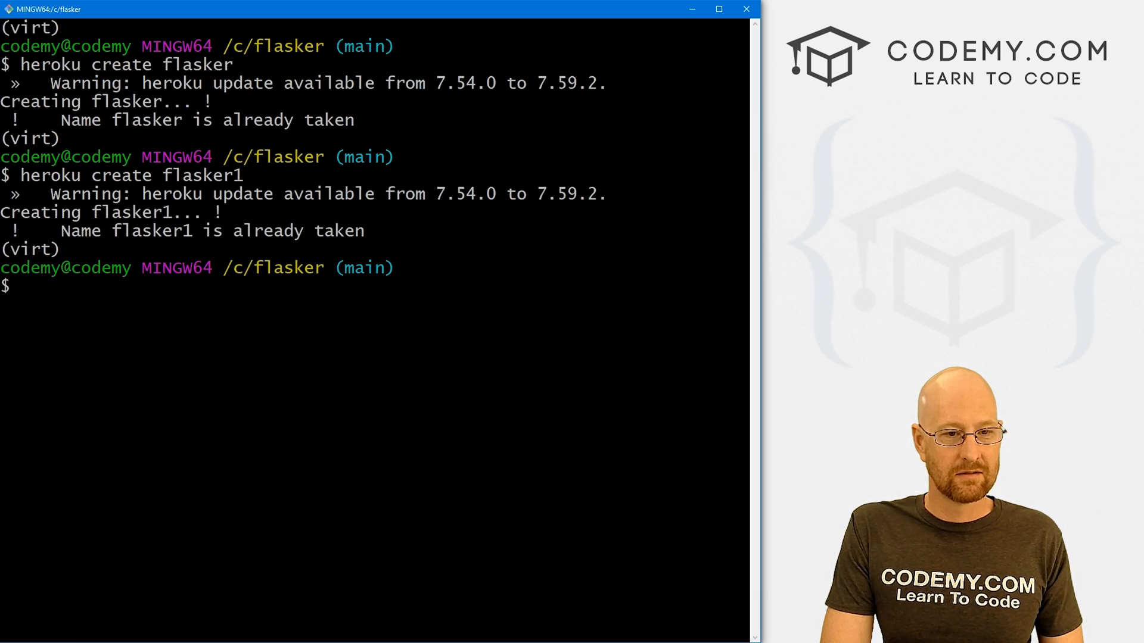
text(heroku create flasker2)
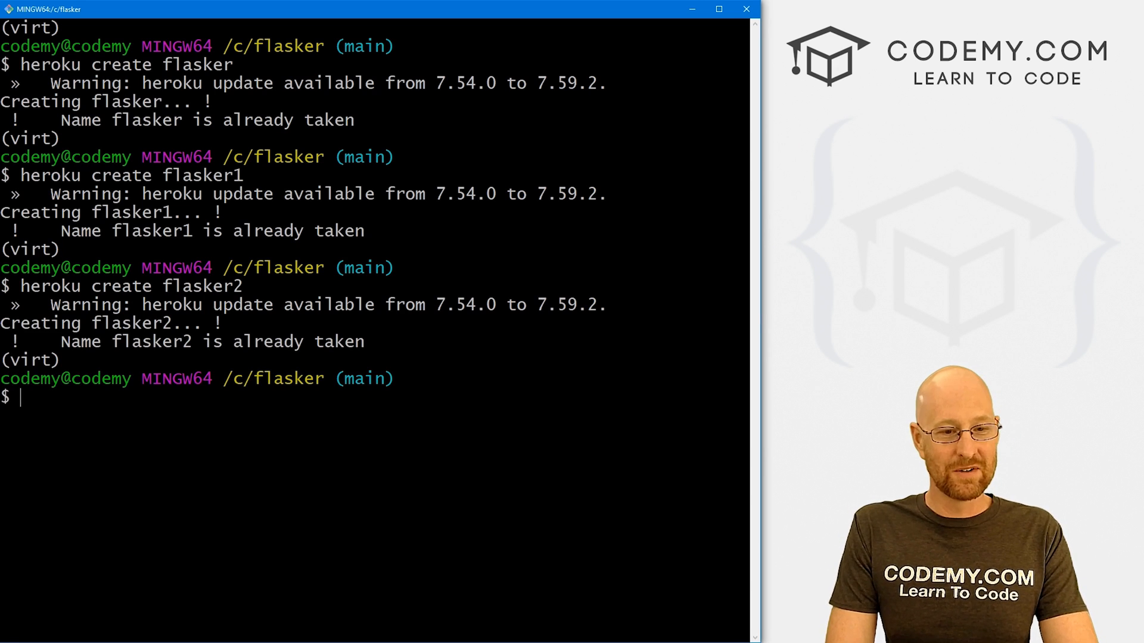
text(heroku create flasker42)
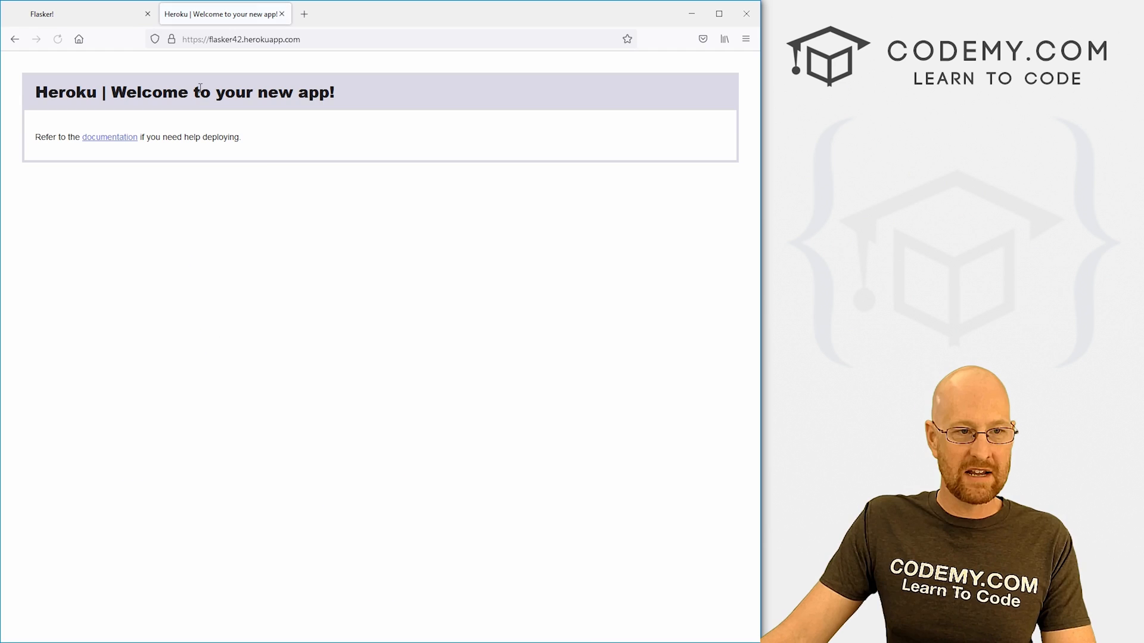
mouse_move(262, 71)
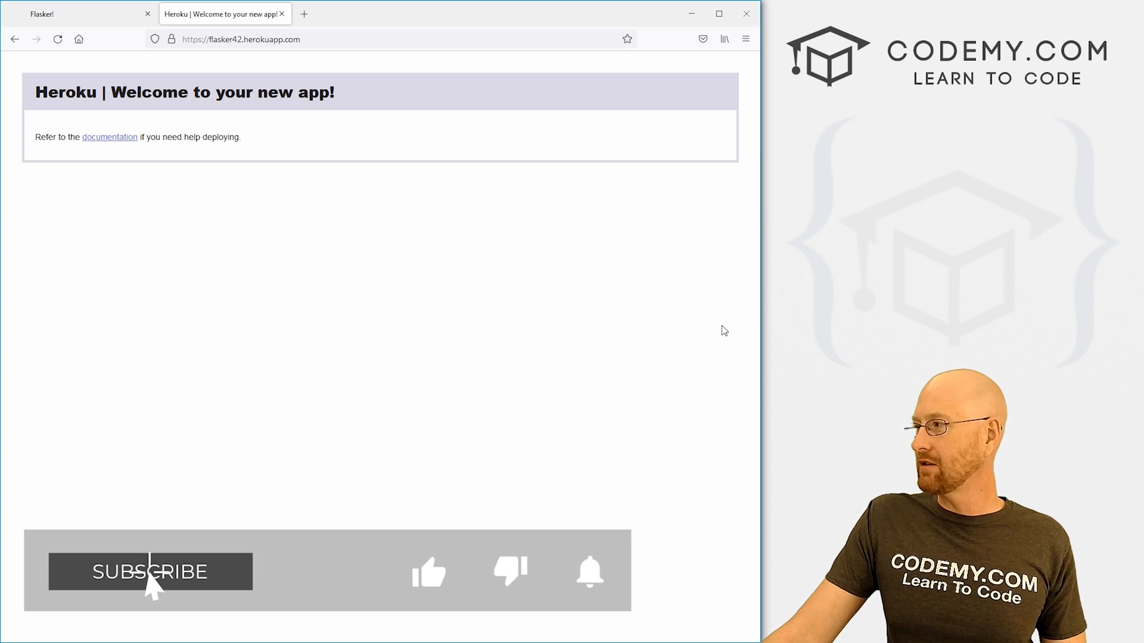
Step: View the Heroku 'Welcome to your new app!' page at flasker42.herokuapp.com
click(151, 572)
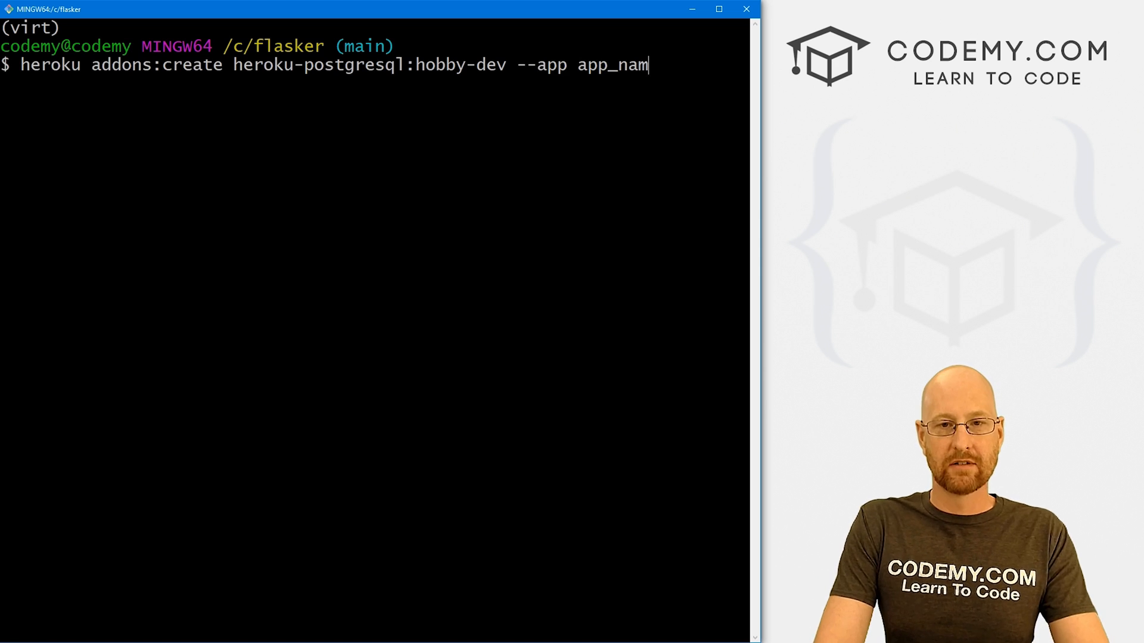
Step: Add the heroku-postgresql:hobby-dev addon to the flasker42 app
key(Backspace)
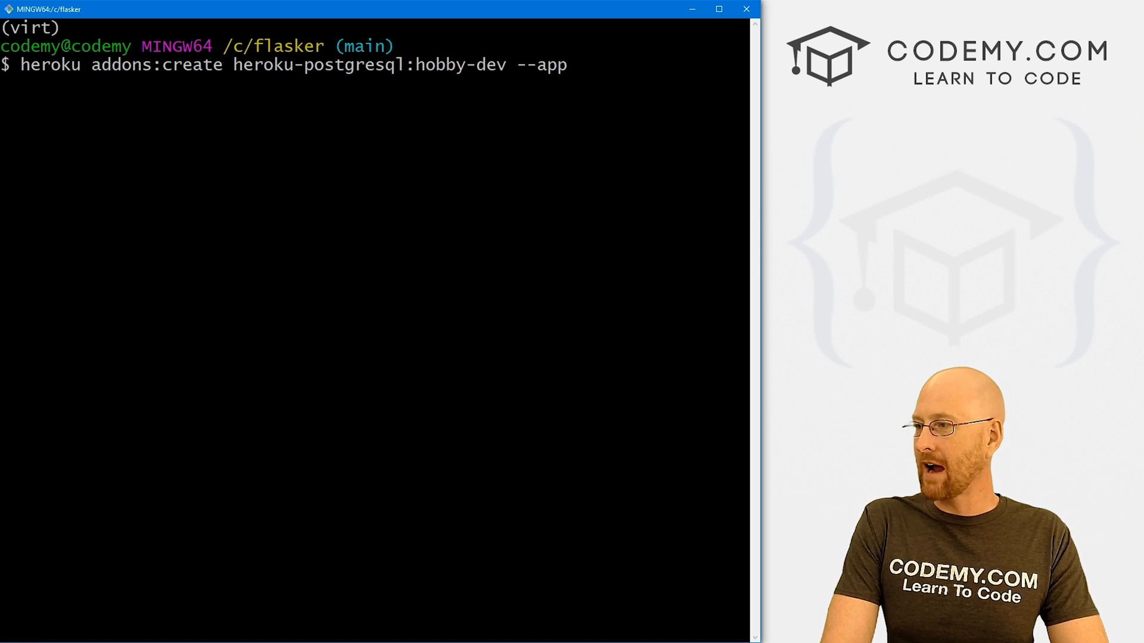
text(f)
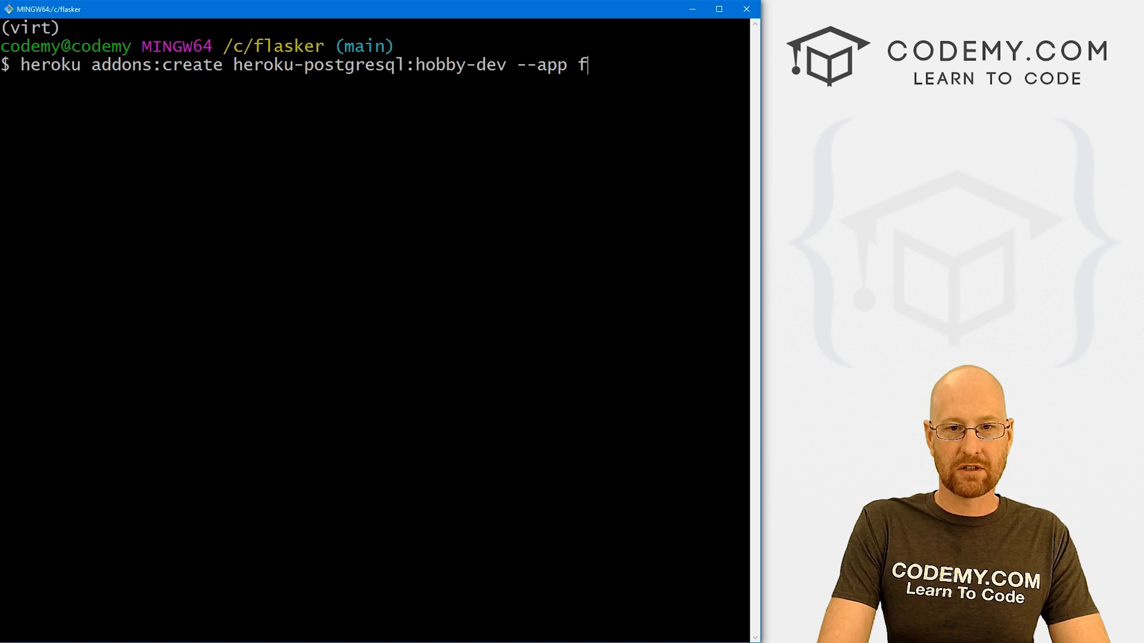
text(lasker42)
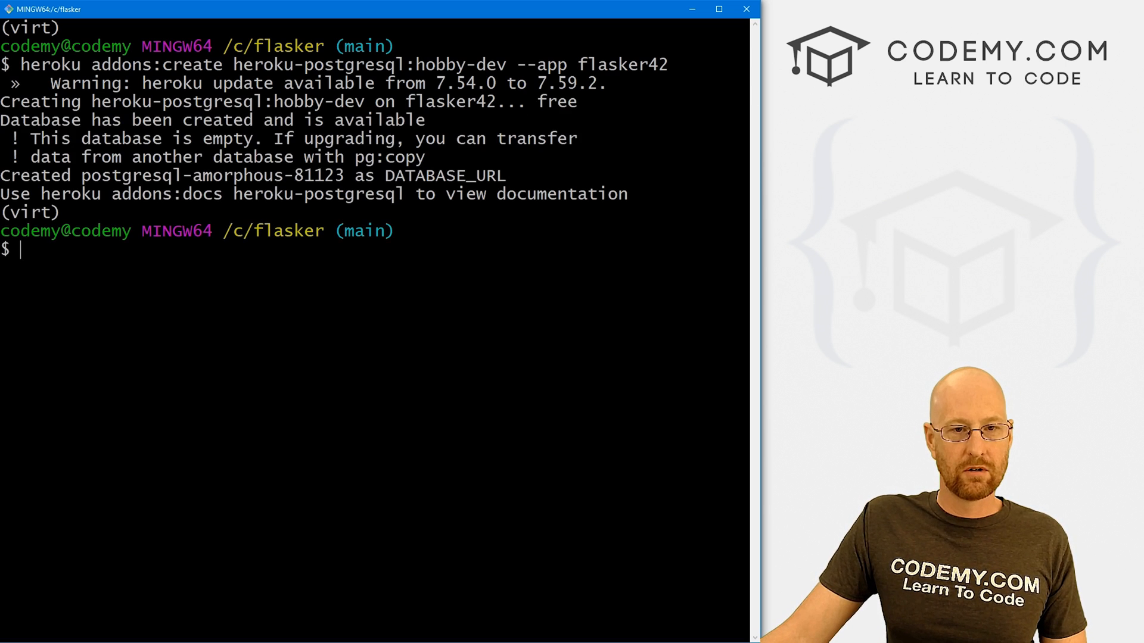
double_click(556, 101)
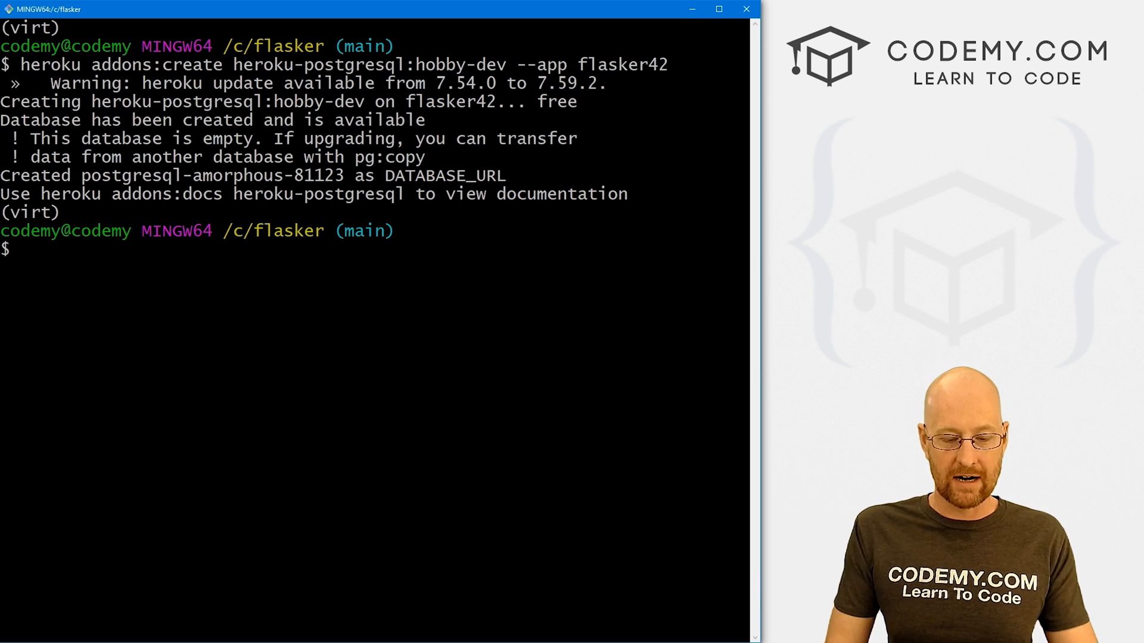
Step: Show flasker42's config vars with heroku config and select the DATABASE_URL
text(heroku)
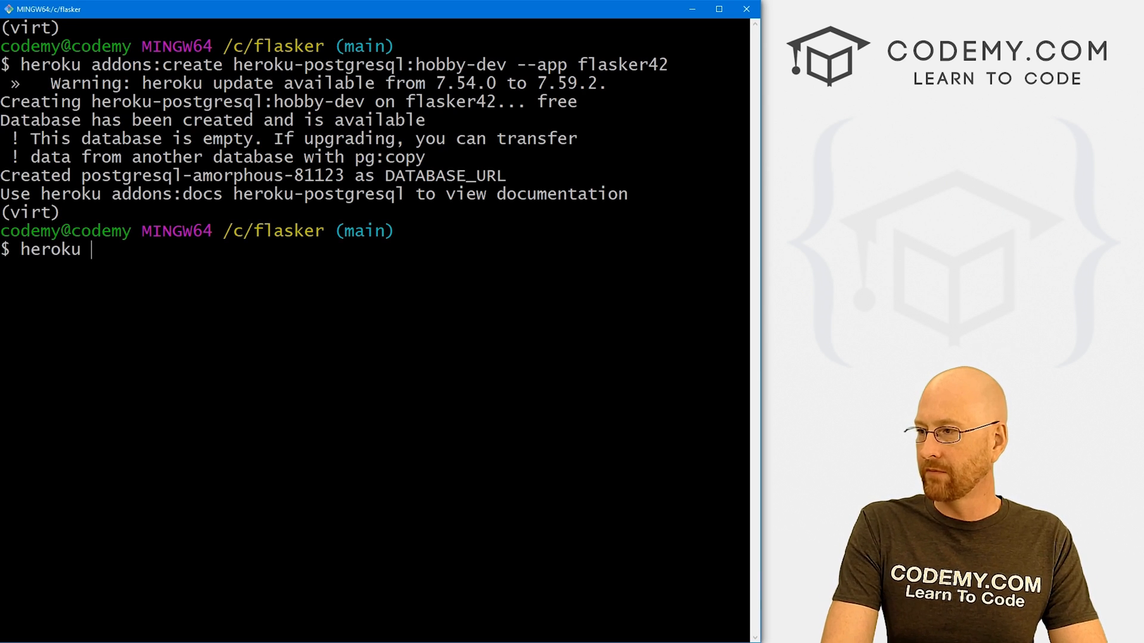
text(config --a)
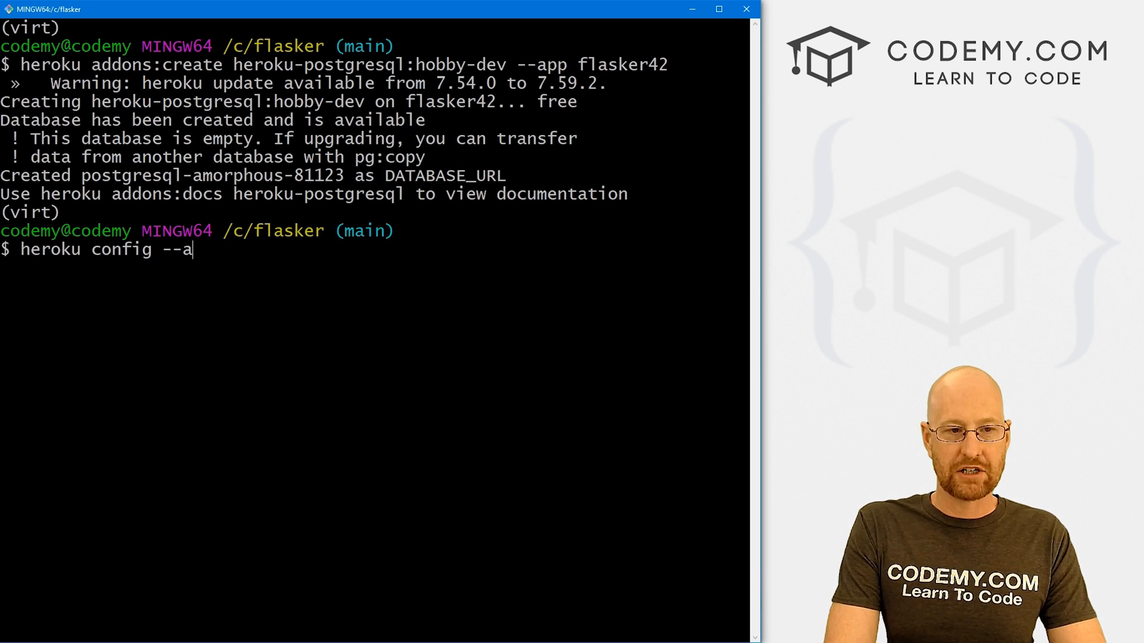
text(pp flasker42)
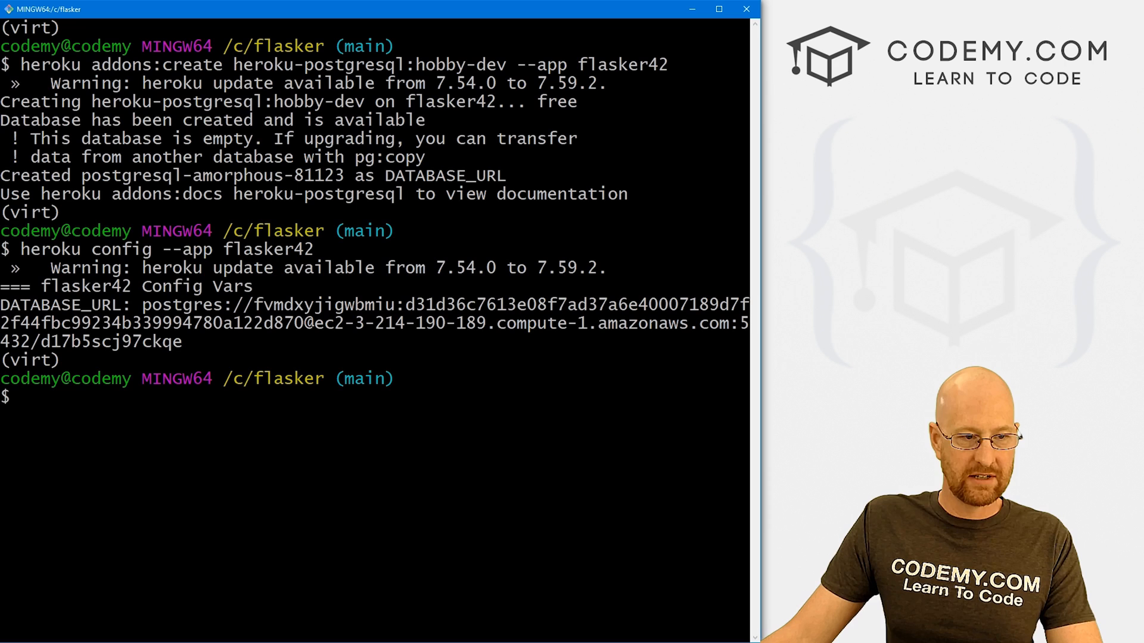
double_click(59, 305)
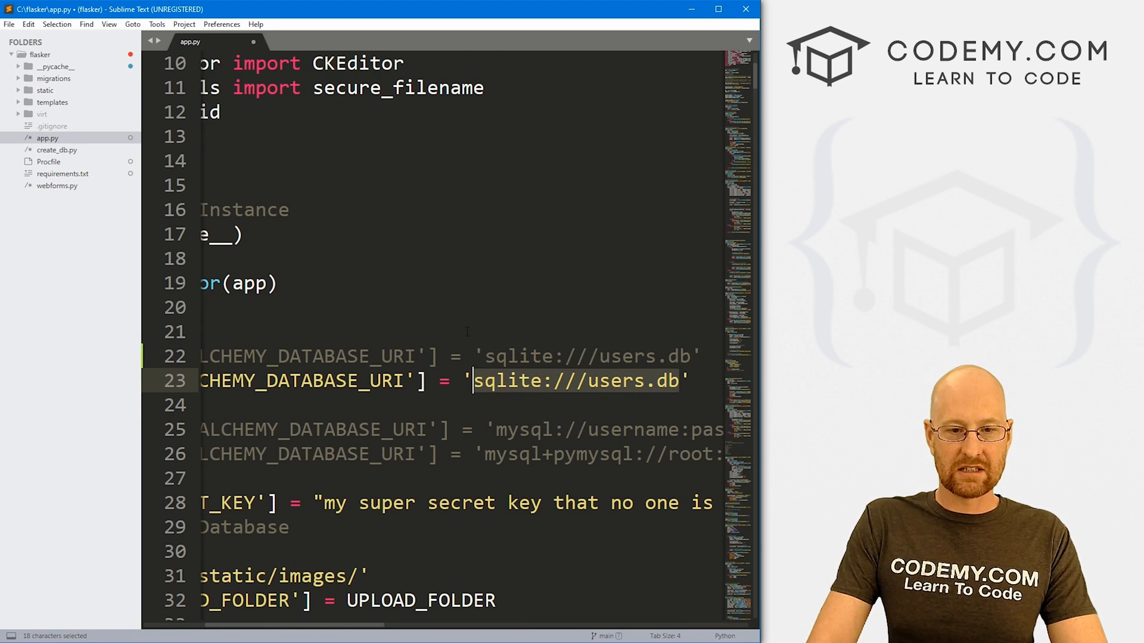
Step: Set SQLALCHEMY_DATABASE_URI to the Heroku Postgres URL, keep SQLite commented, and save app.py
key(Delete)
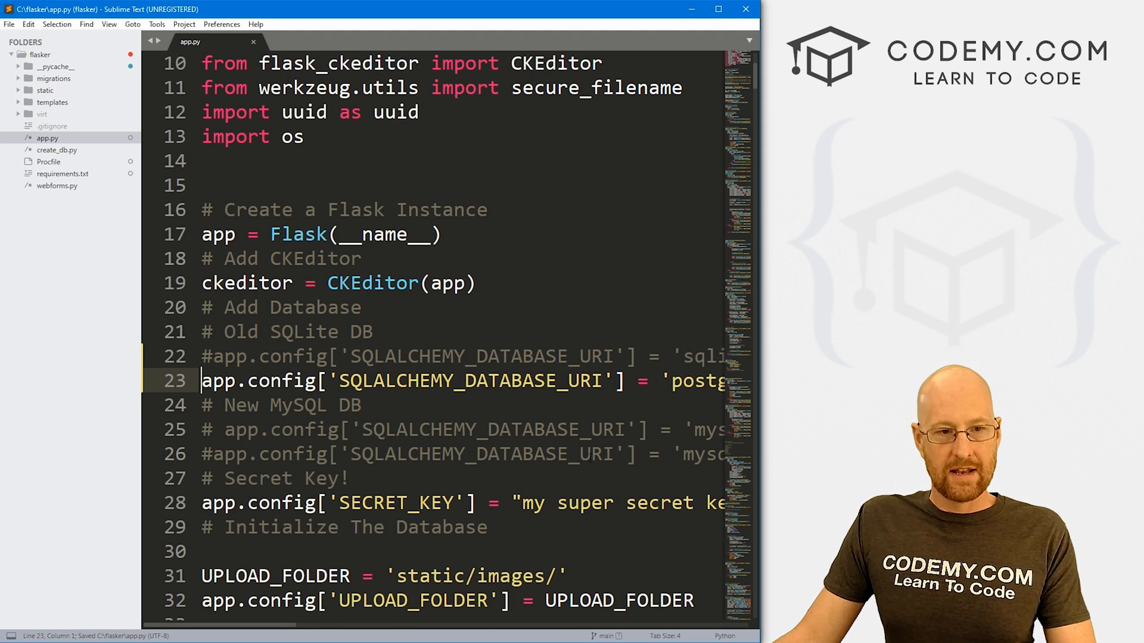
scroll(down, 3)
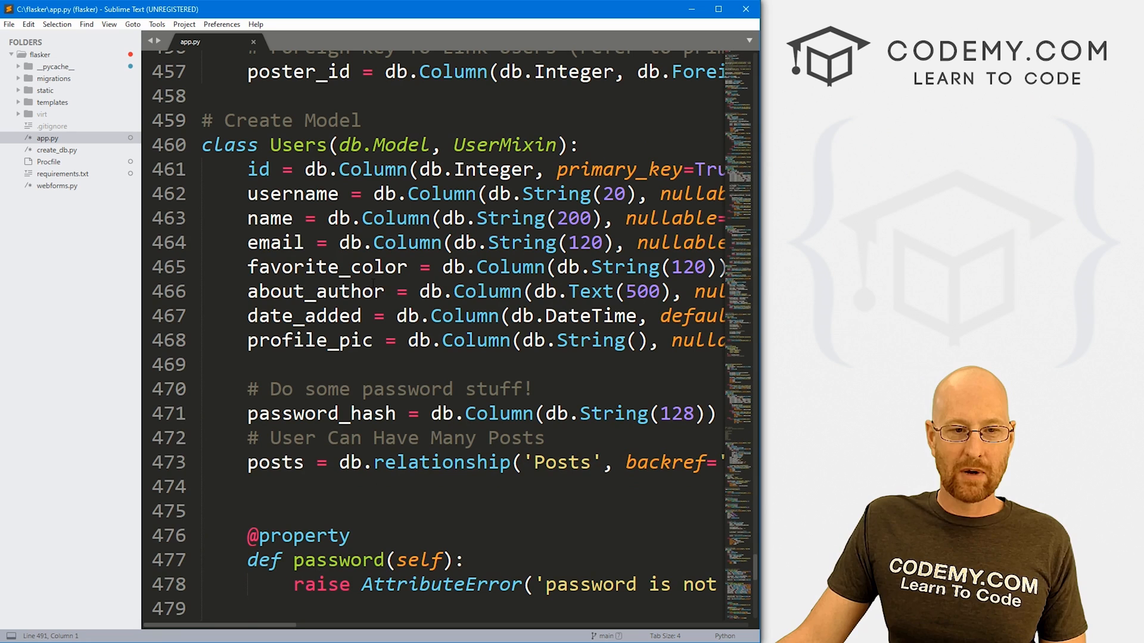
double_click(591, 292)
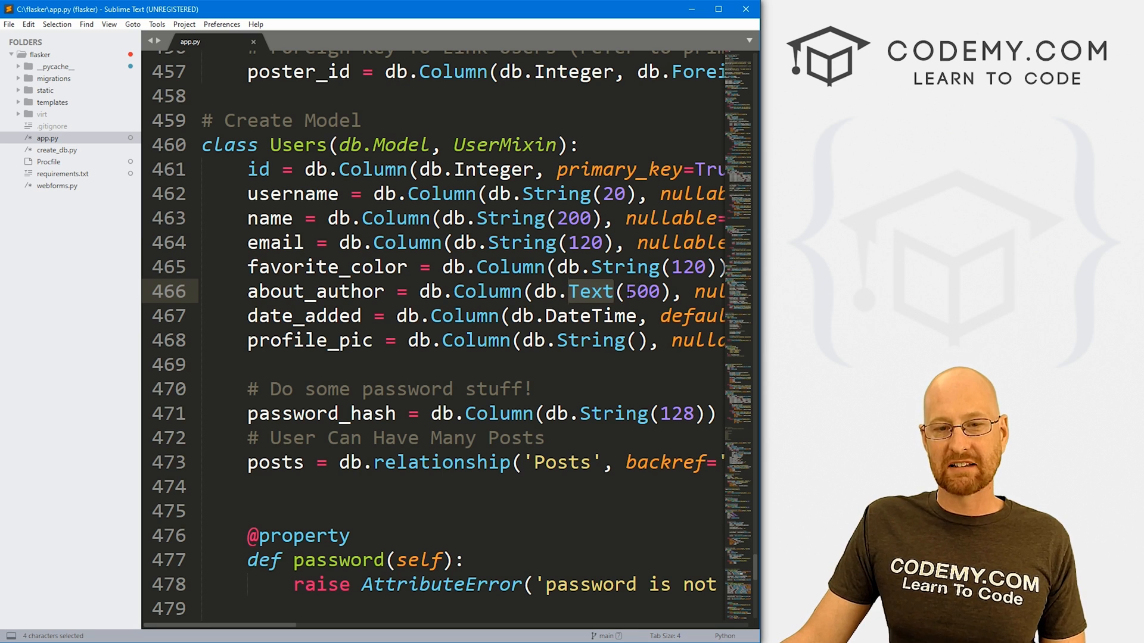
double_click(643, 291)
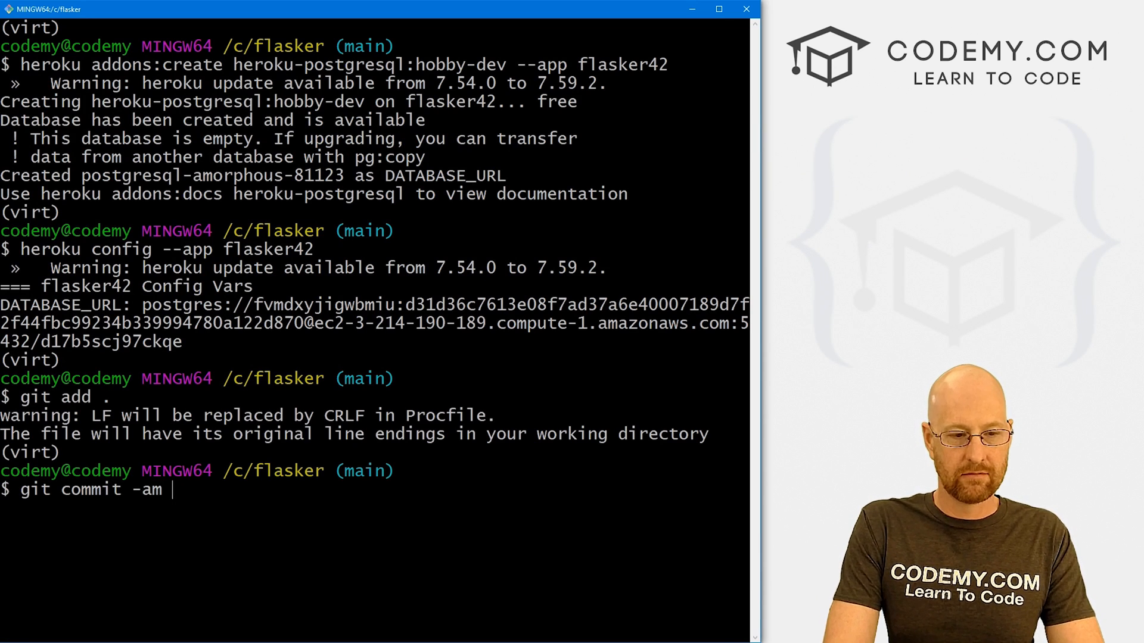
Step: Commit all staged changes with the message 'tweaked app for heroku'
text('tweaked app f)
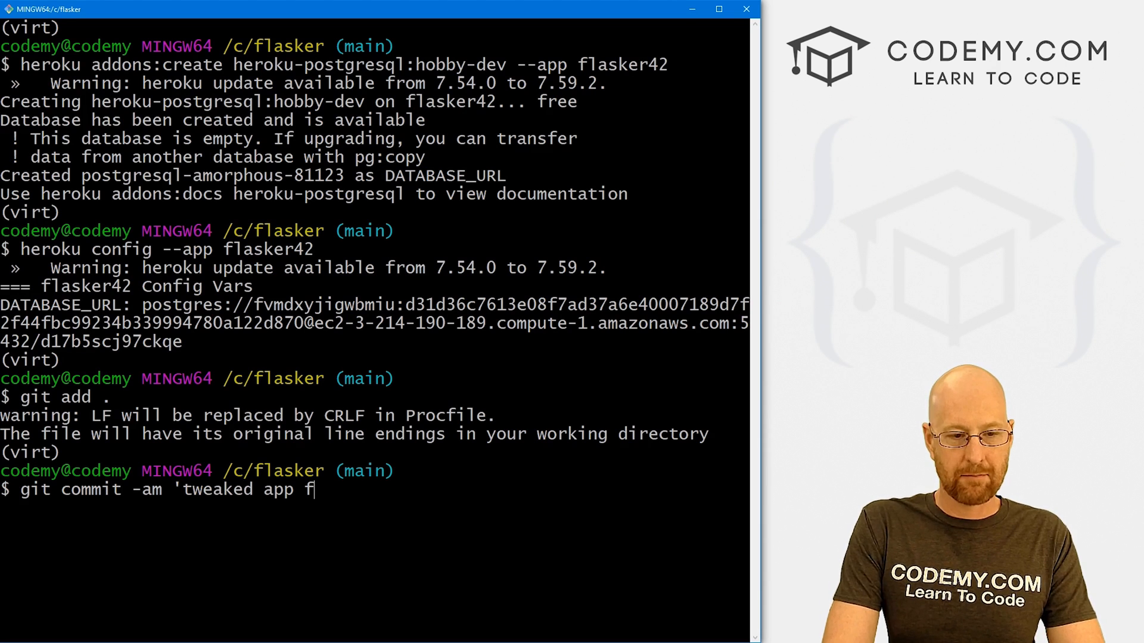
text(or heroku;)
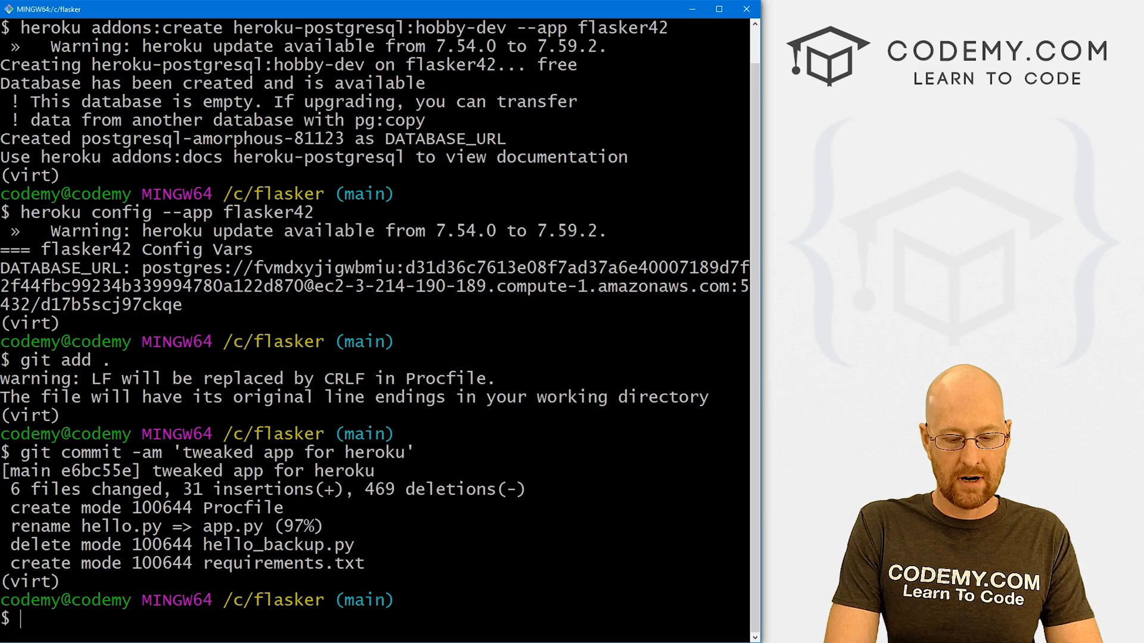
text(git push)
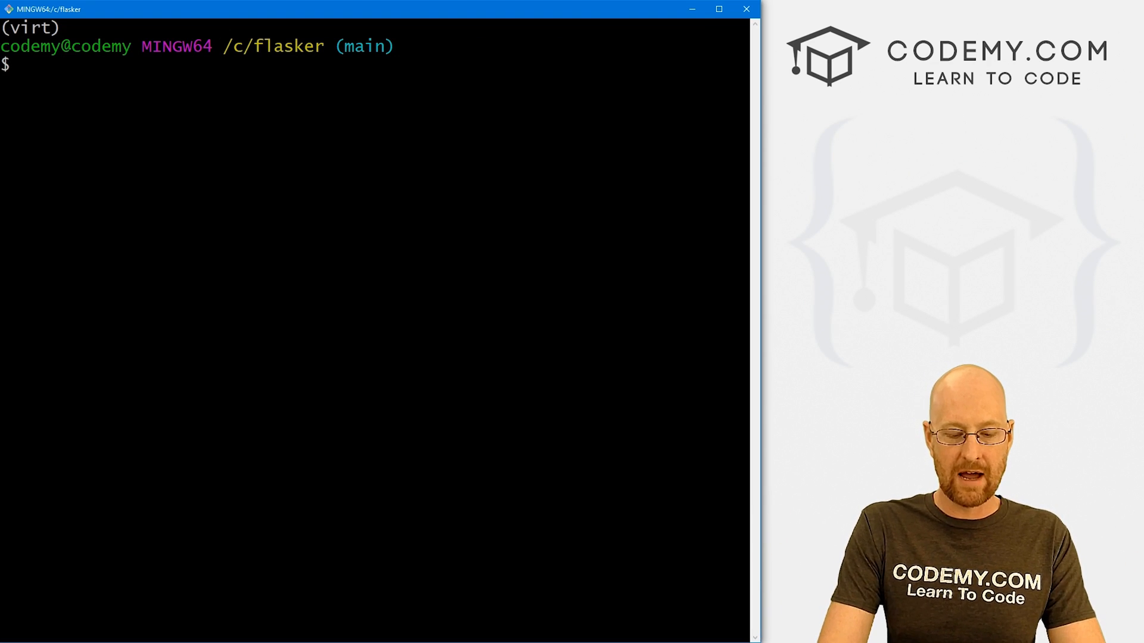
Step: Deploy with git push heroku main and follow the build output until launch
text(git push h)
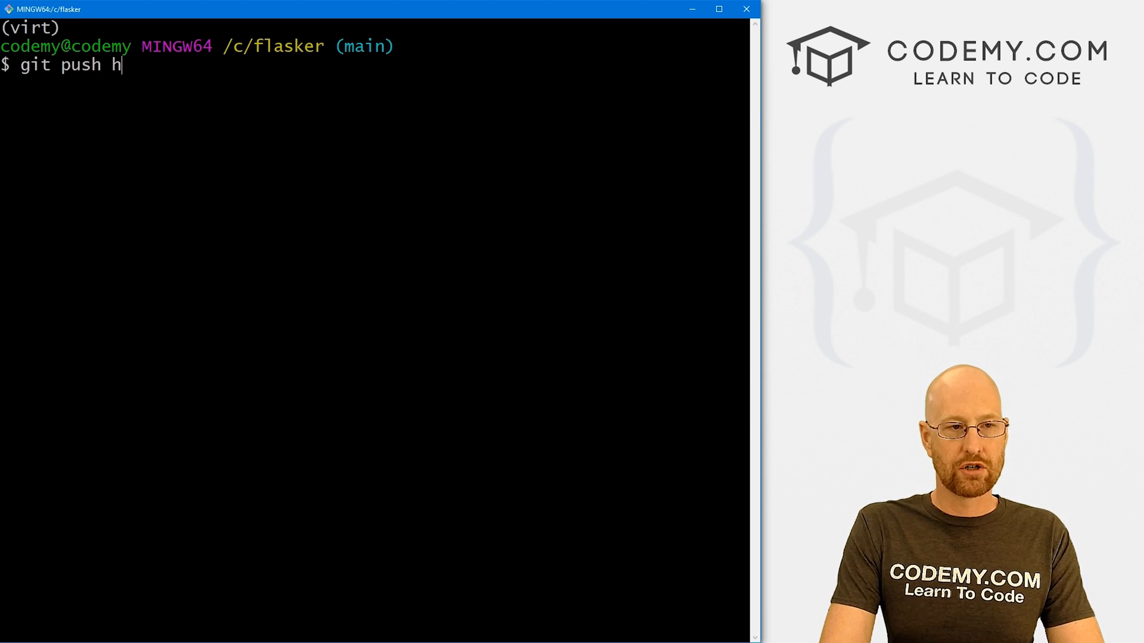
text(eroku main)
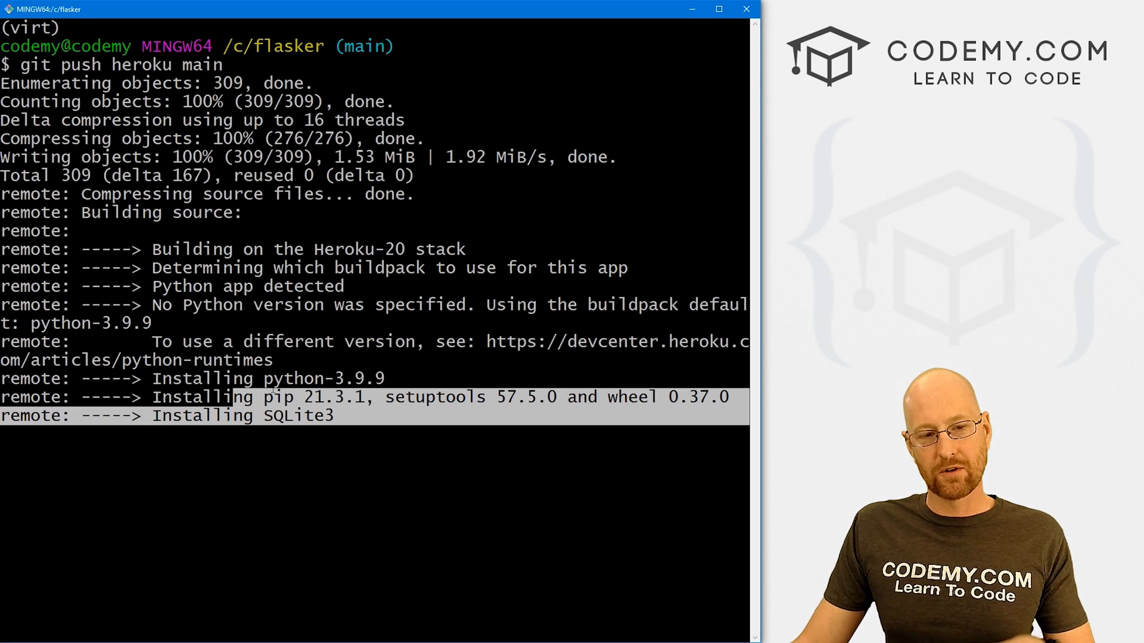
scroll(down, 3)
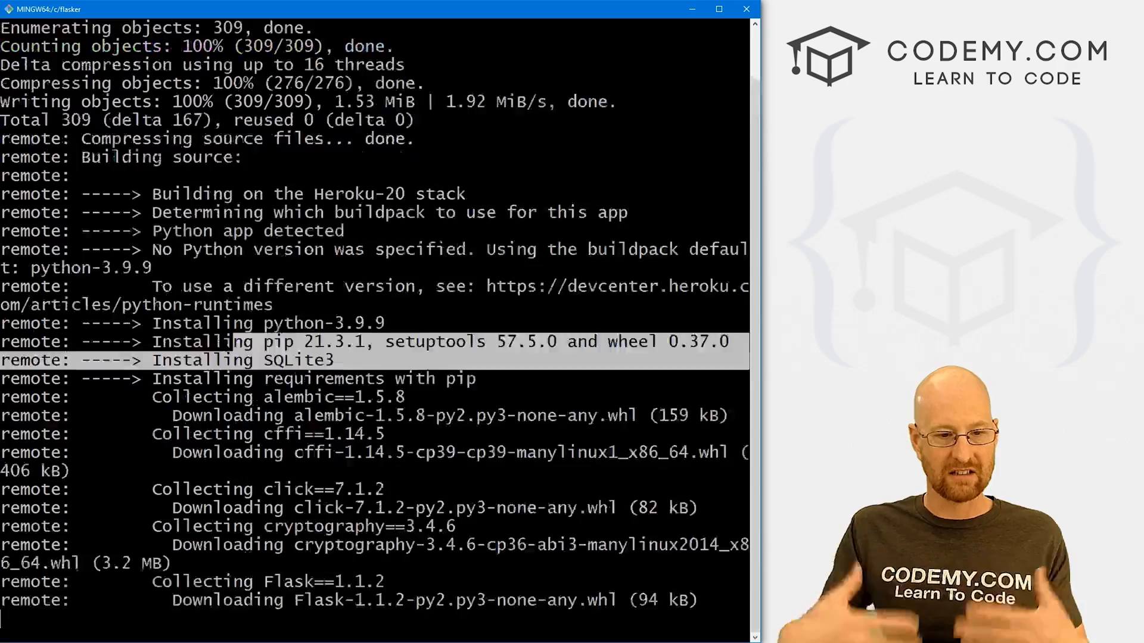
scroll(down, 3)
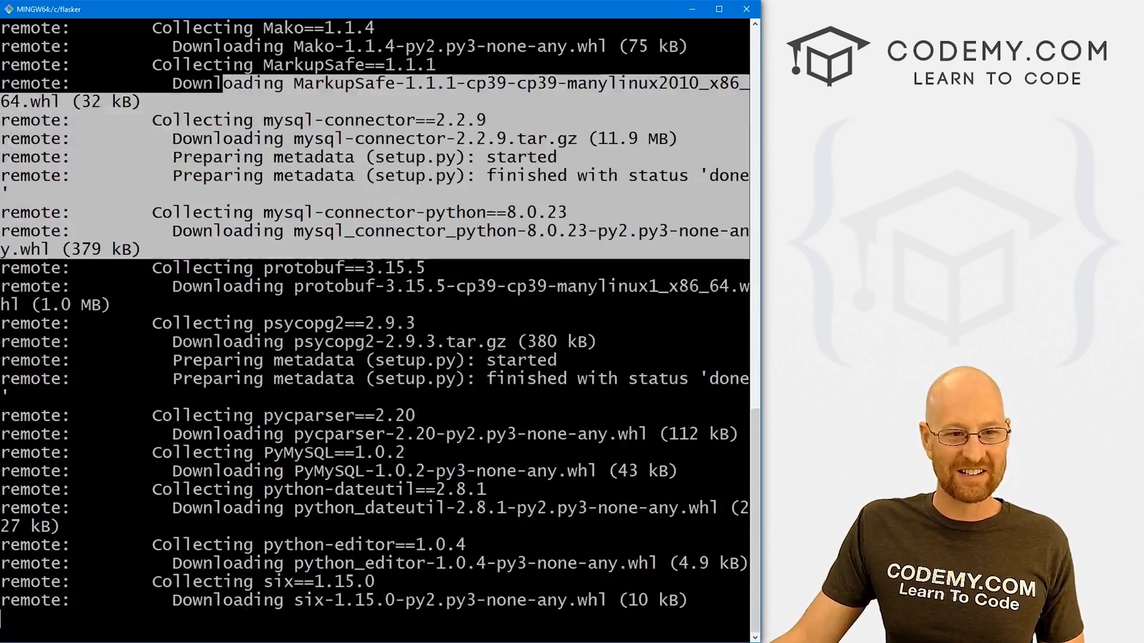
scroll(down, 3)
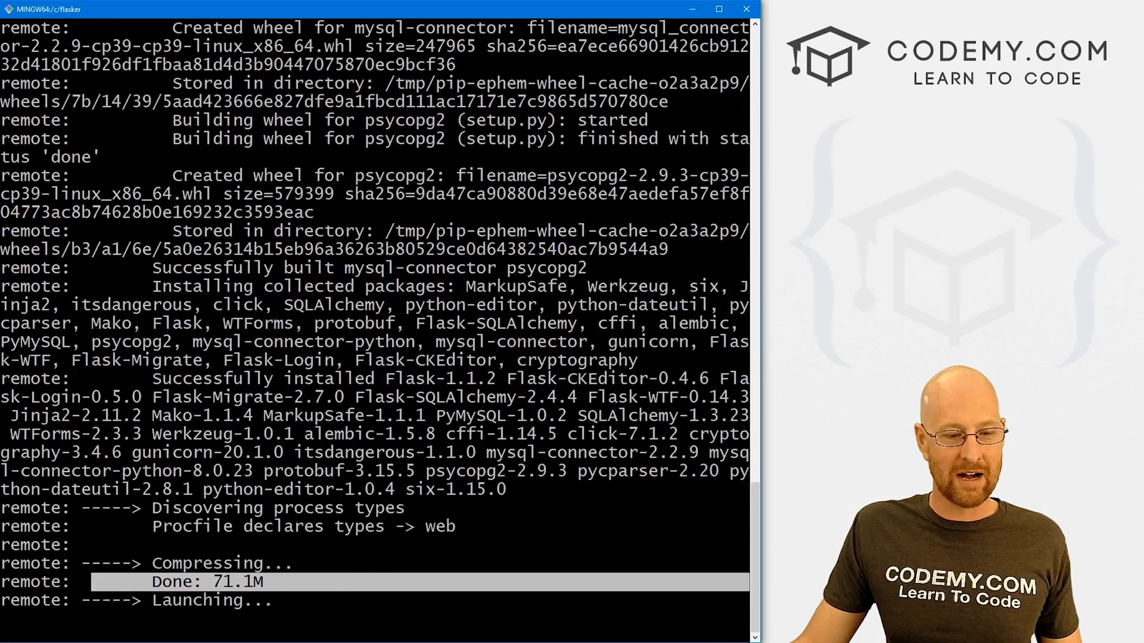
scroll(down, 3)
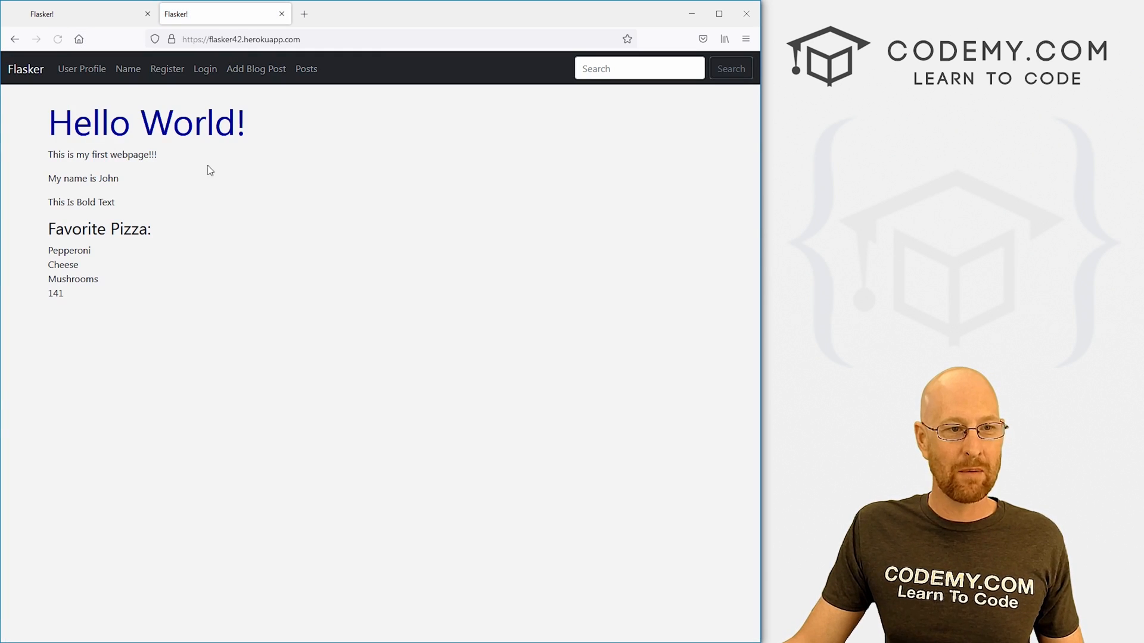
mouse_move(205, 73)
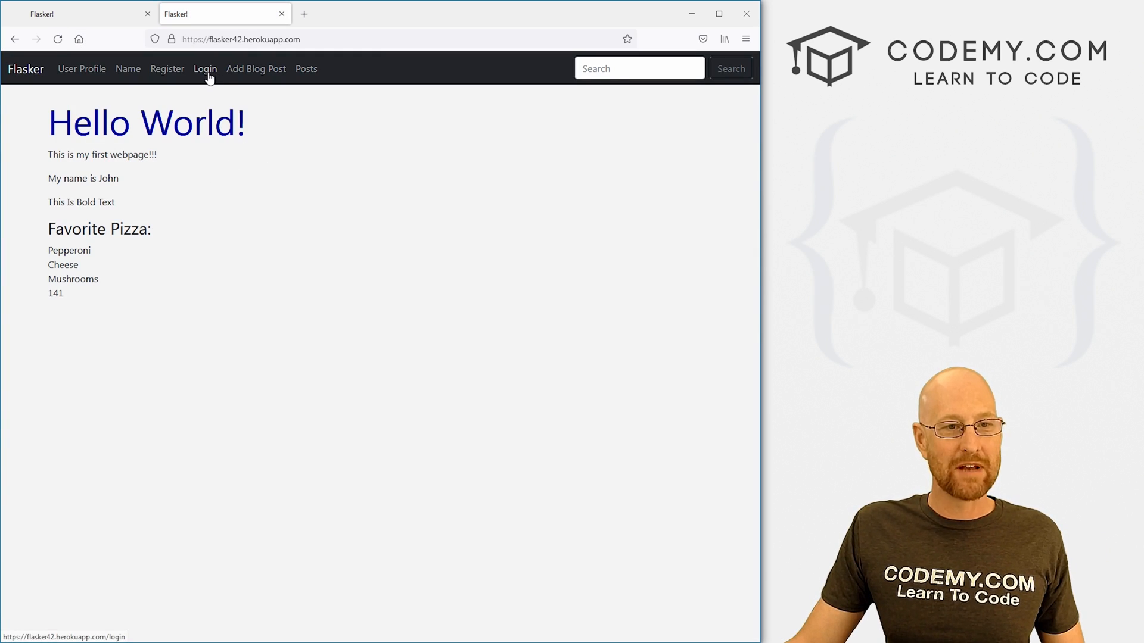
Step: Visit the live Login and Posts pages, hitting a 500 error, then submit the login form
click(205, 68)
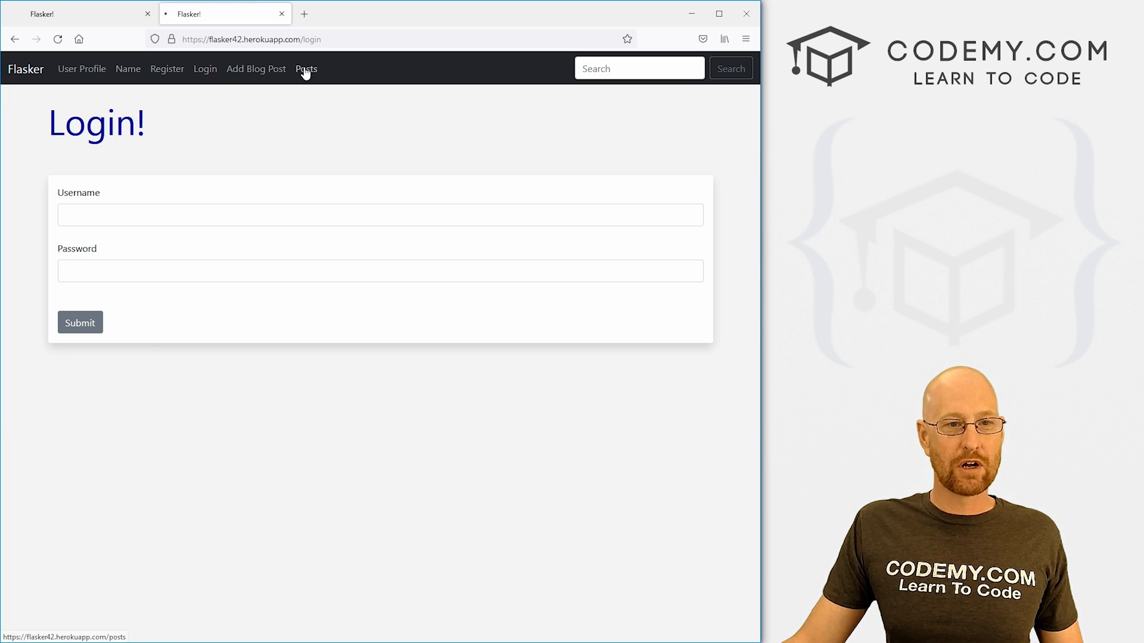
click(305, 68)
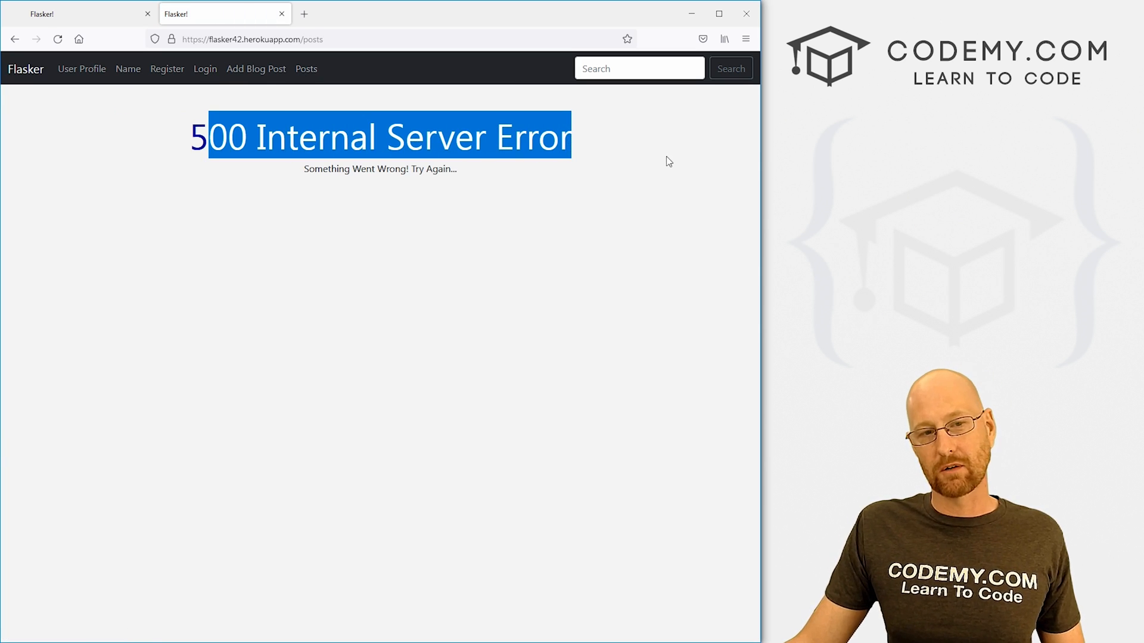
mouse_move(213, 74)
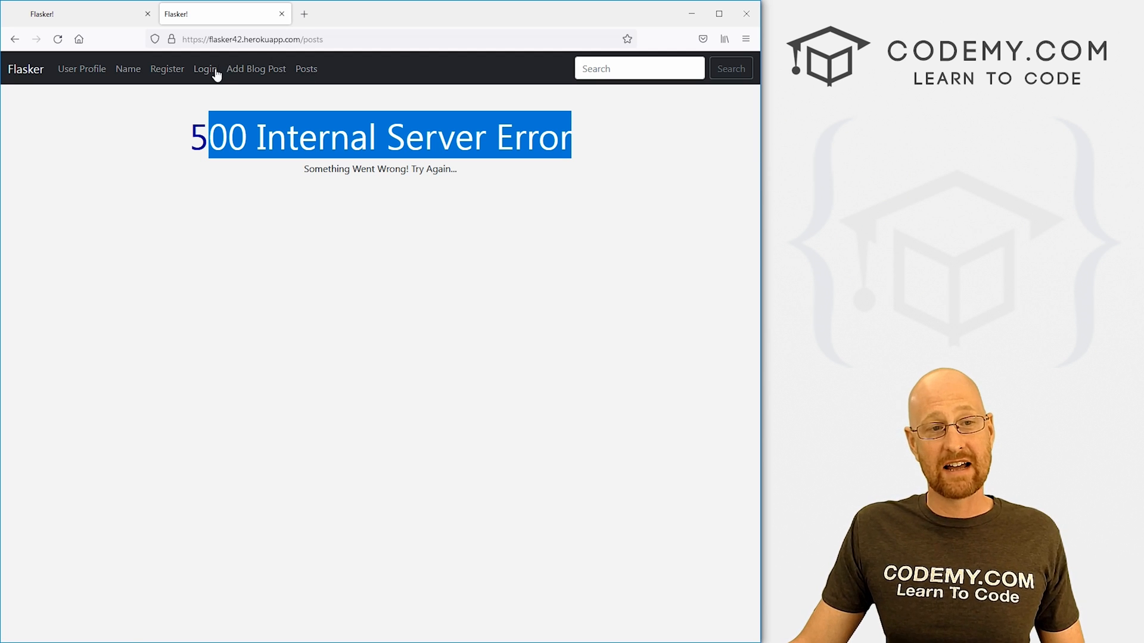
click(205, 68)
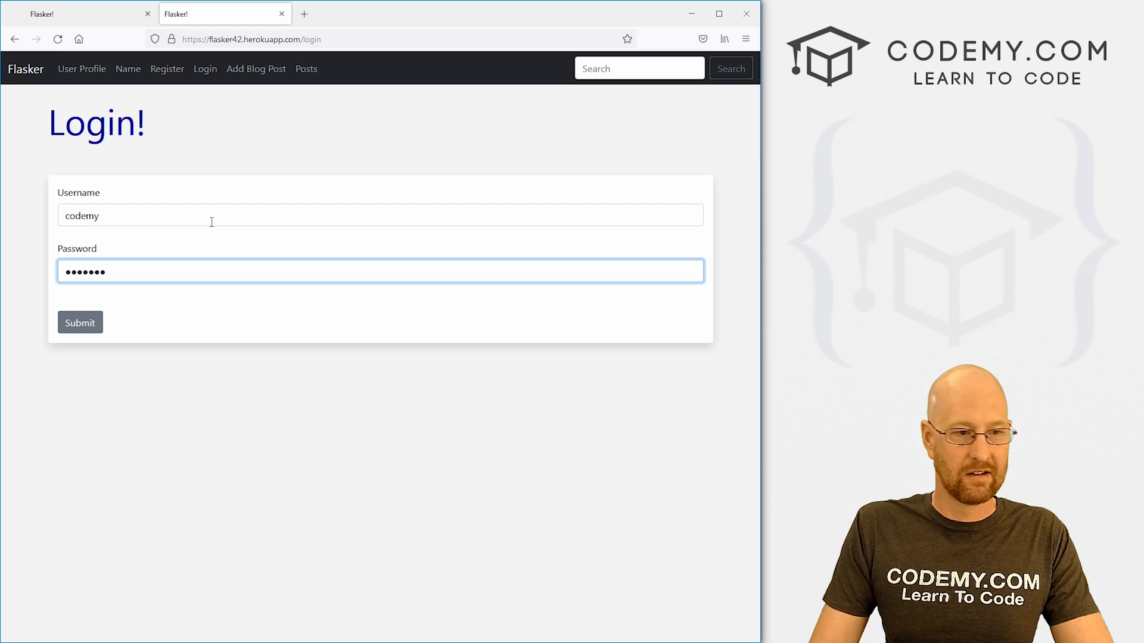
click(79, 322)
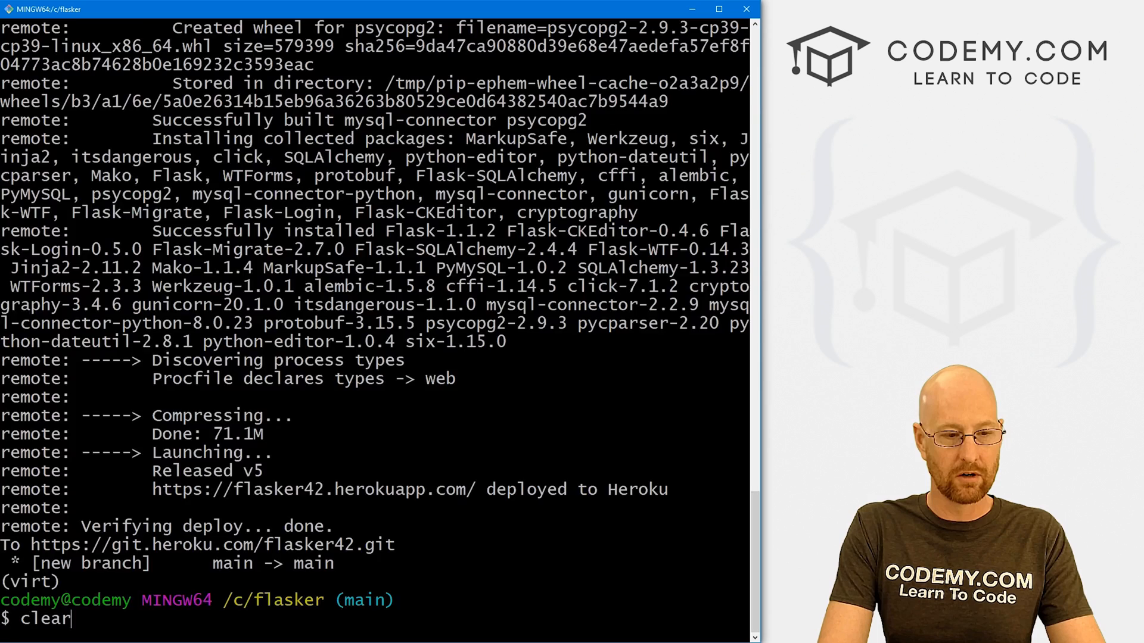
Step: Start a remote Python session with heroku run python and import db from app
text(heroku)
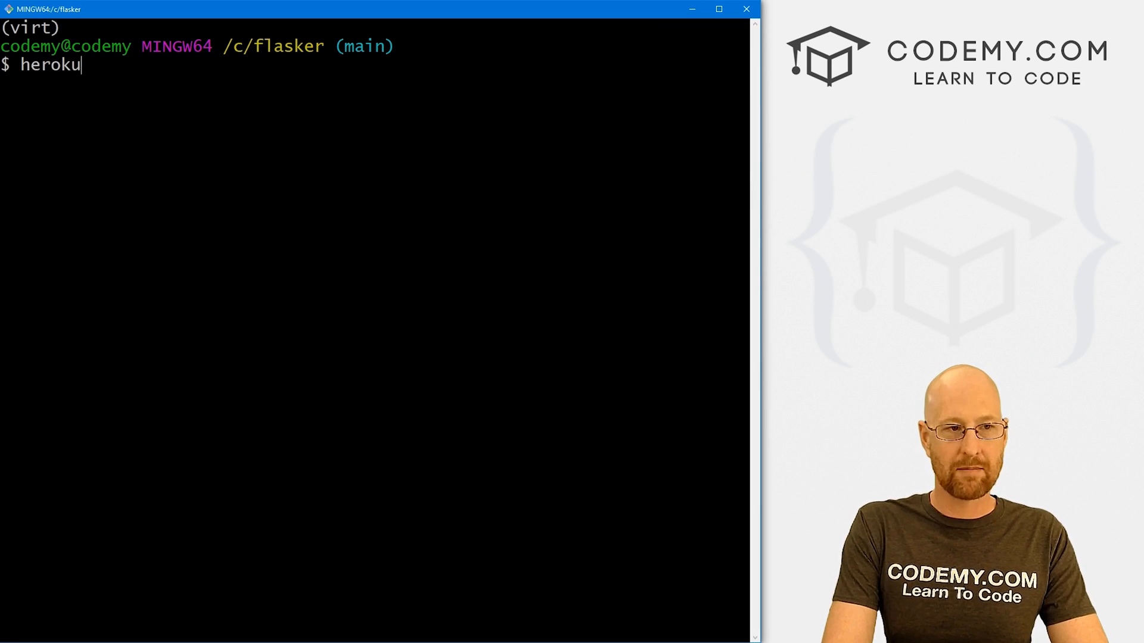
text(run python)
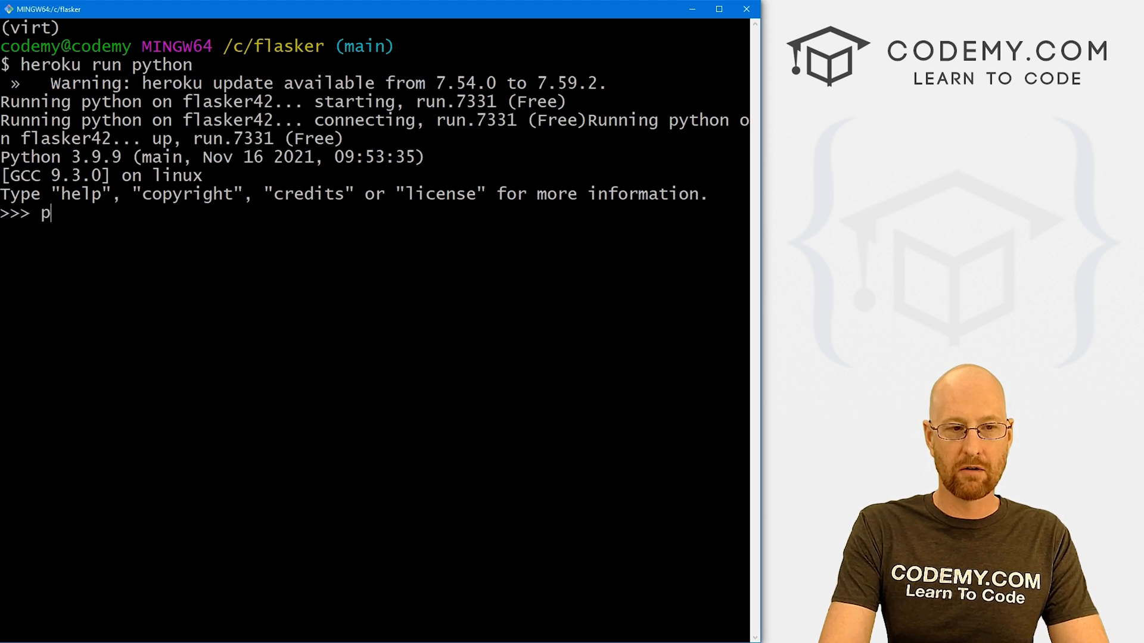
text(from app im)
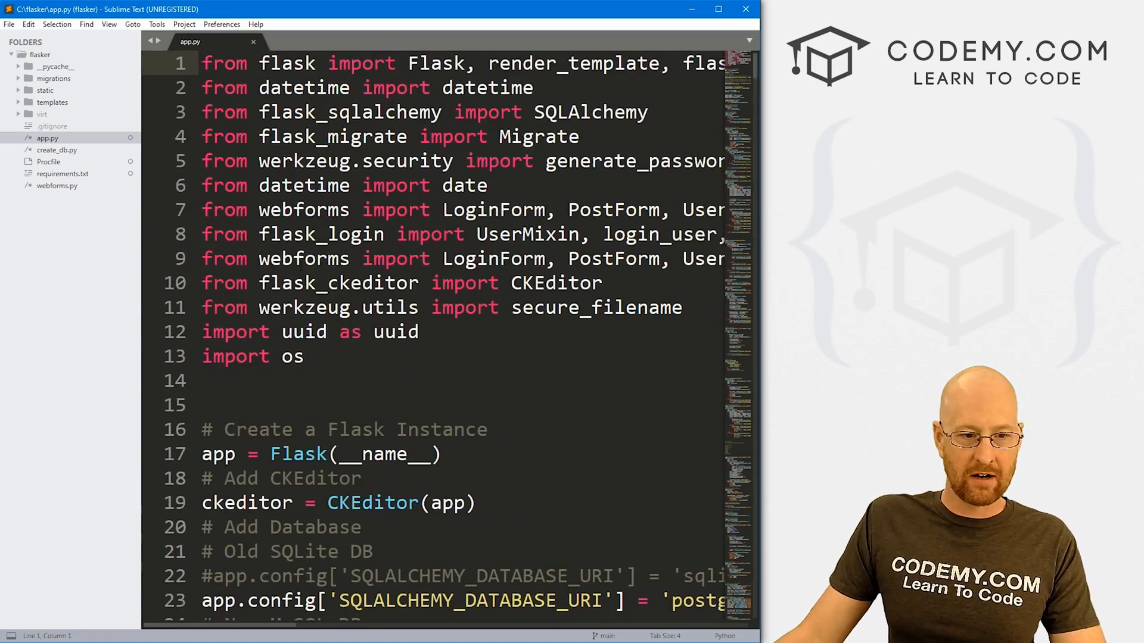
scroll(down, 3)
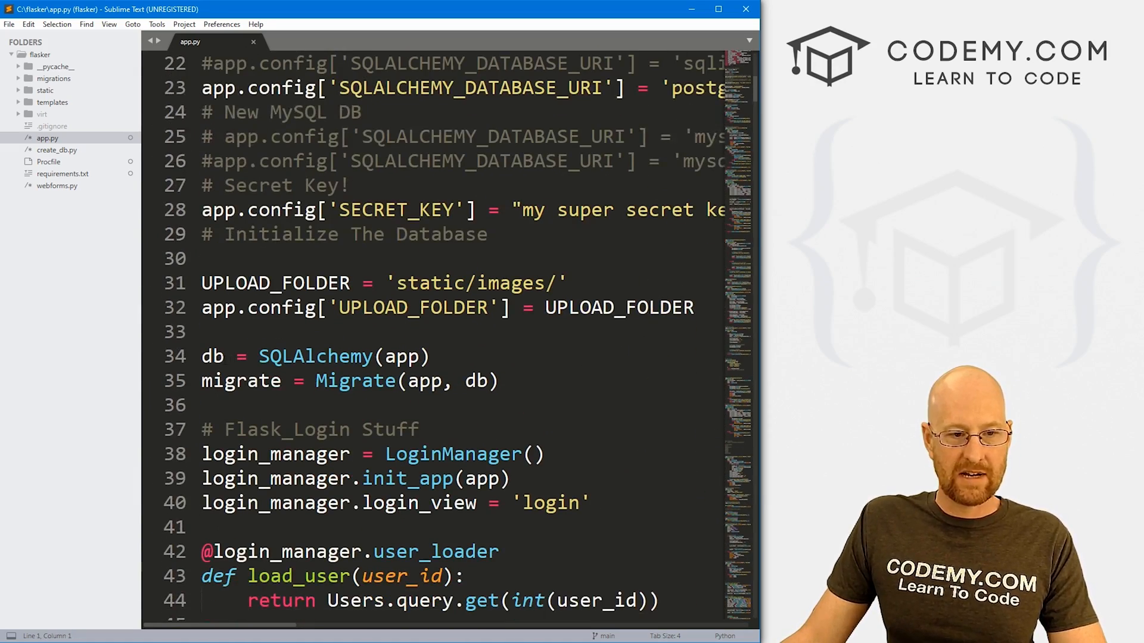
triple_click(315, 356)
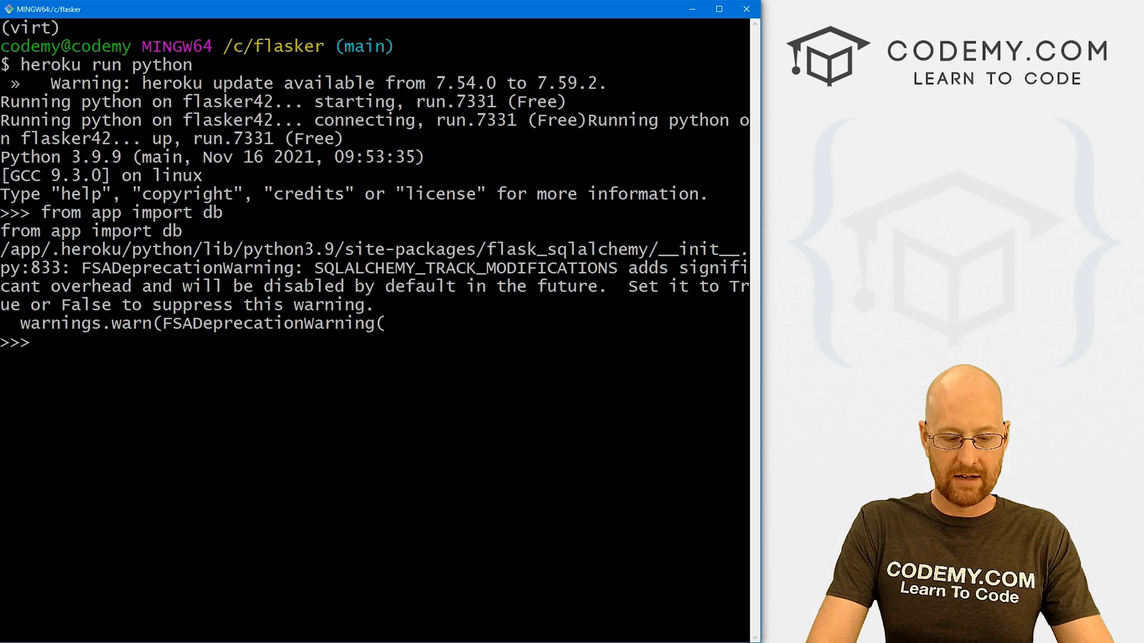
Step: Create the Postgres tables with db.create_all(), then exit and confirm Y
text(db.creat)
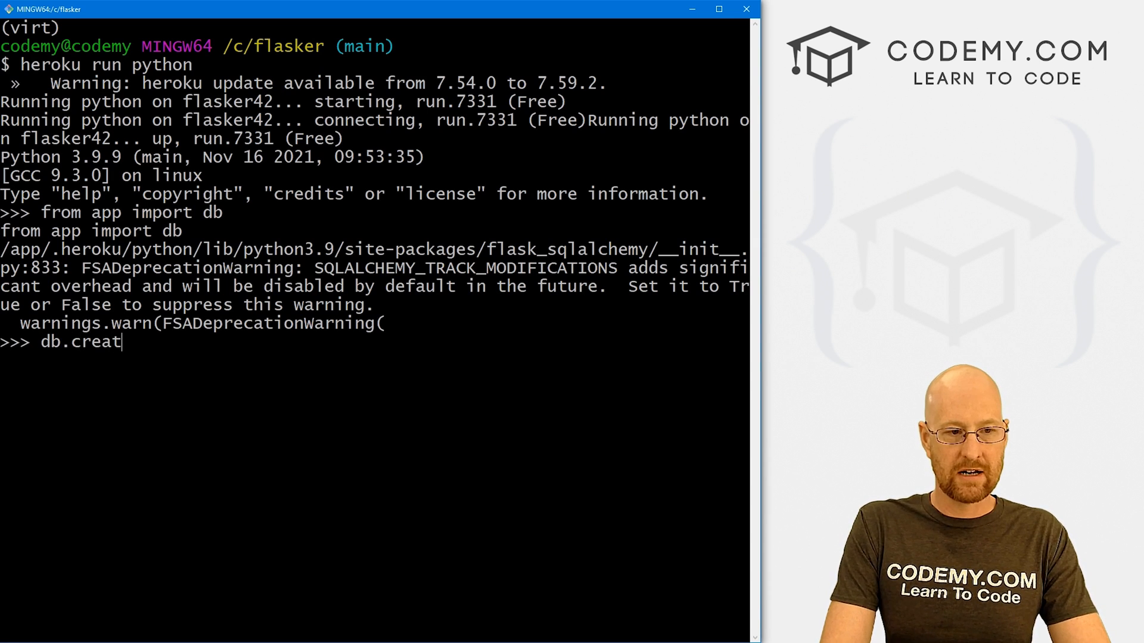
text(e_all())
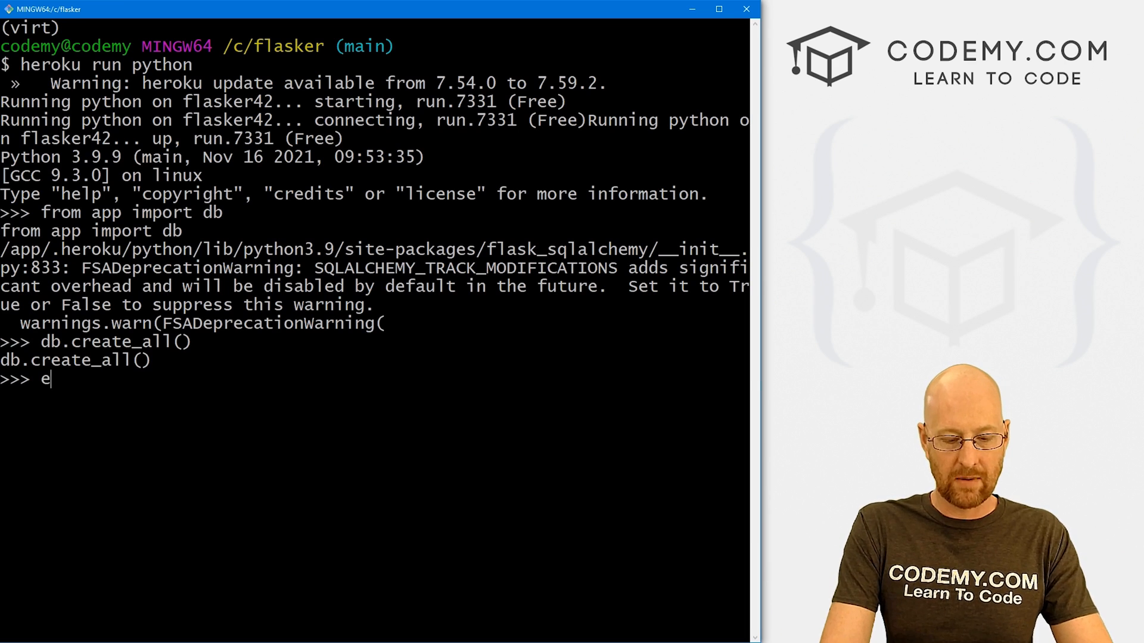
text(exit)
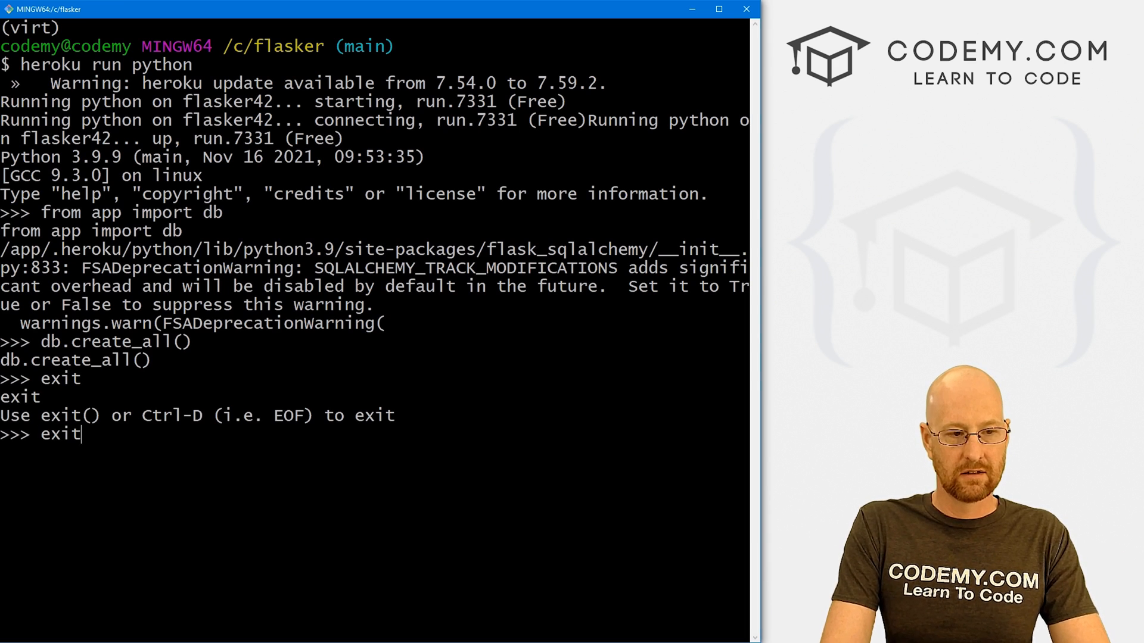
text(())
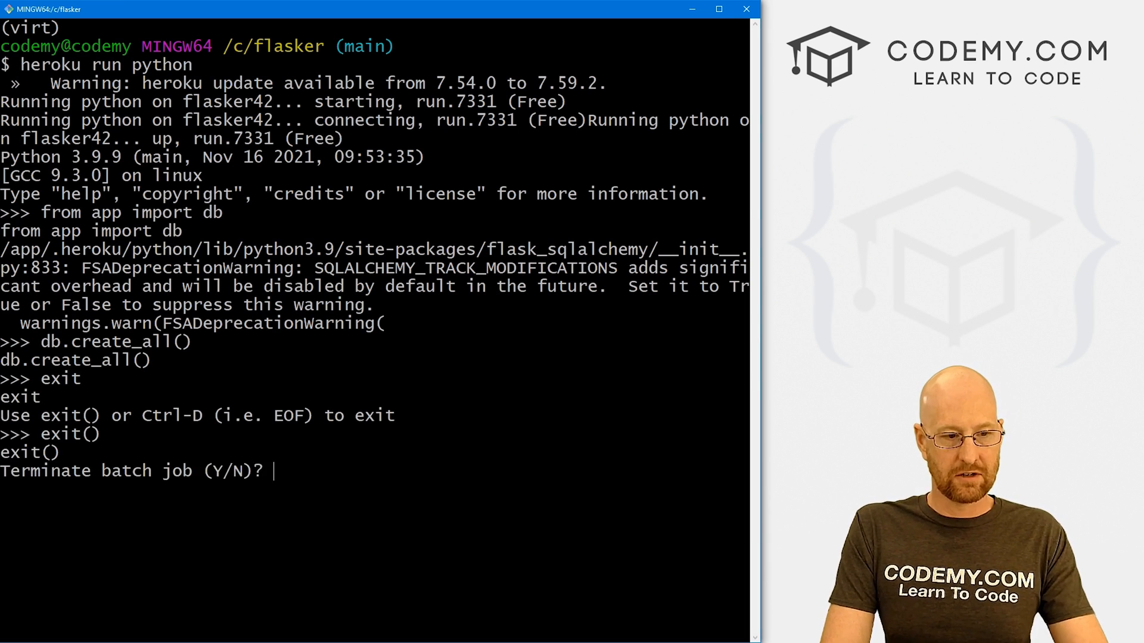
text(Y)
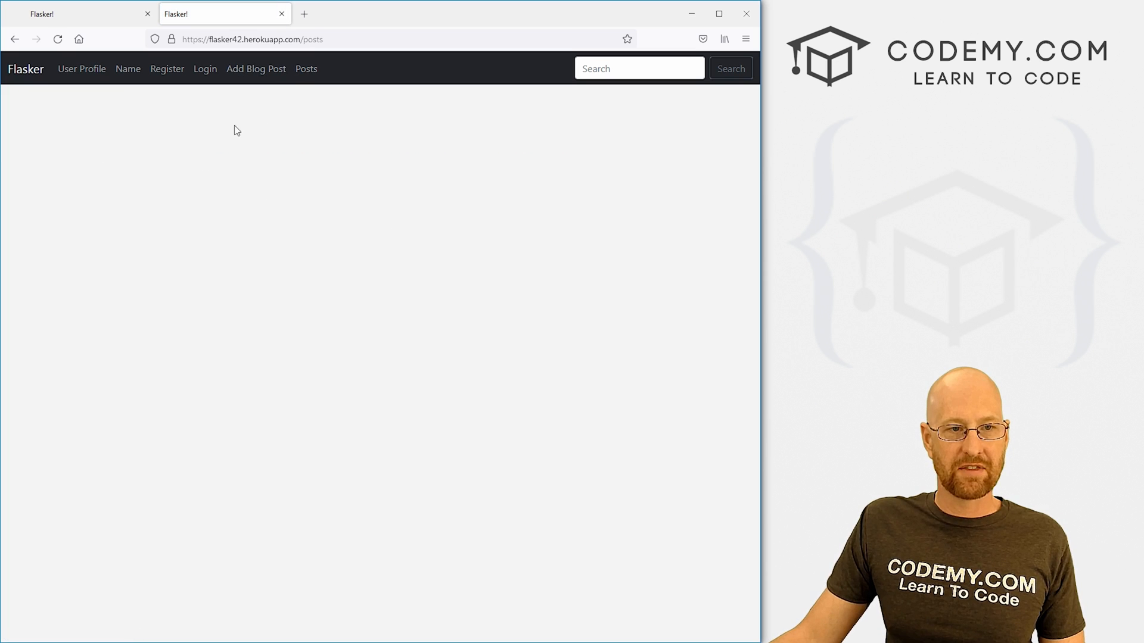
Step: Register user John Elder with favourite colour Blue, then go to the Login page
click(205, 68)
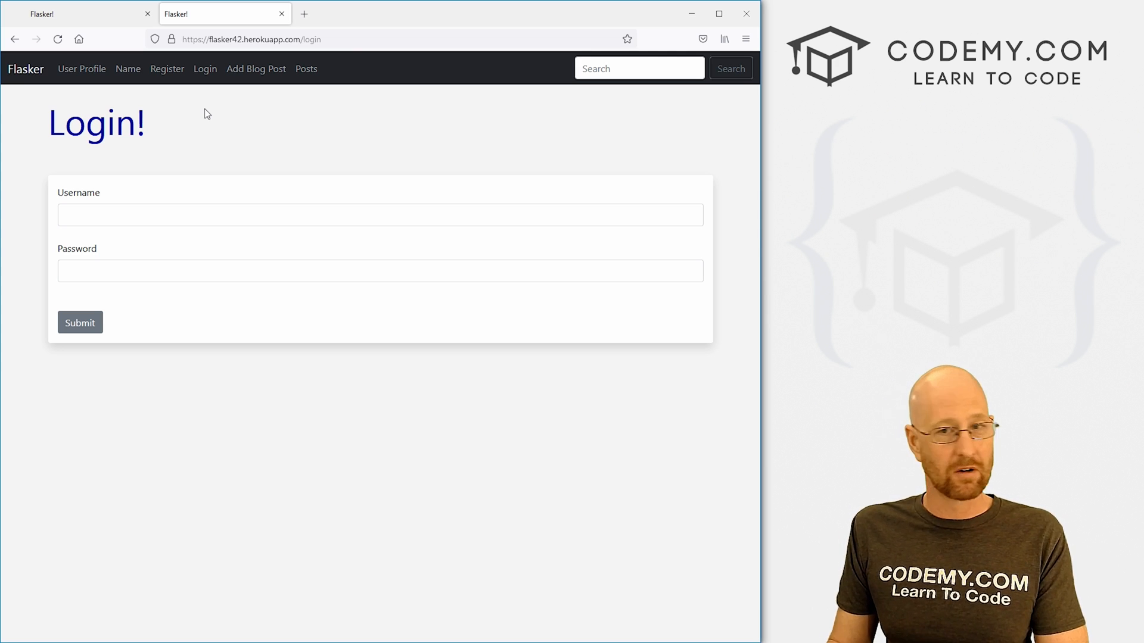
mouse_move(184, 79)
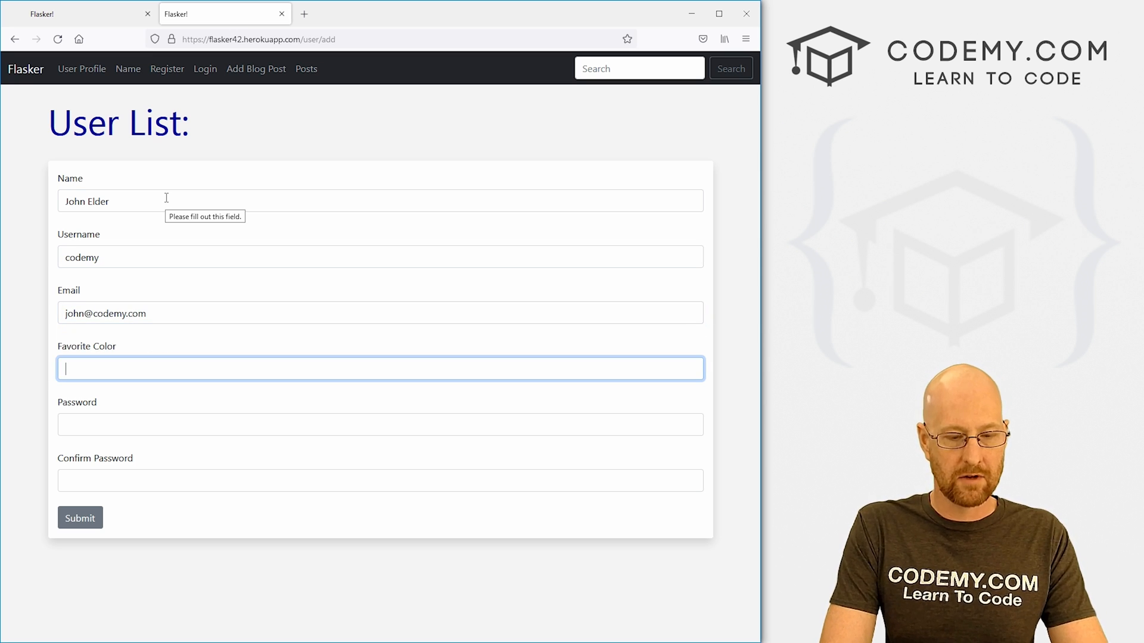
text(Blue)
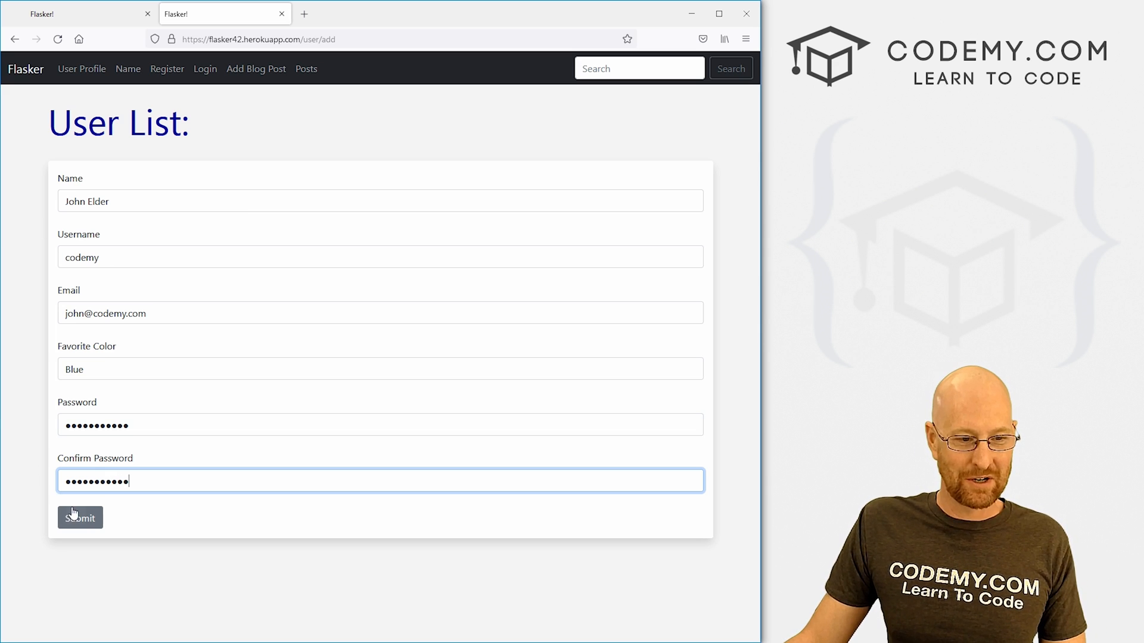
click(80, 518)
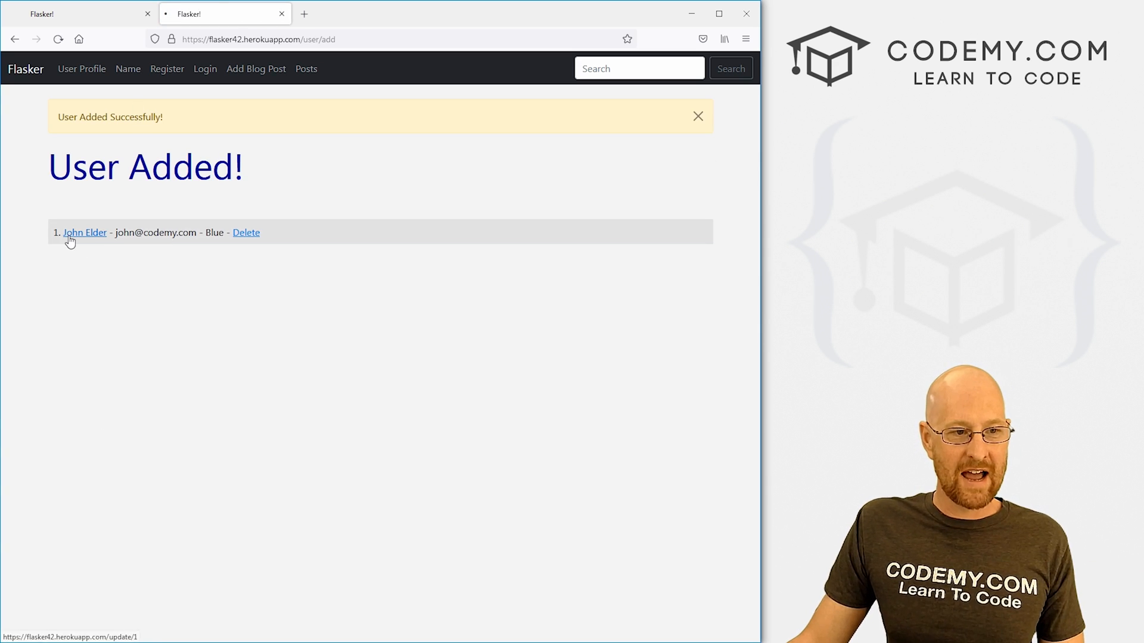
click(205, 68)
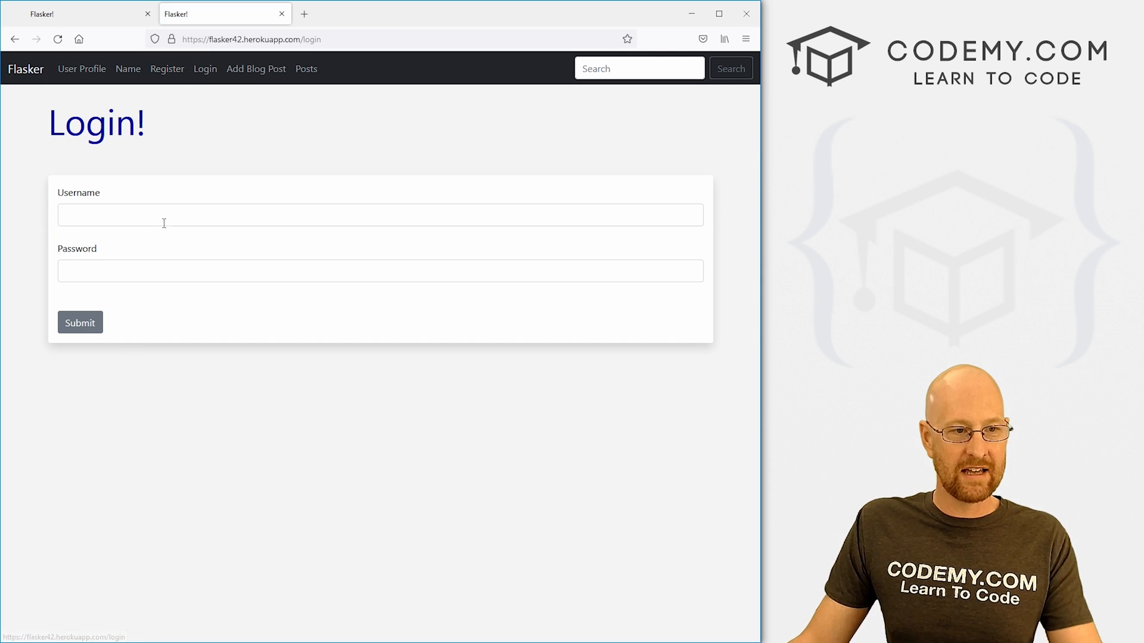
Step: Log in as the new user and publish a blog post titled 'Test'
text(codemy)
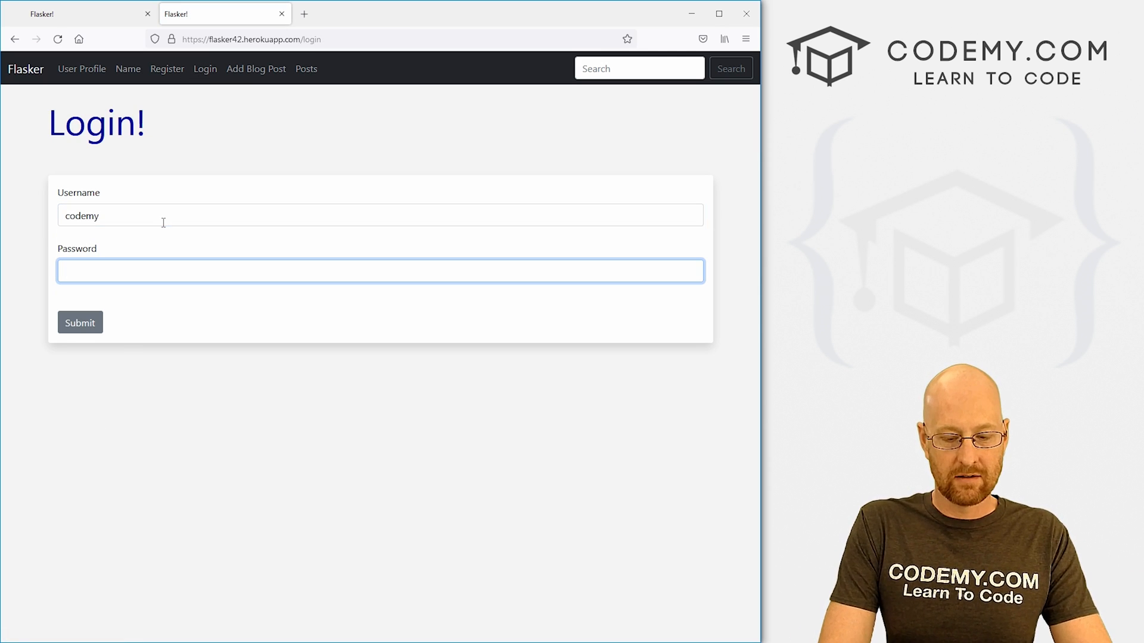
click(79, 322)
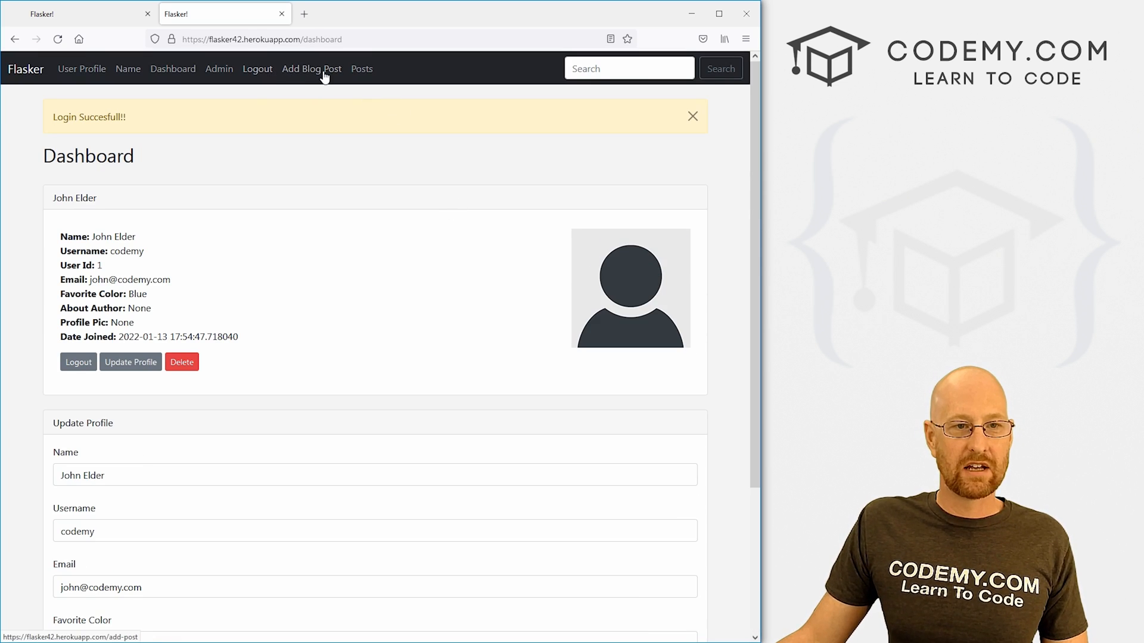
click(311, 69)
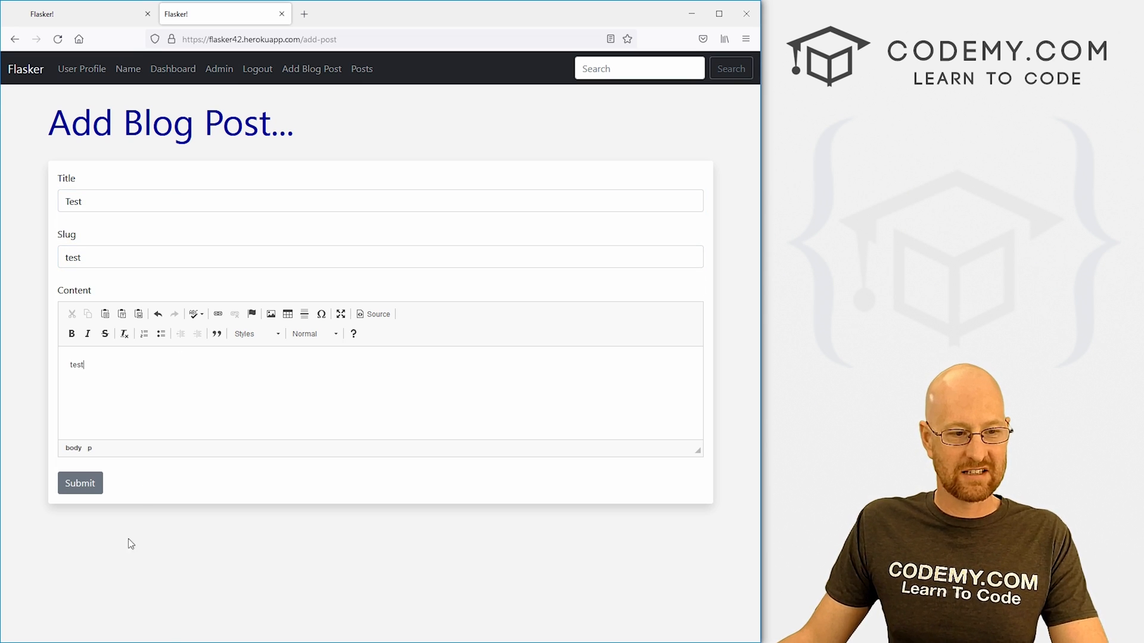
click(79, 483)
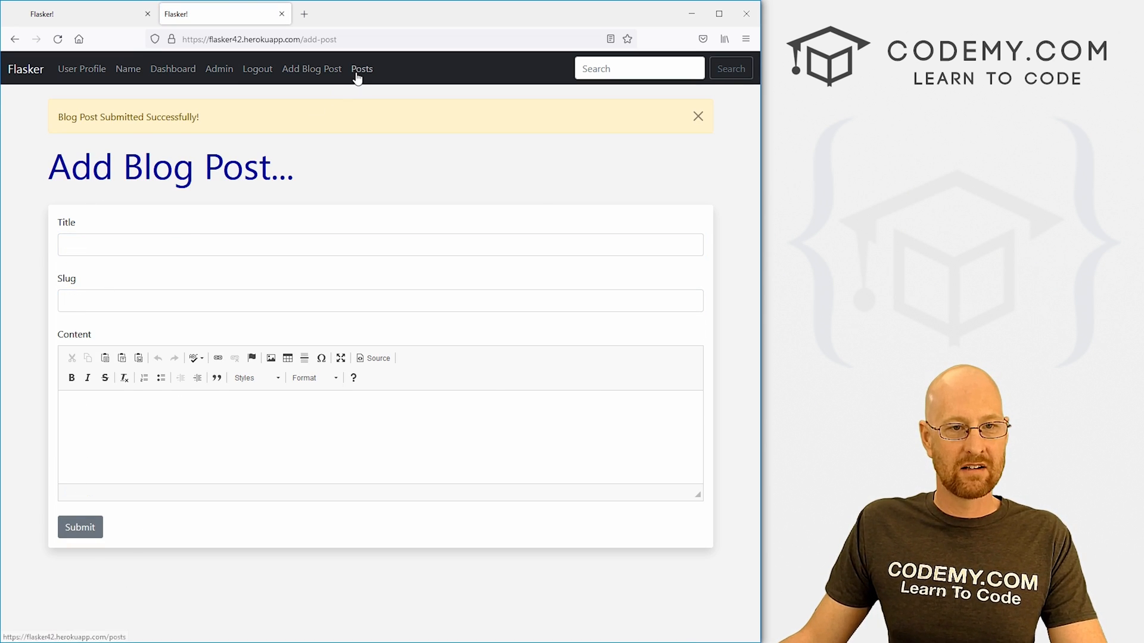
Step: Edit the 'Test' post to make its content bold, then open the Dashboard
click(361, 69)
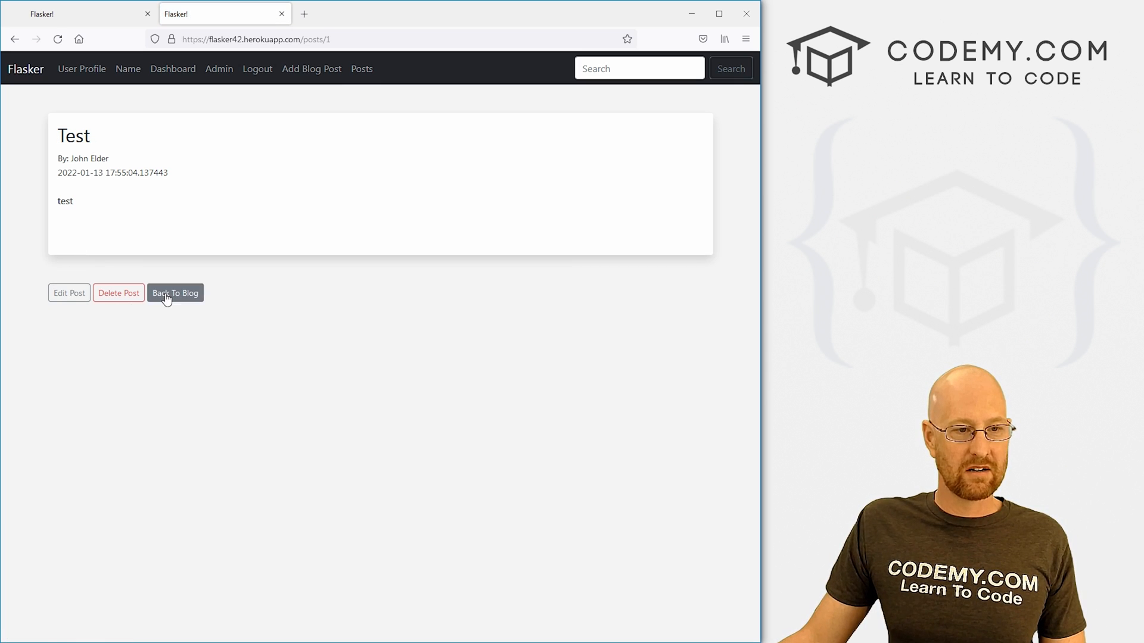
click(69, 293)
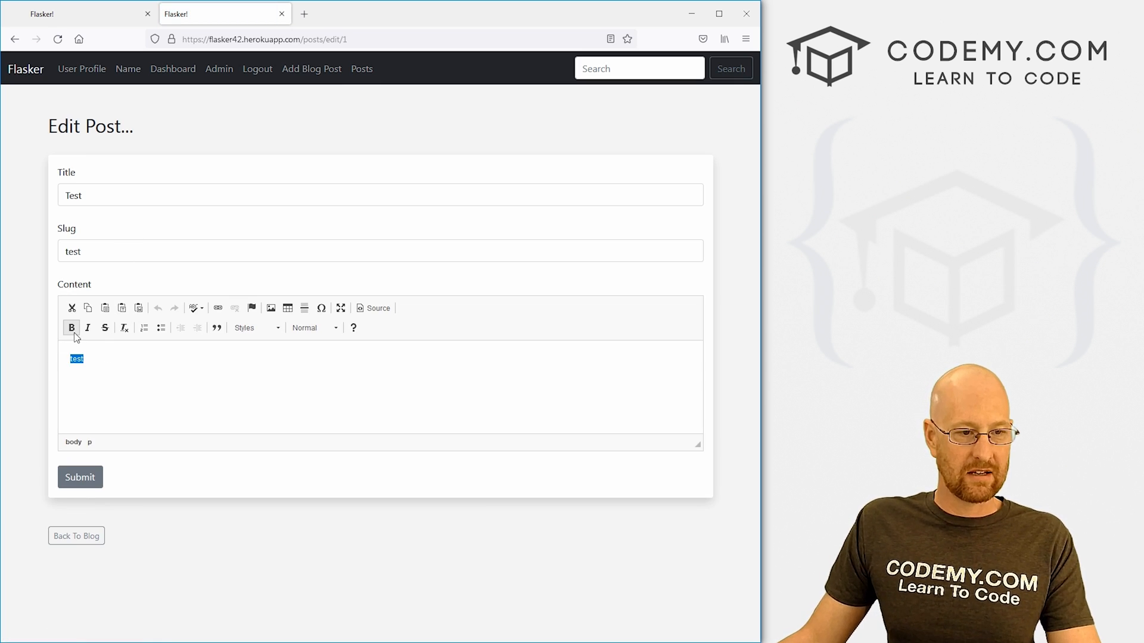
click(80, 477)
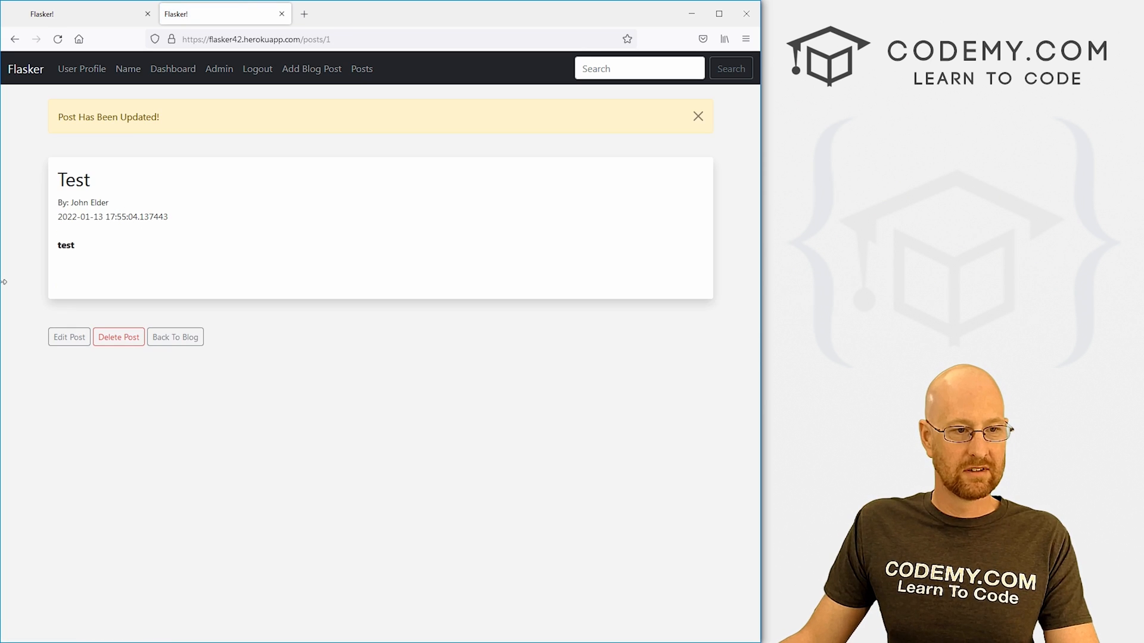
click(312, 69)
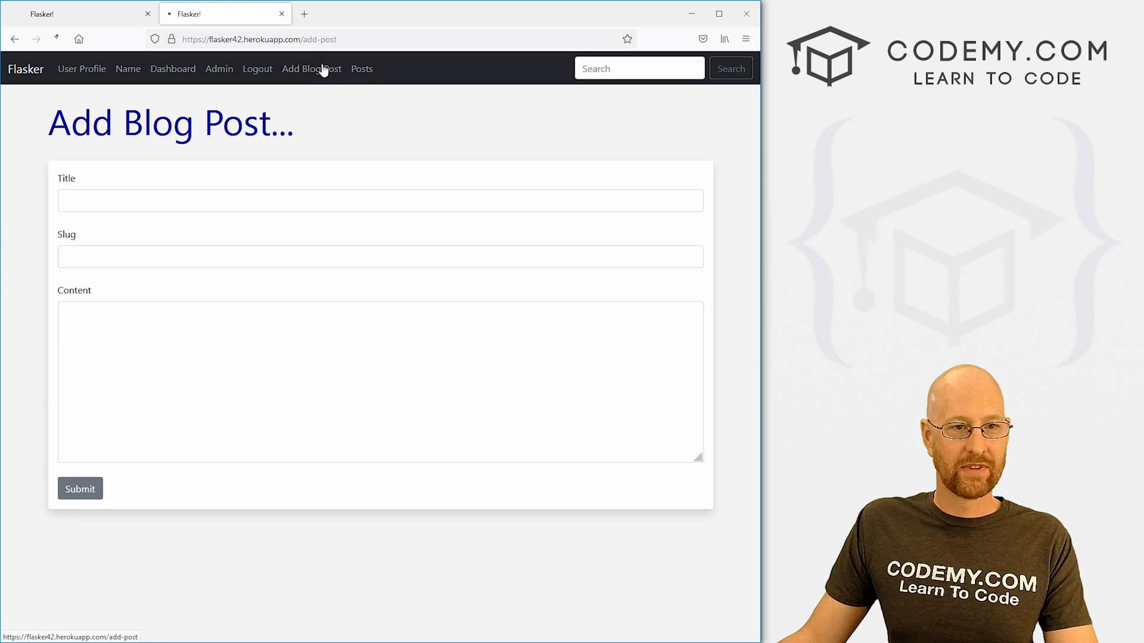
click(361, 69)
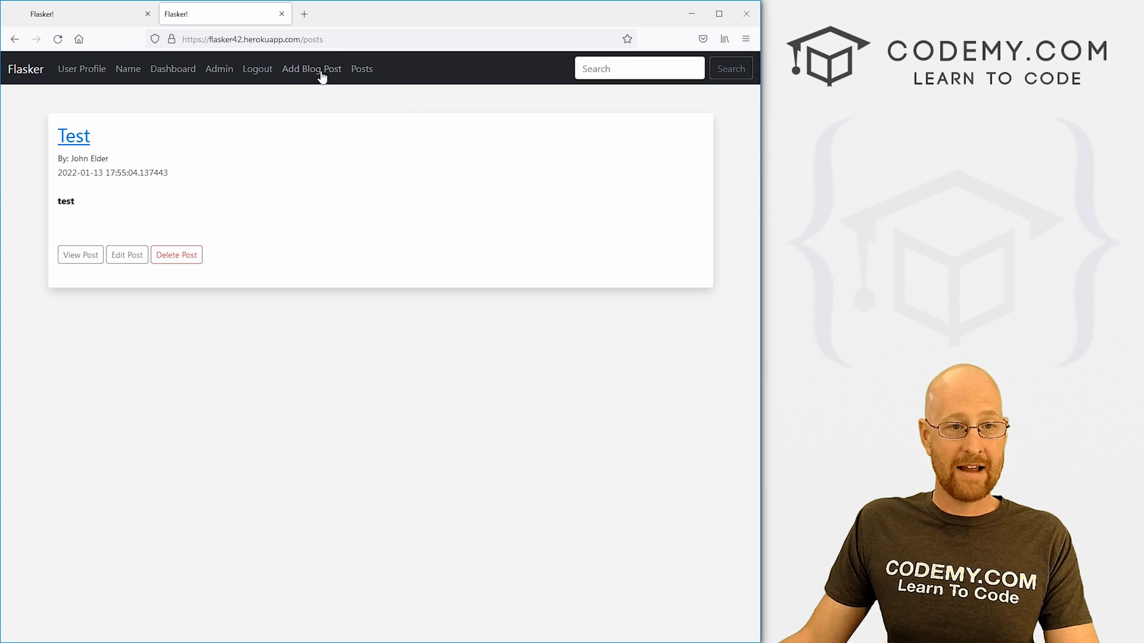
click(173, 69)
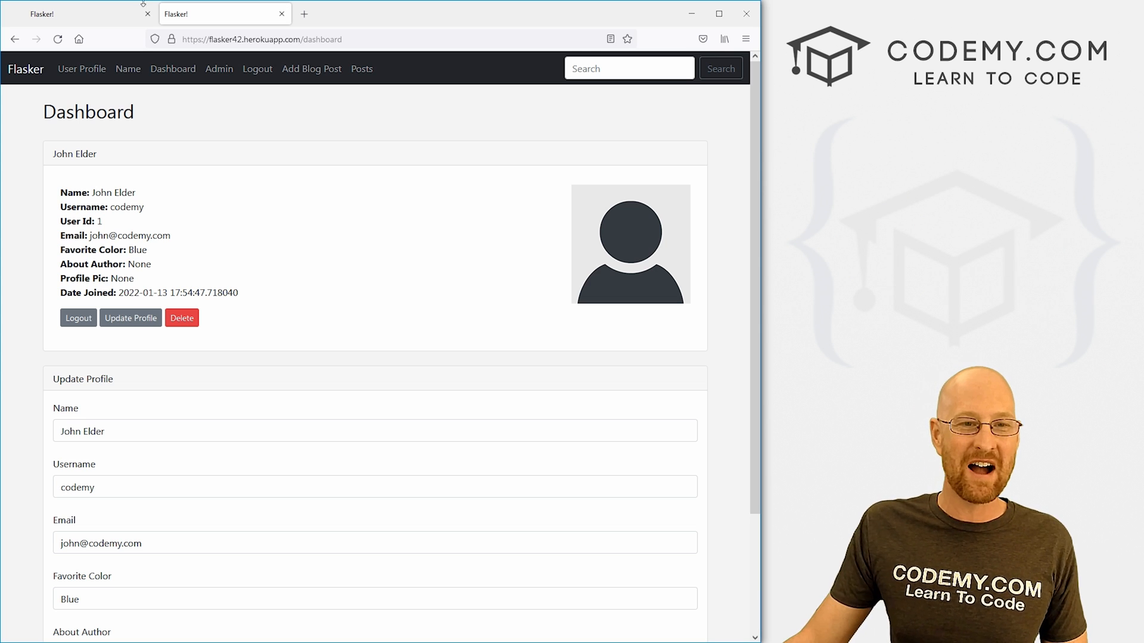
click(268, 39)
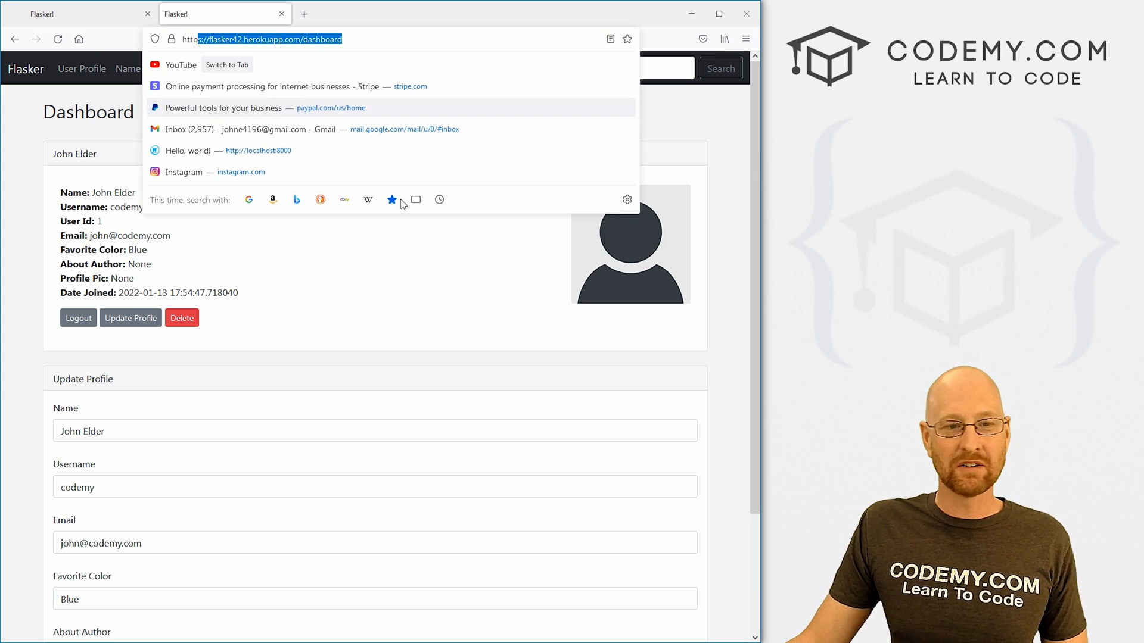
click(398, 258)
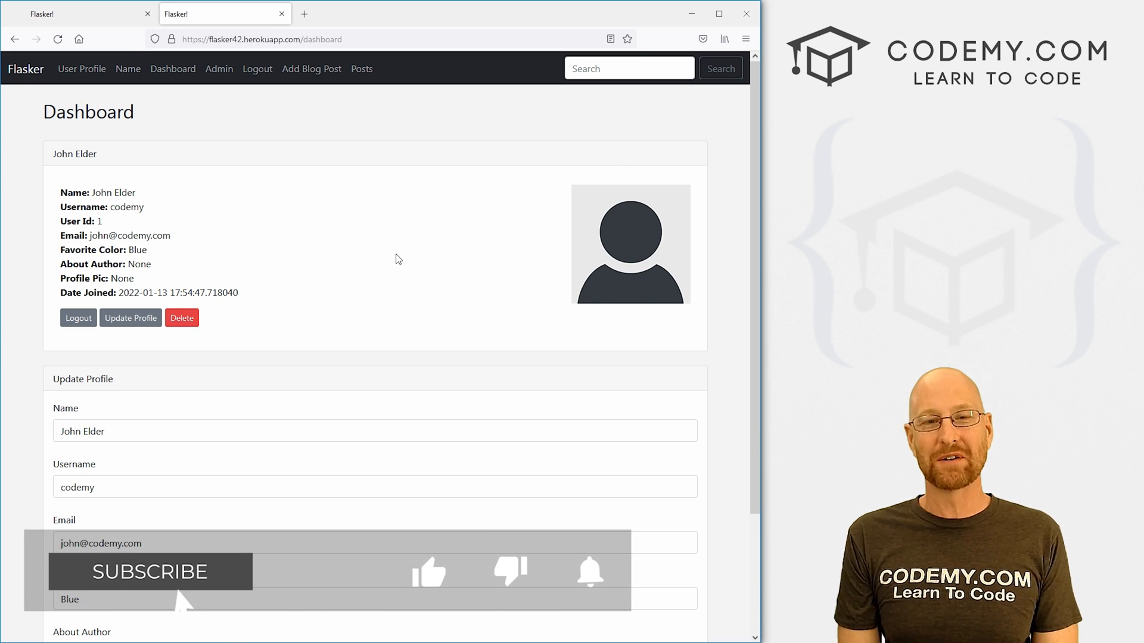
click(150, 572)
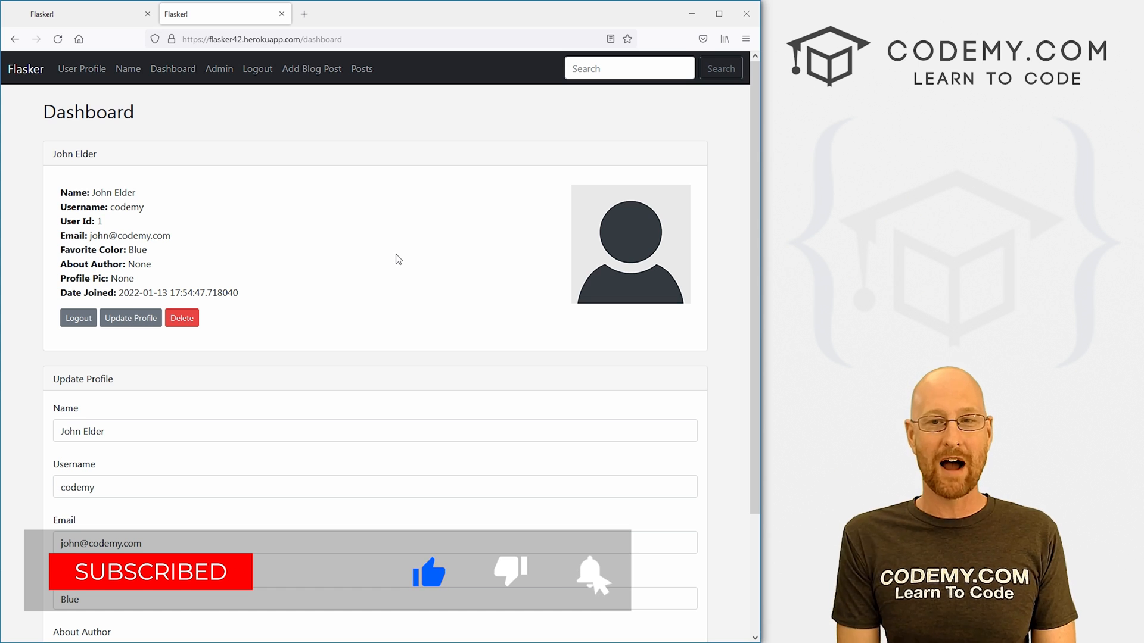